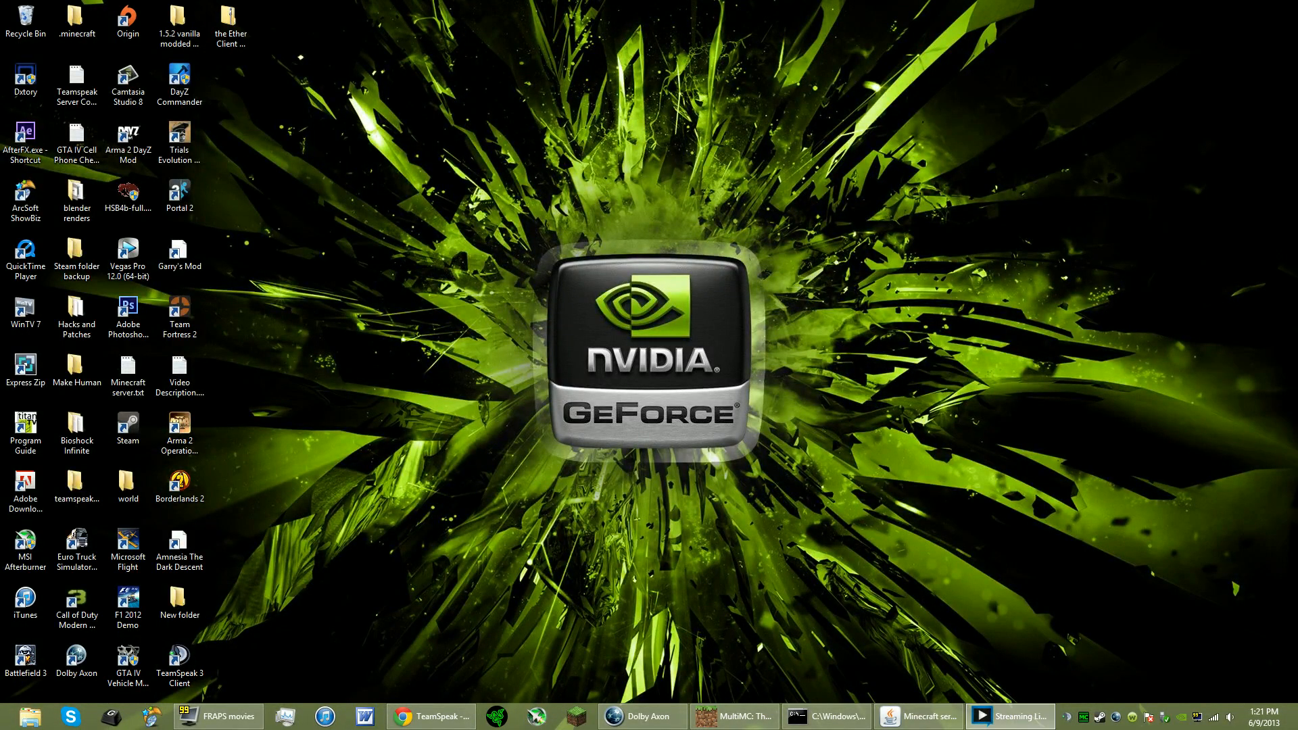
Launch the TeamSpeak 3 client from its desktop shortcut
left_click(76, 486)
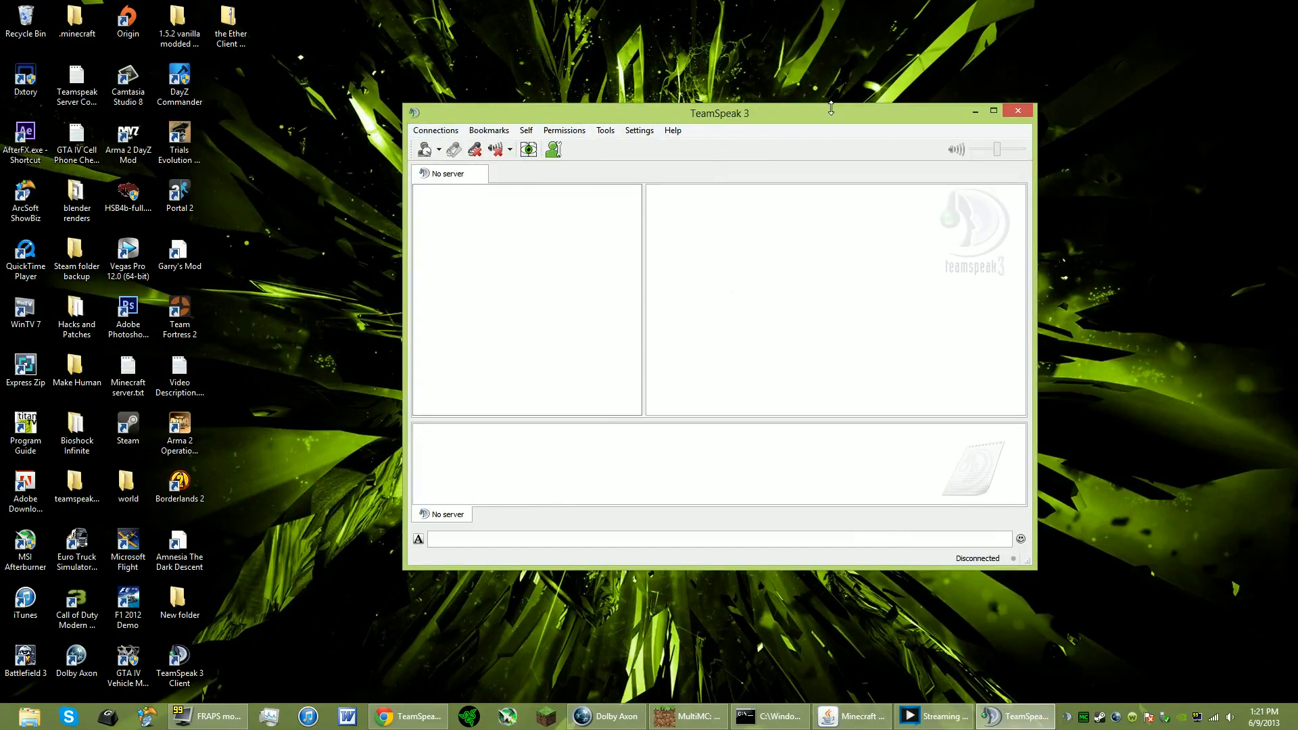
mouse_move(755, 267)
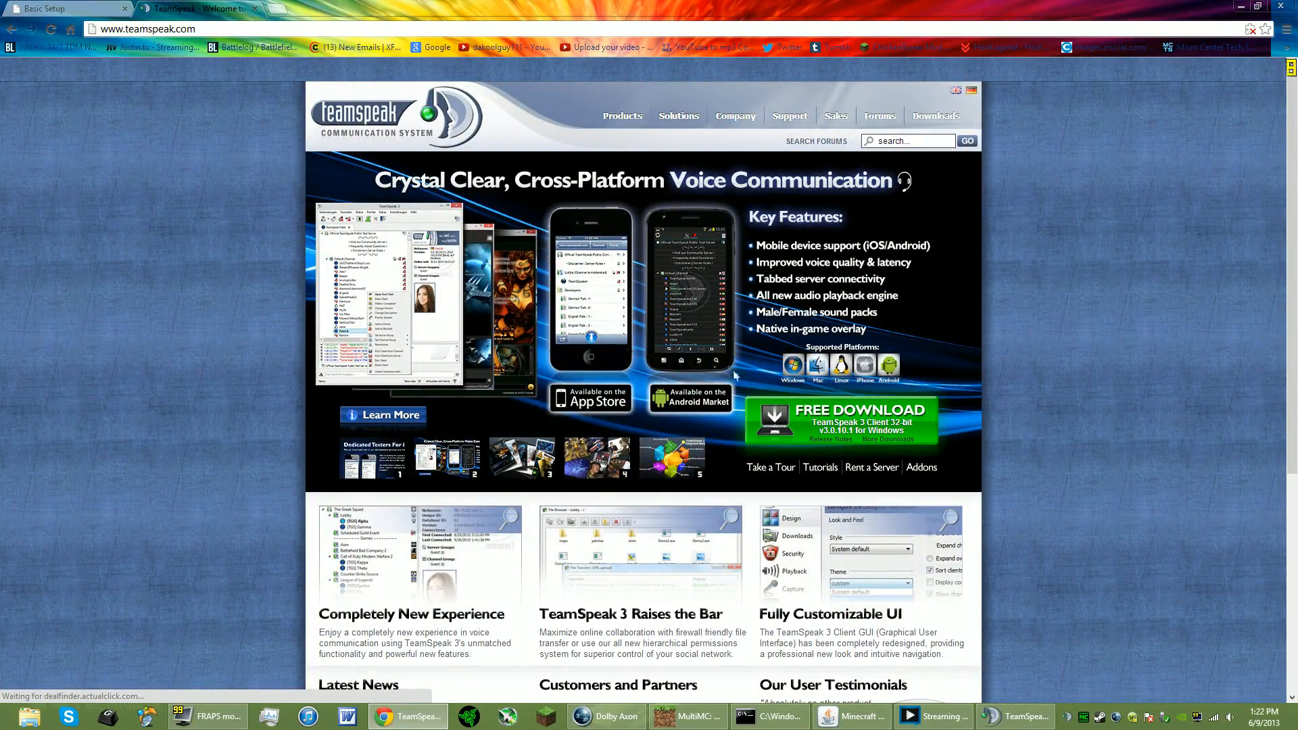
Visit the TeamSpeak 3 downloads page, keep 4Netplayers as the 32-bit client mirror, then bring up the Start screen
left_click(934, 116)
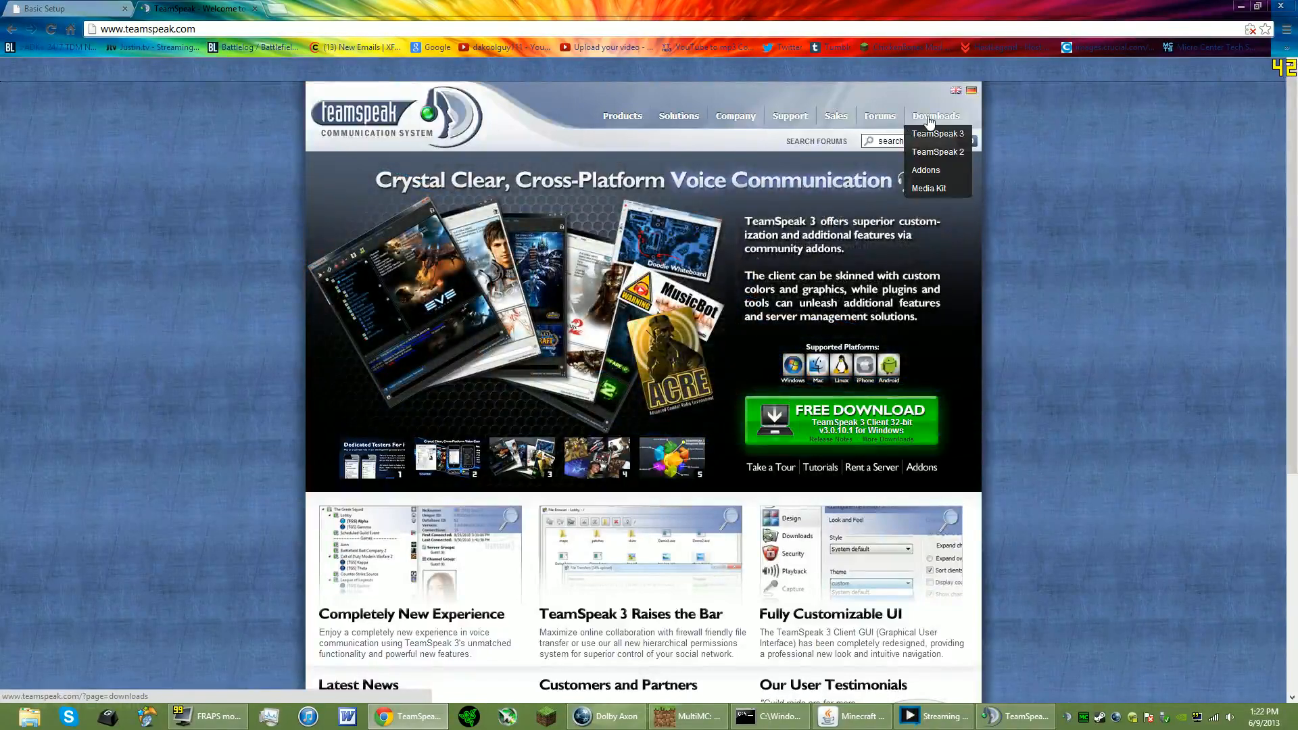
left_click(938, 134)
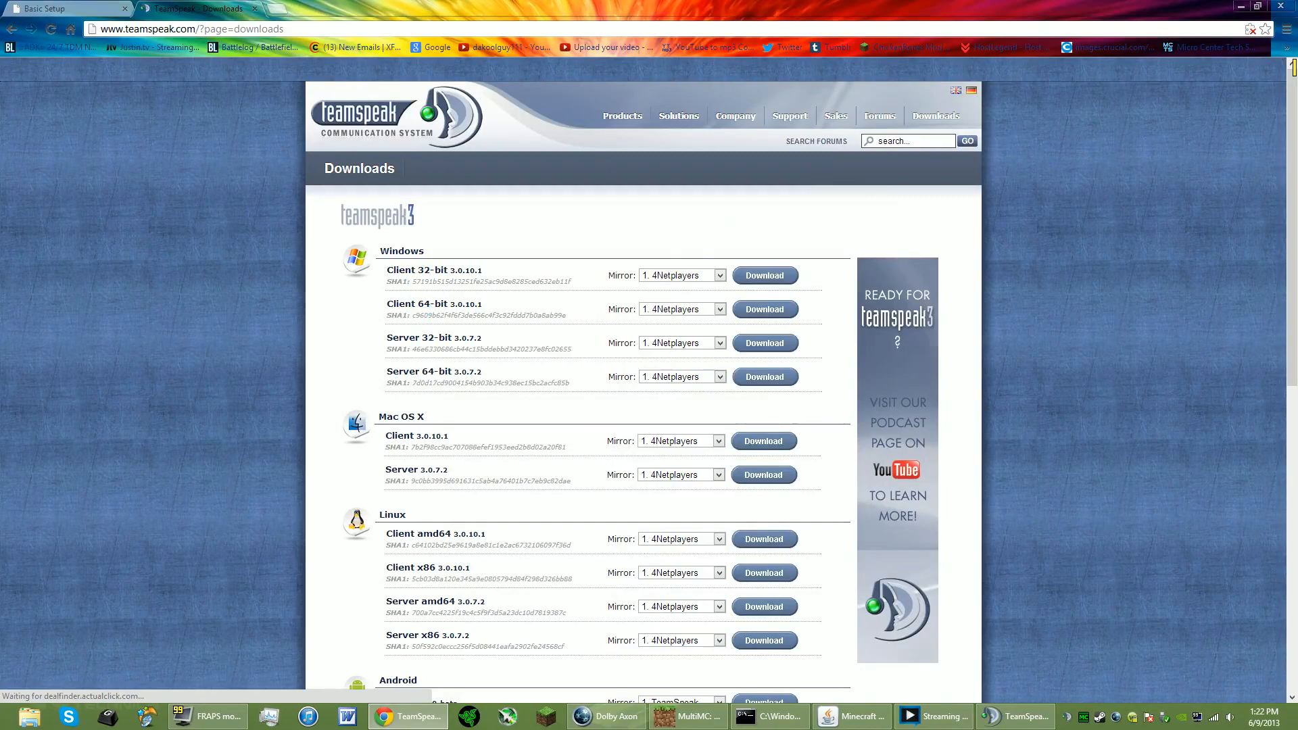
left_click(716, 274)
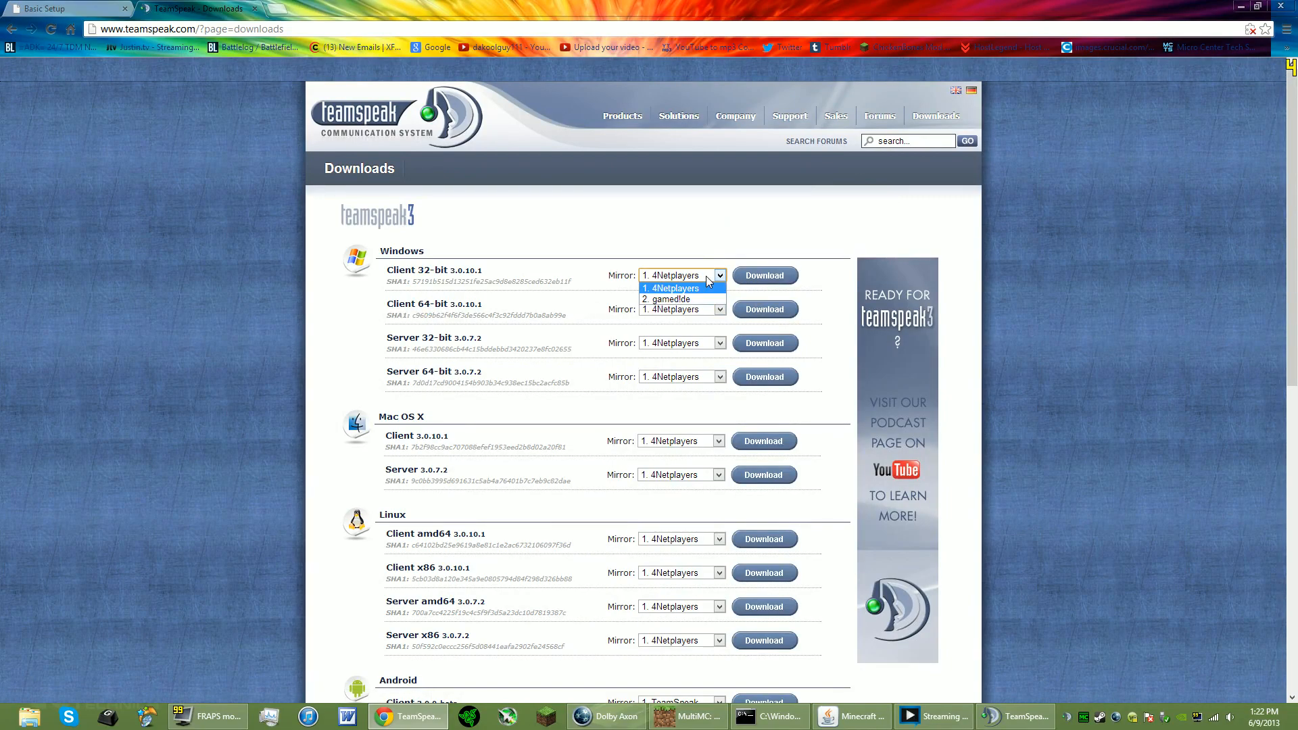
left_click(681, 274)
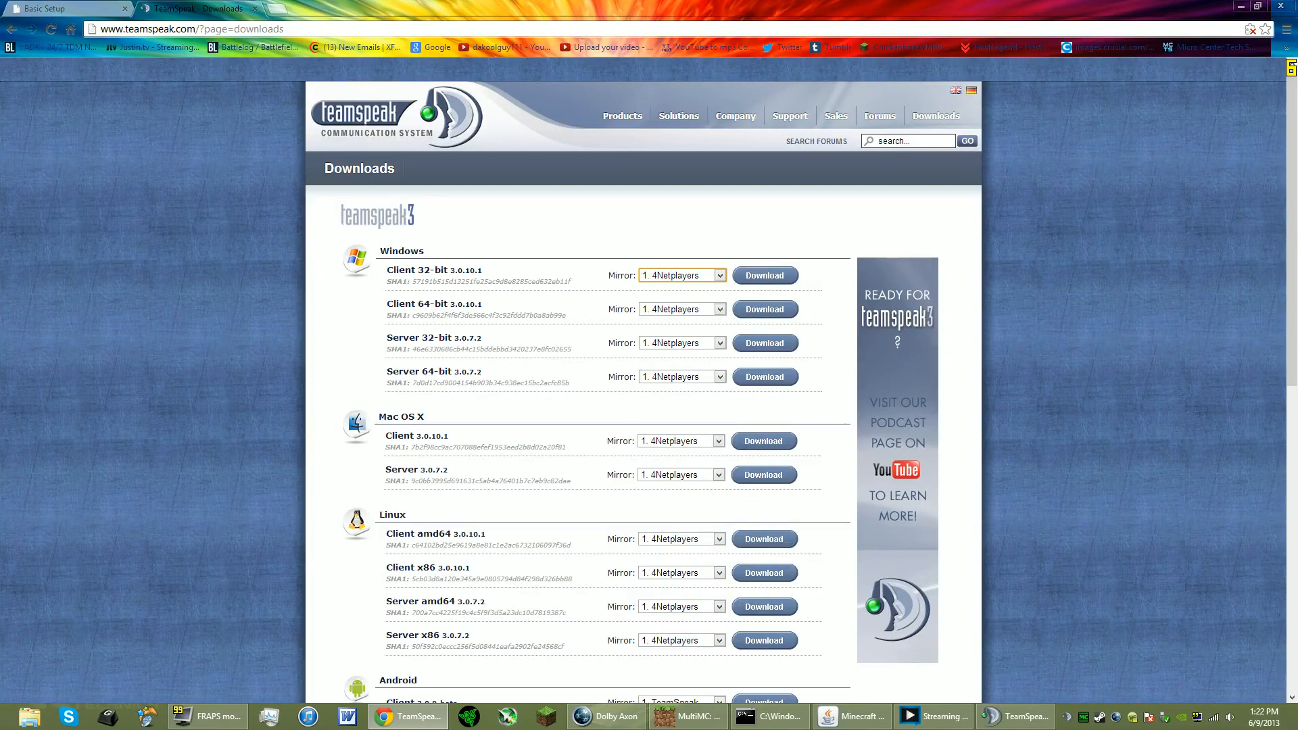
key("Super")
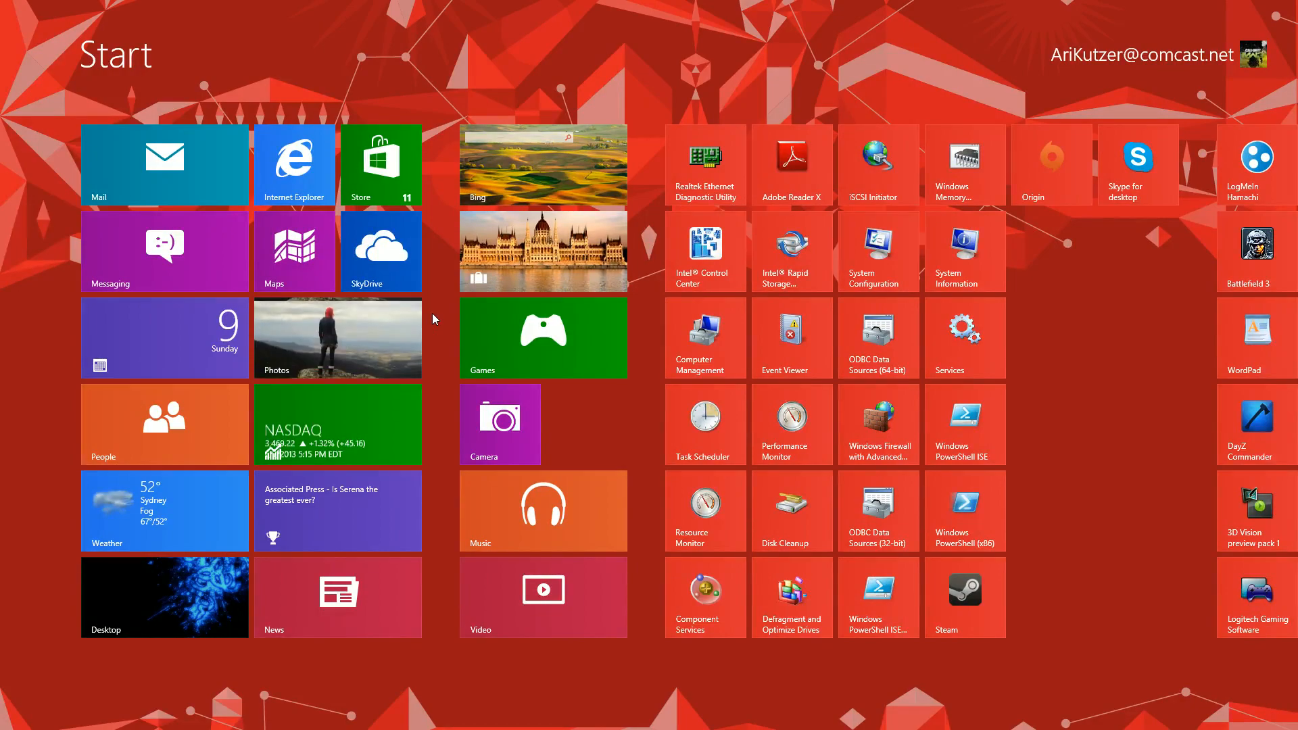
Search for 'computer' and open its Properties to see the Windows 8 64-bit system information
type("computer")
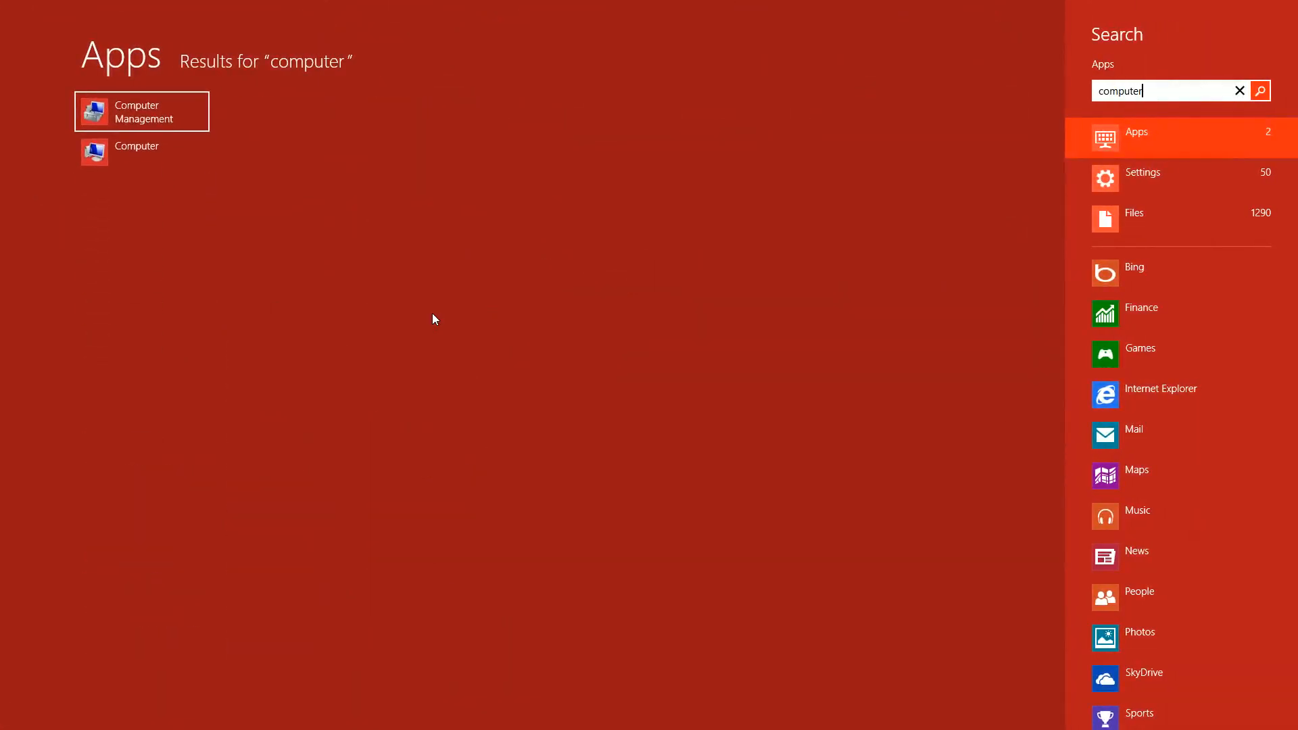
right_click(138, 151)
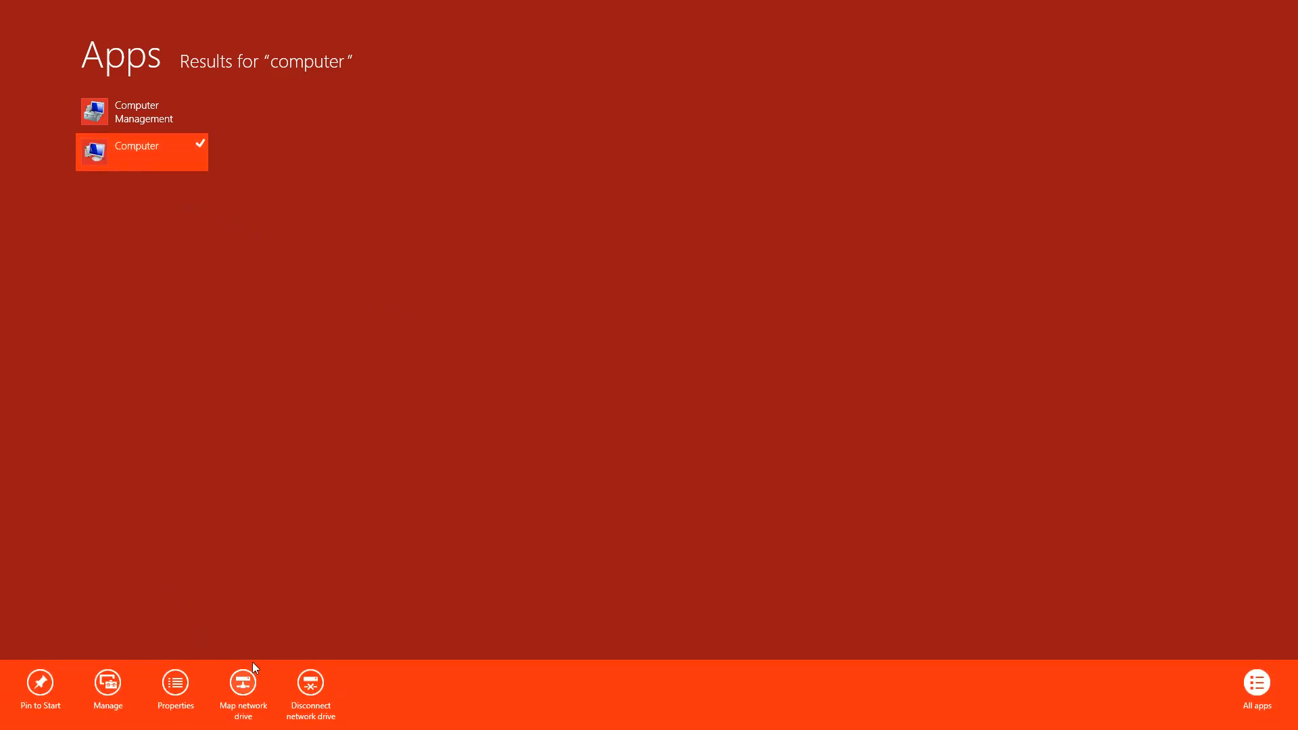
left_click(174, 691)
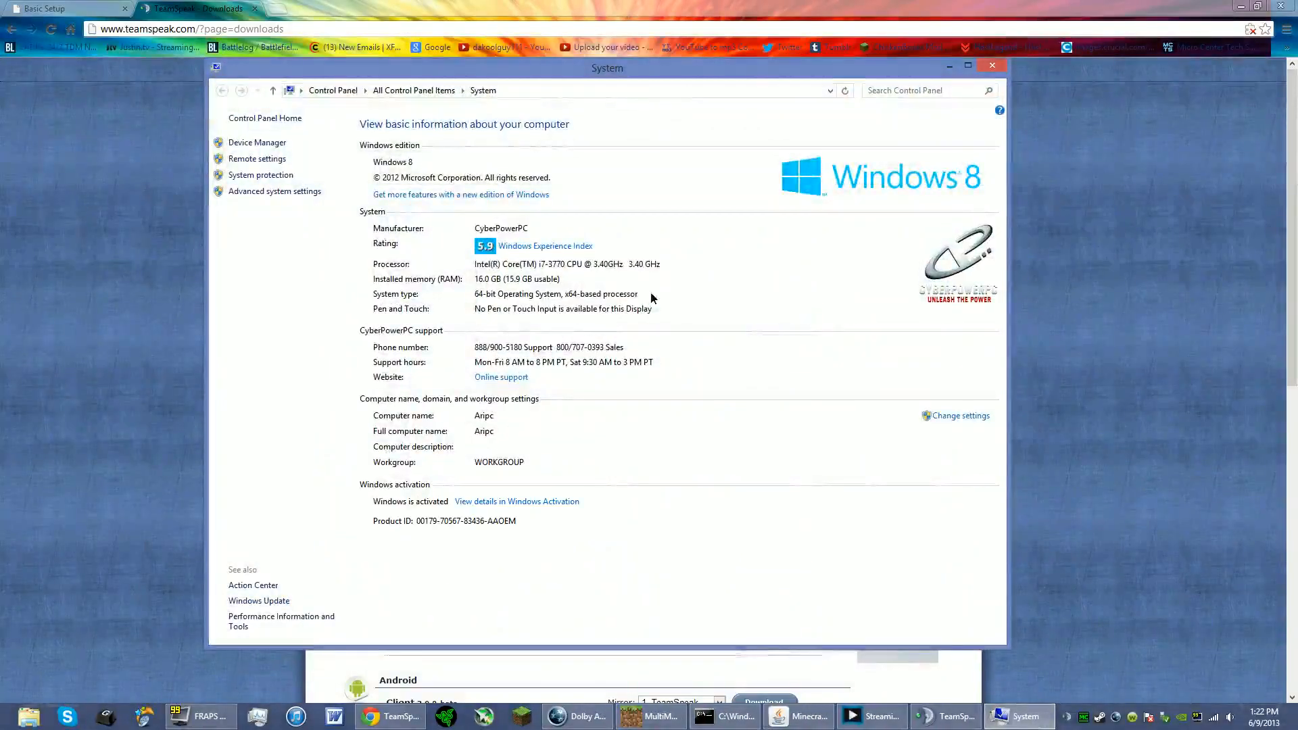
mouse_move(389, 296)
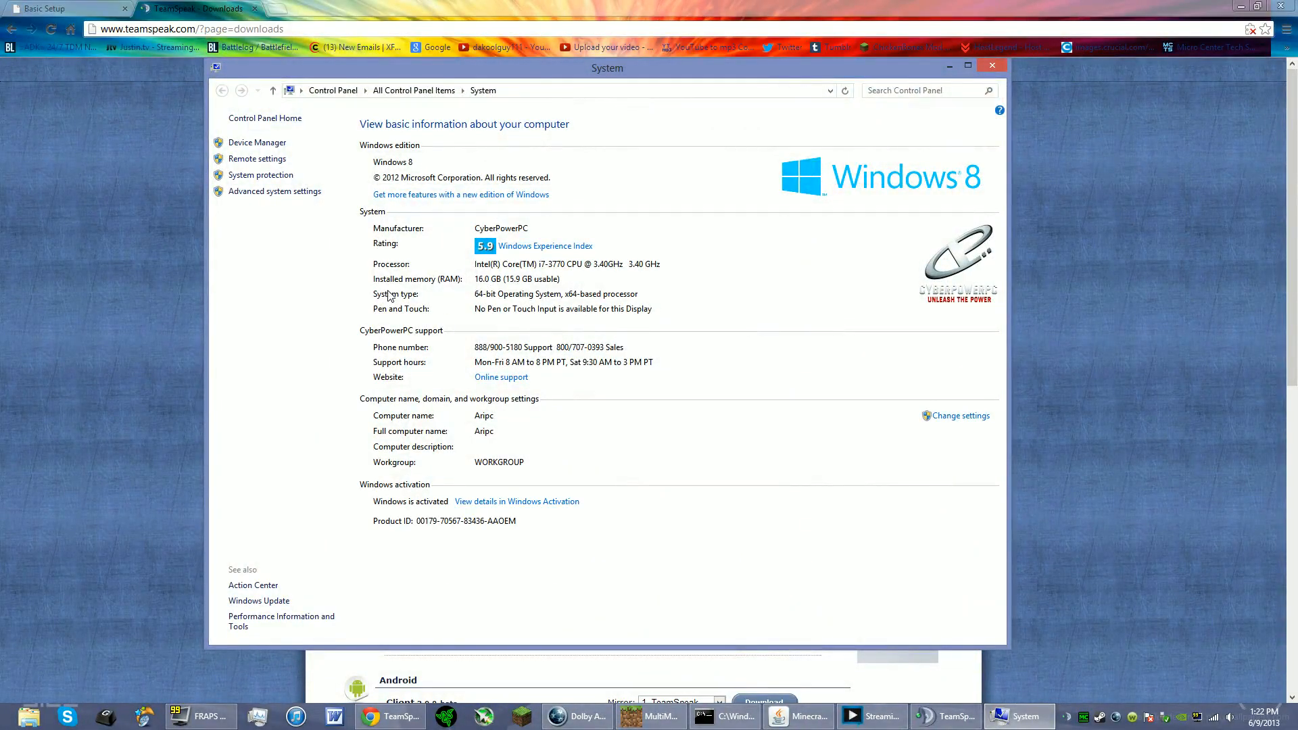
mouse_move(484, 301)
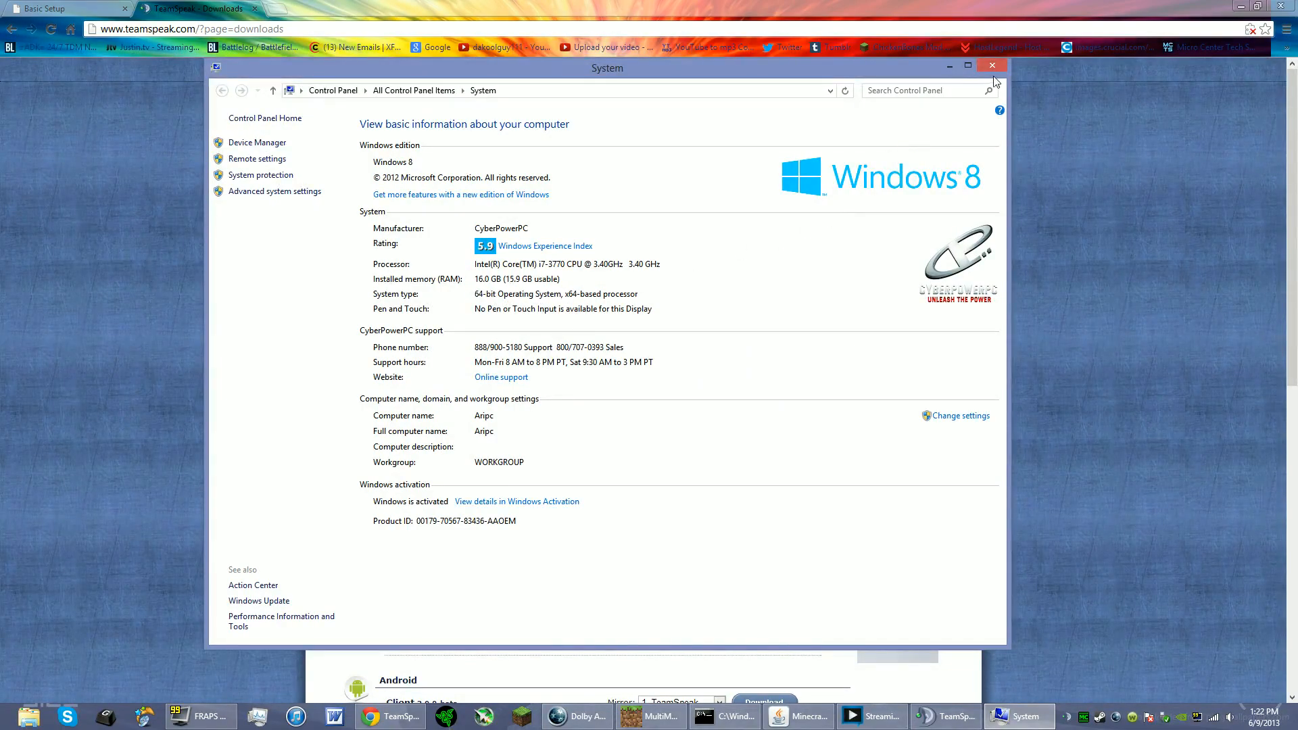
Close the System window and minimize Chrome to return to the desktop and TeamSpeak client
left_click(991, 65)
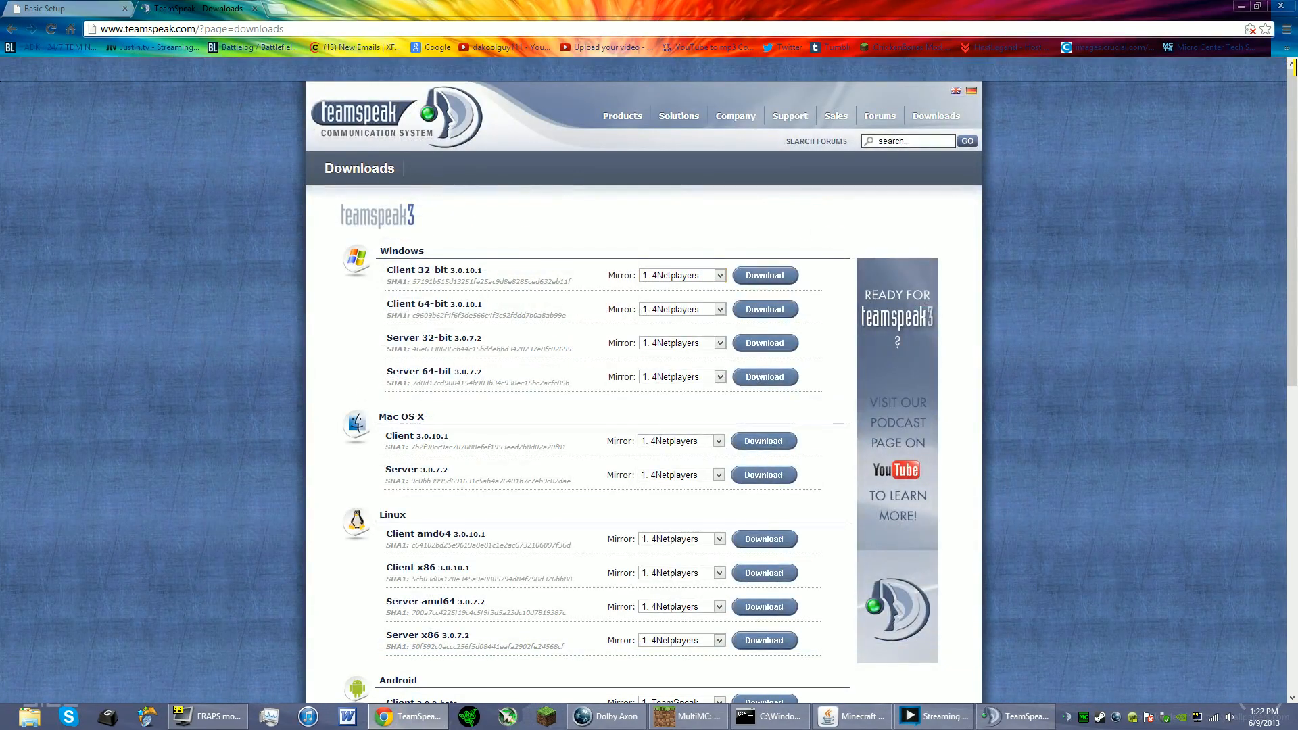
mouse_move(468, 383)
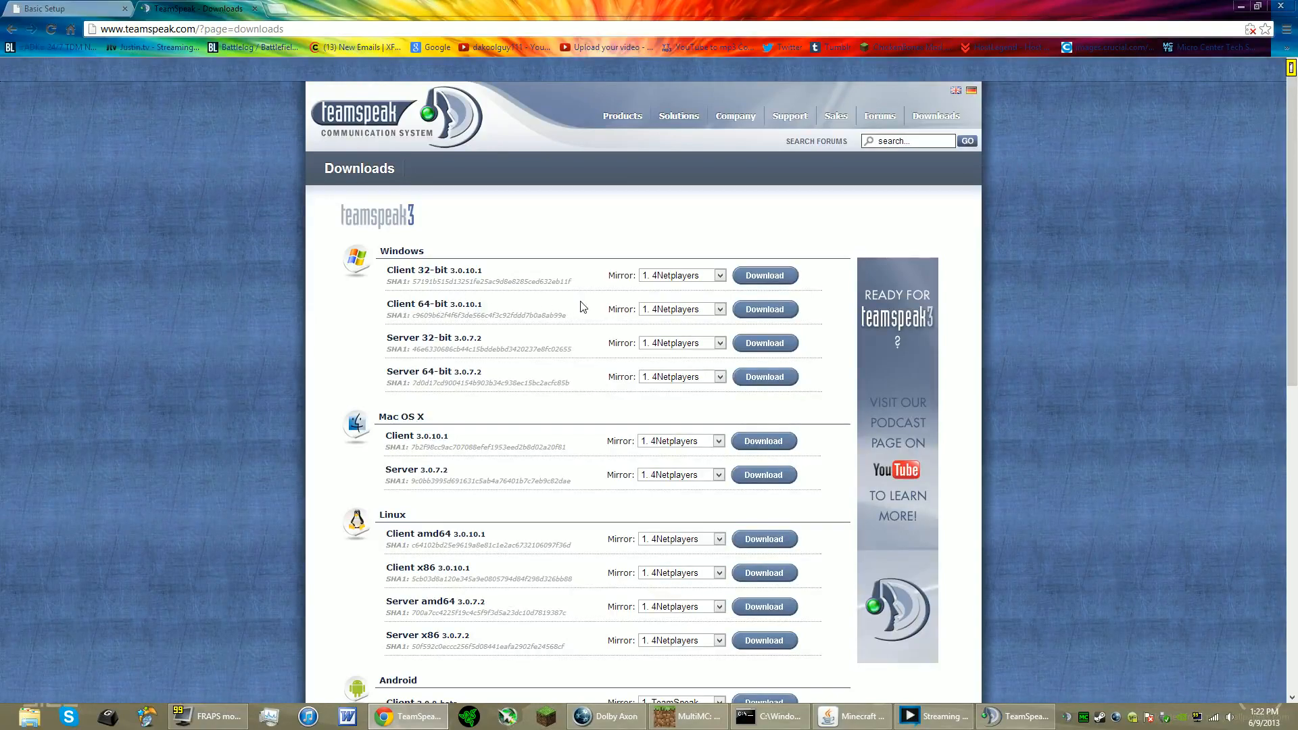
mouse_move(645, 375)
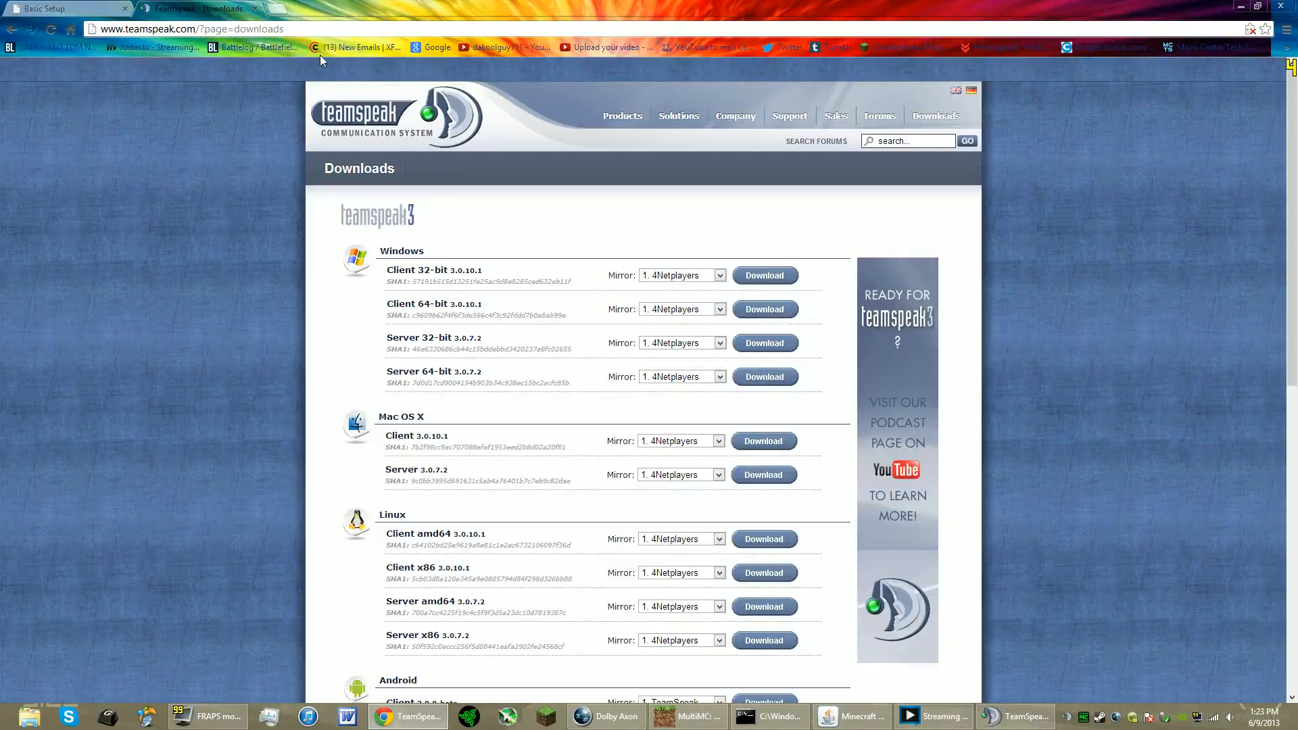
left_click(62, 8)
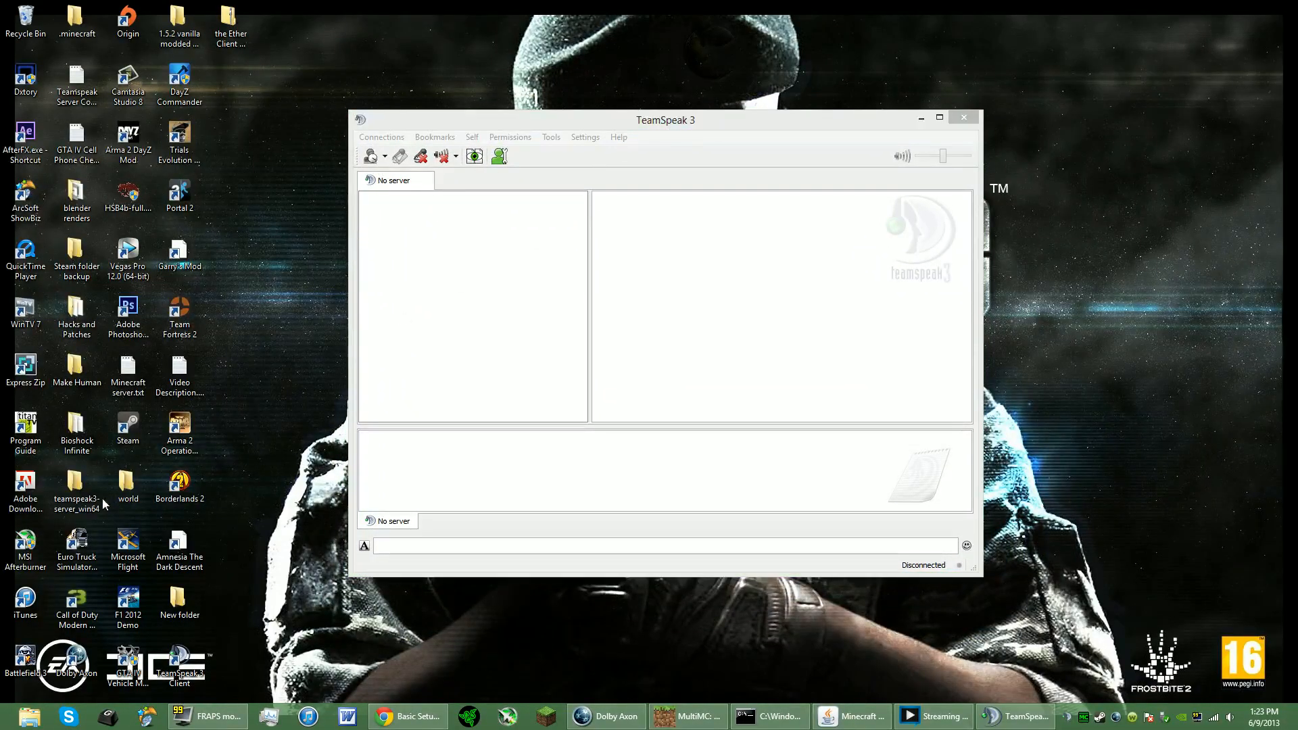
Browse the teamspeak3-server_win64 folder, locate ts3server_win64.exe among its files, then close the window
double_click(76, 486)
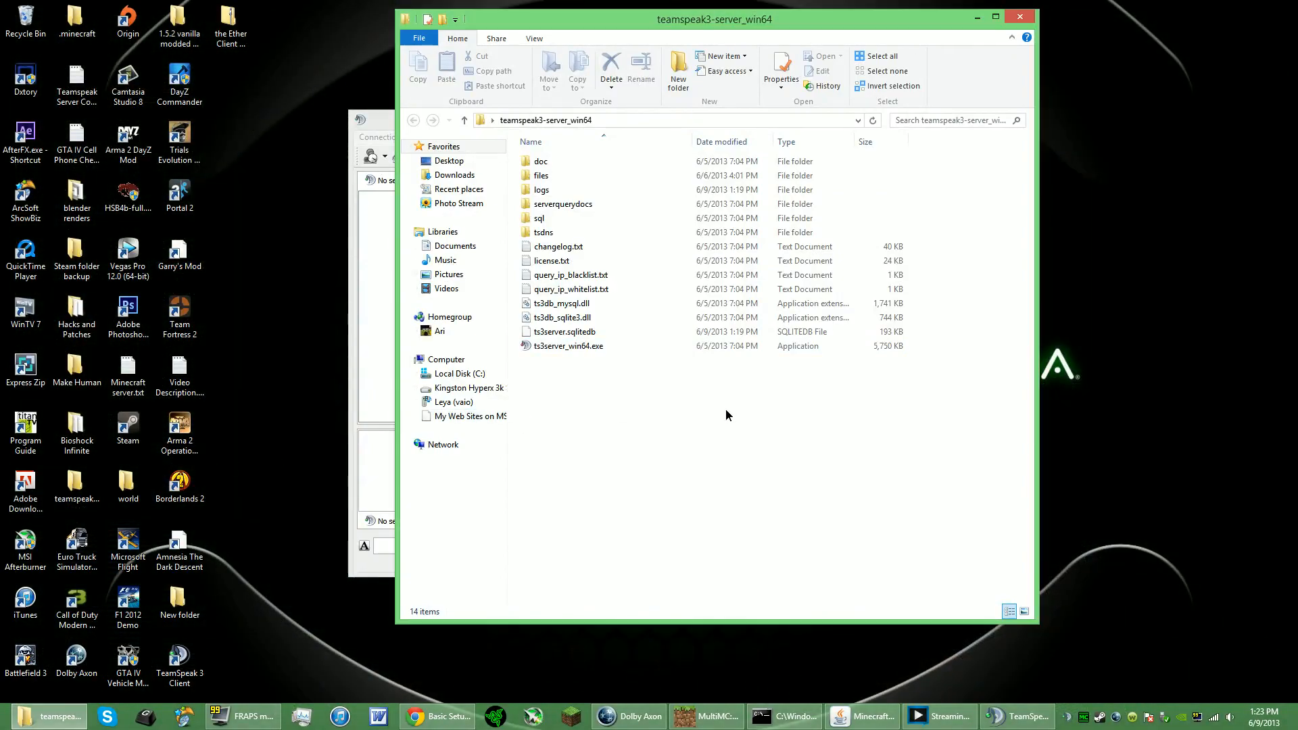
left_click(565, 332)
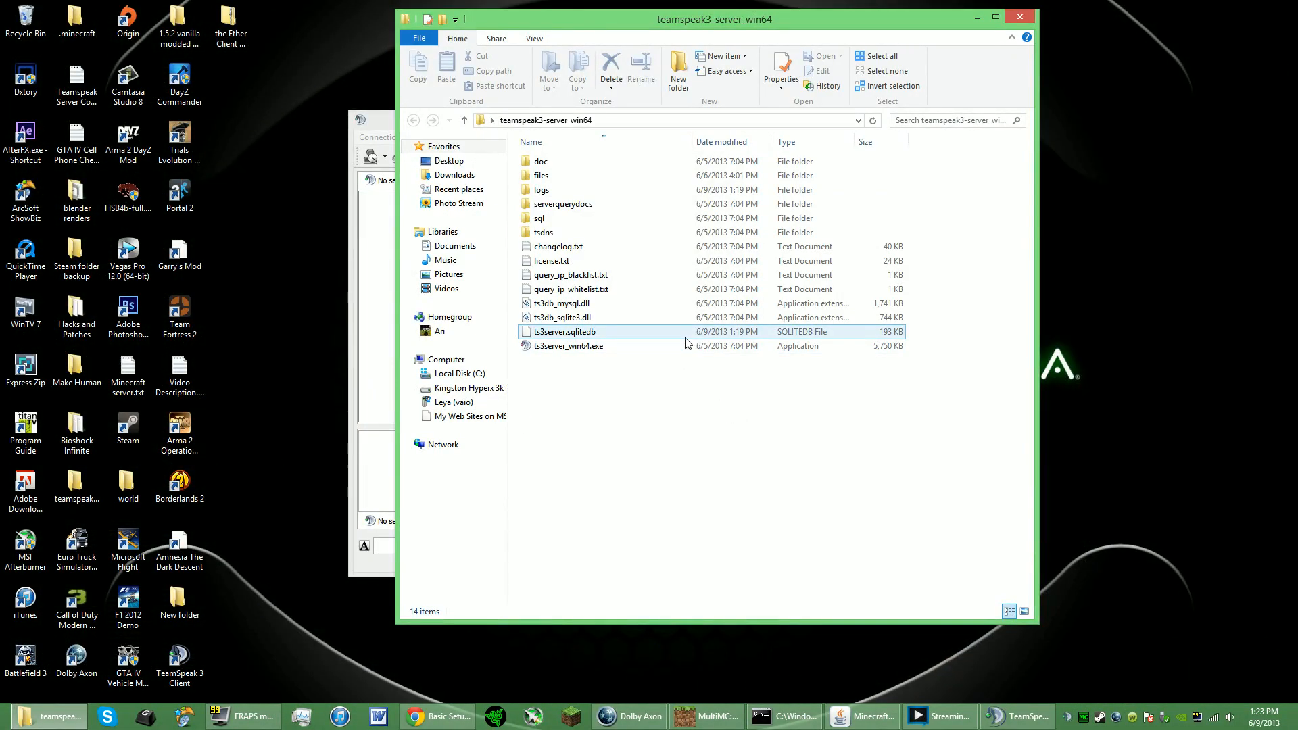
left_click(569, 303)
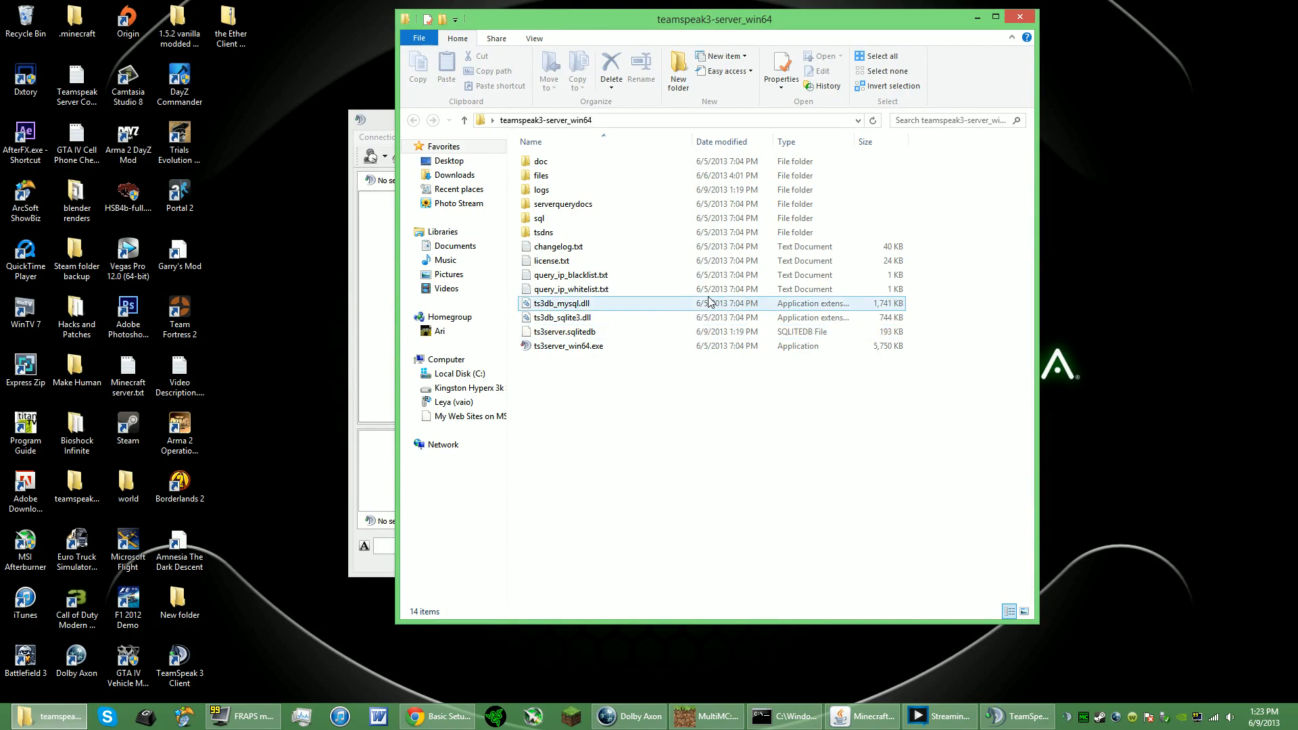
left_click(570, 345)
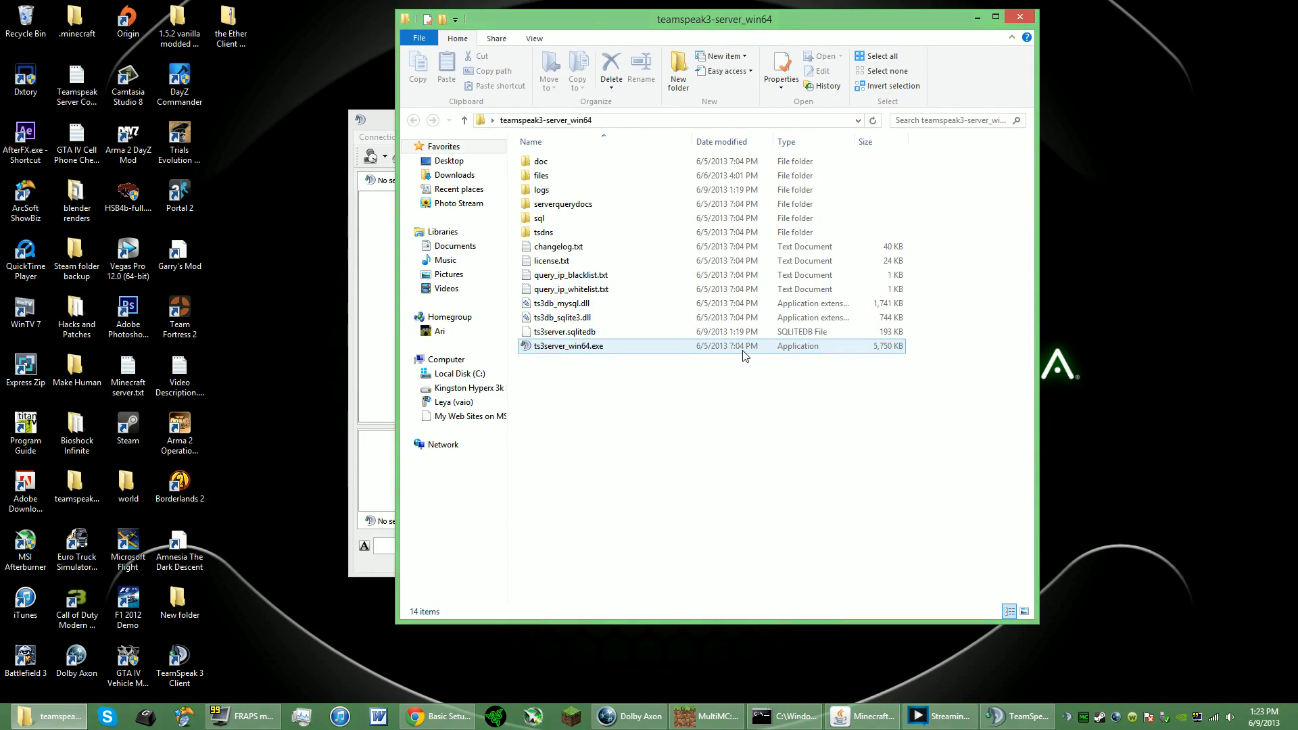
left_click(720, 374)
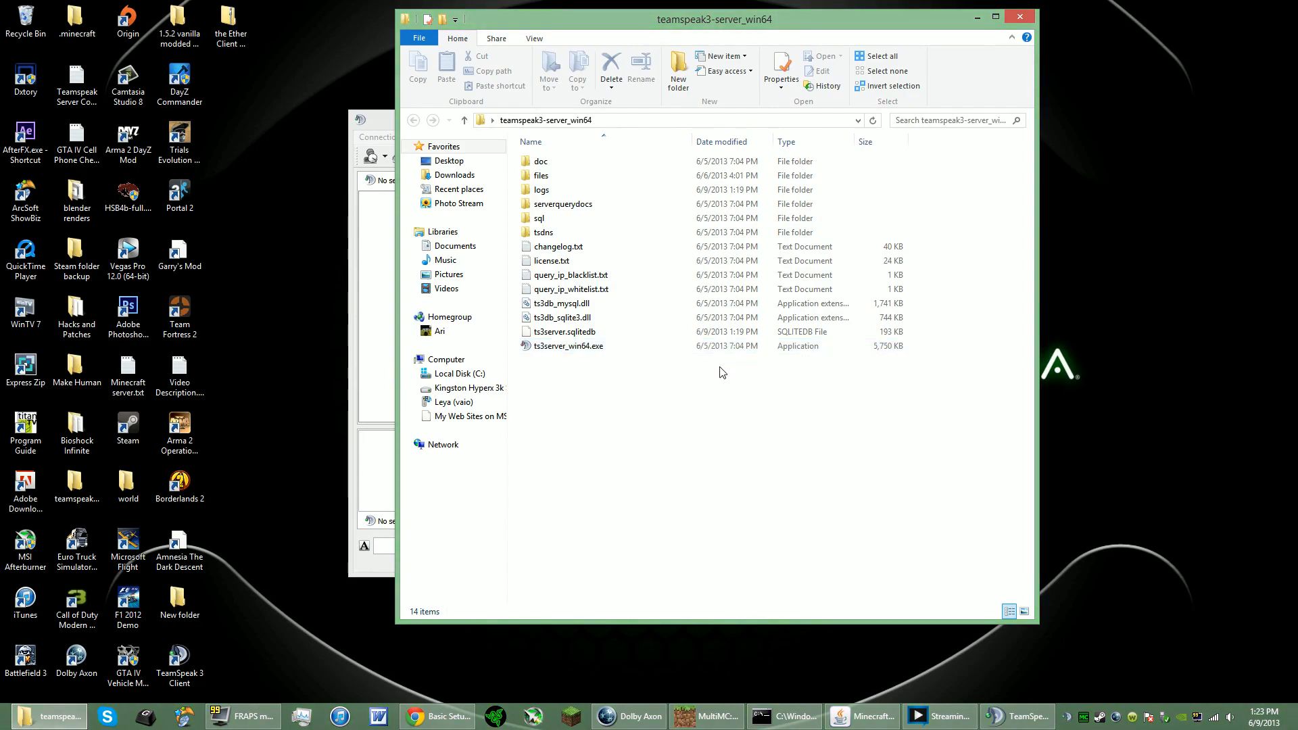
mouse_move(699, 381)
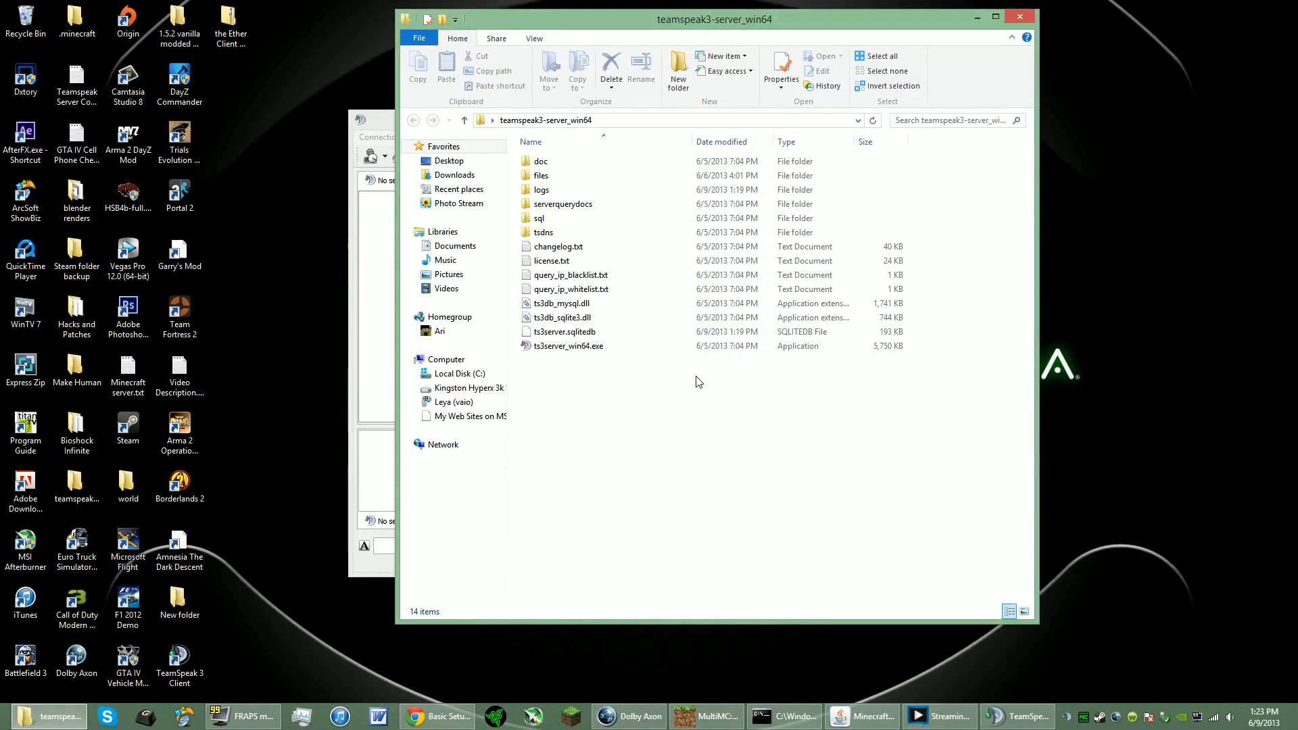
mouse_move(657, 433)
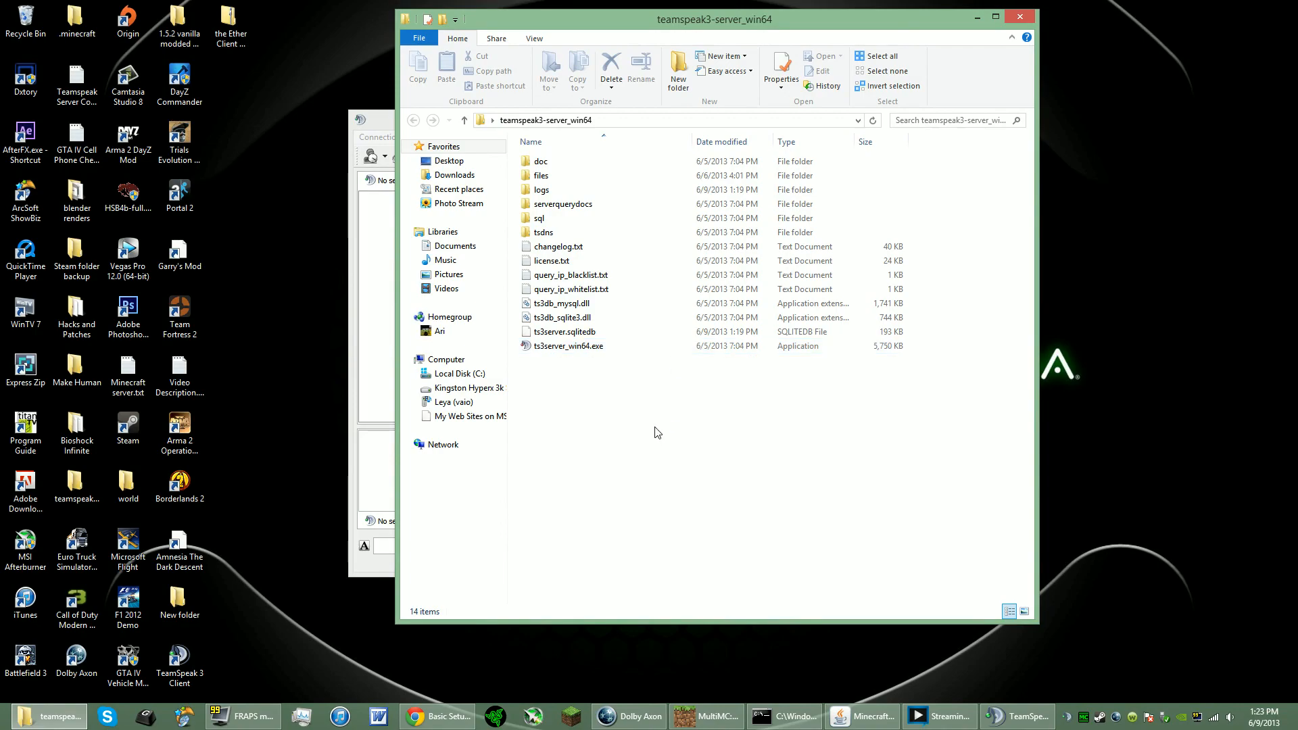
left_click(568, 345)
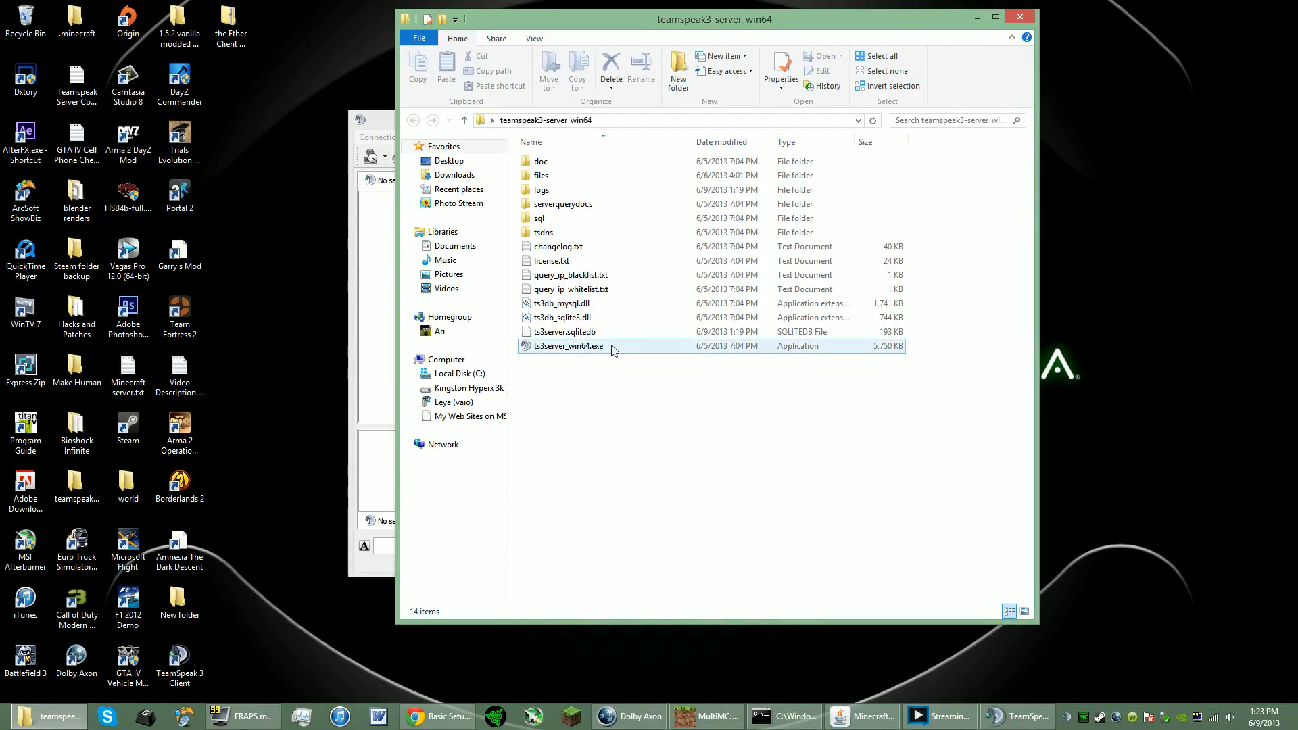
left_click(568, 346)
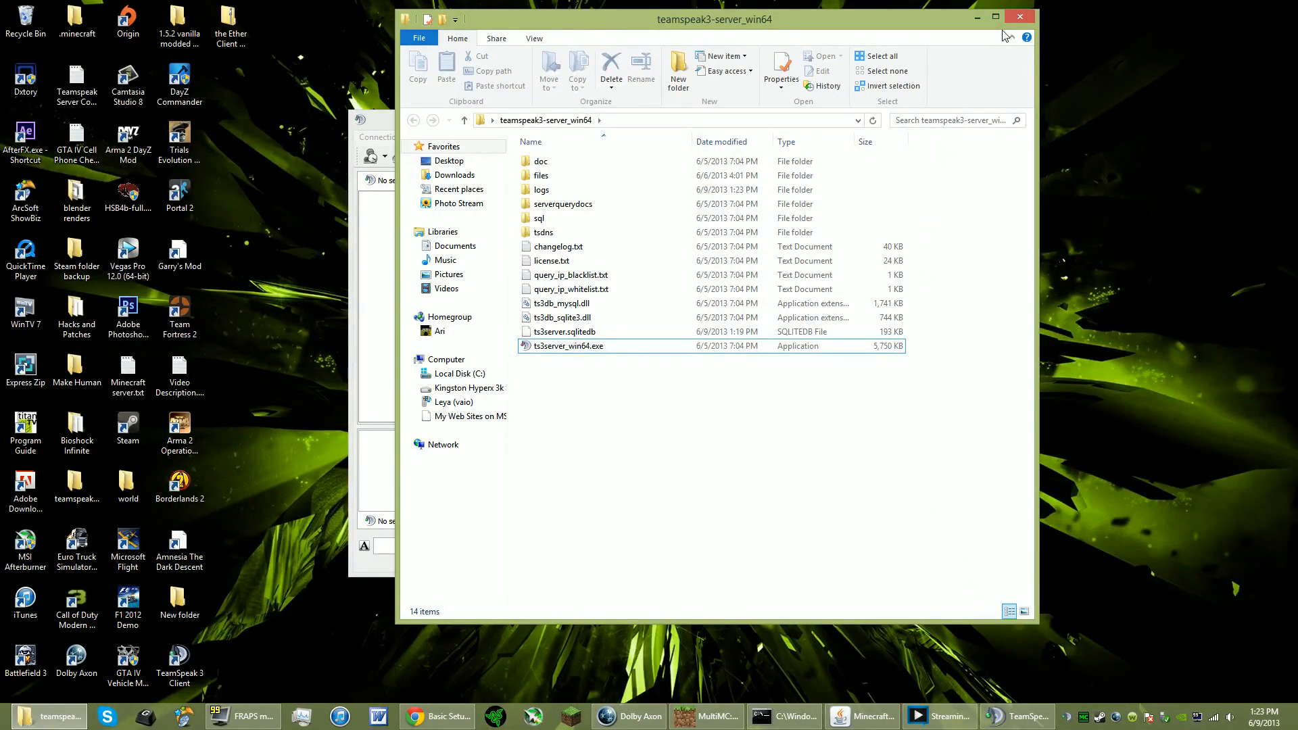
mouse_move(1019, 17)
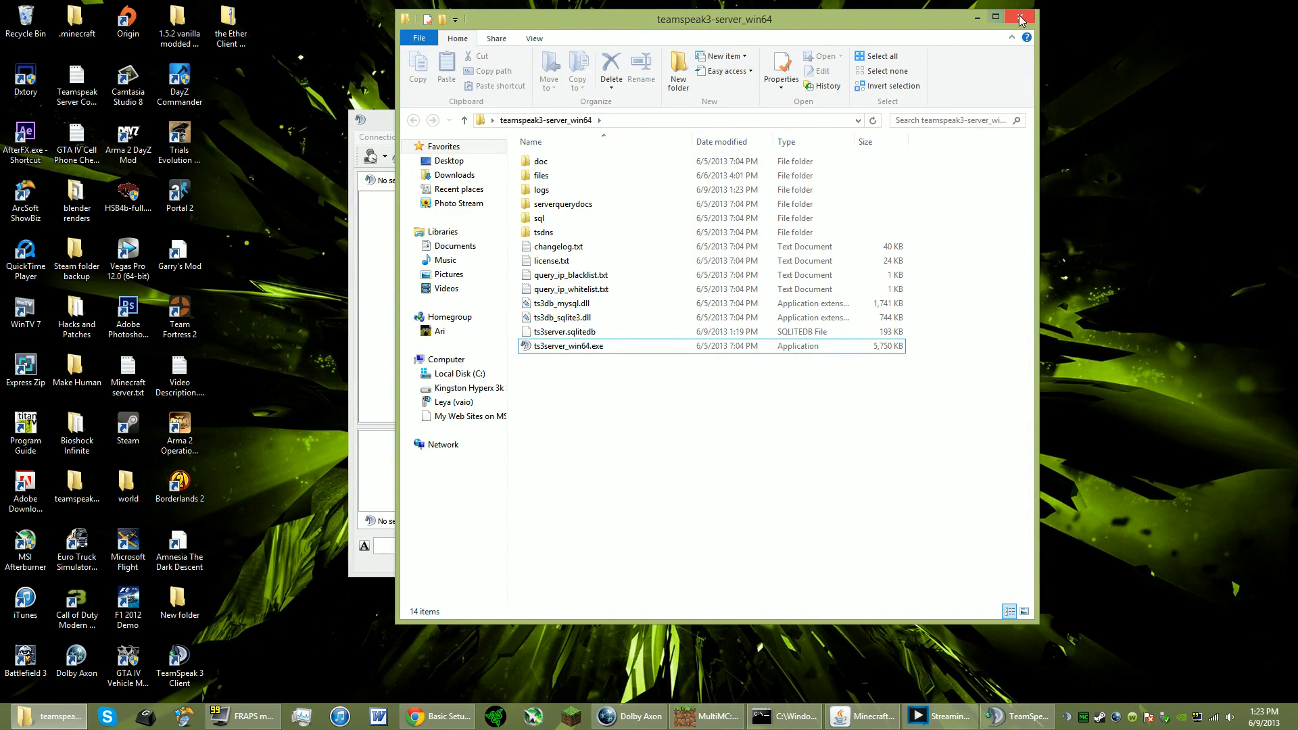
left_click(1021, 18)
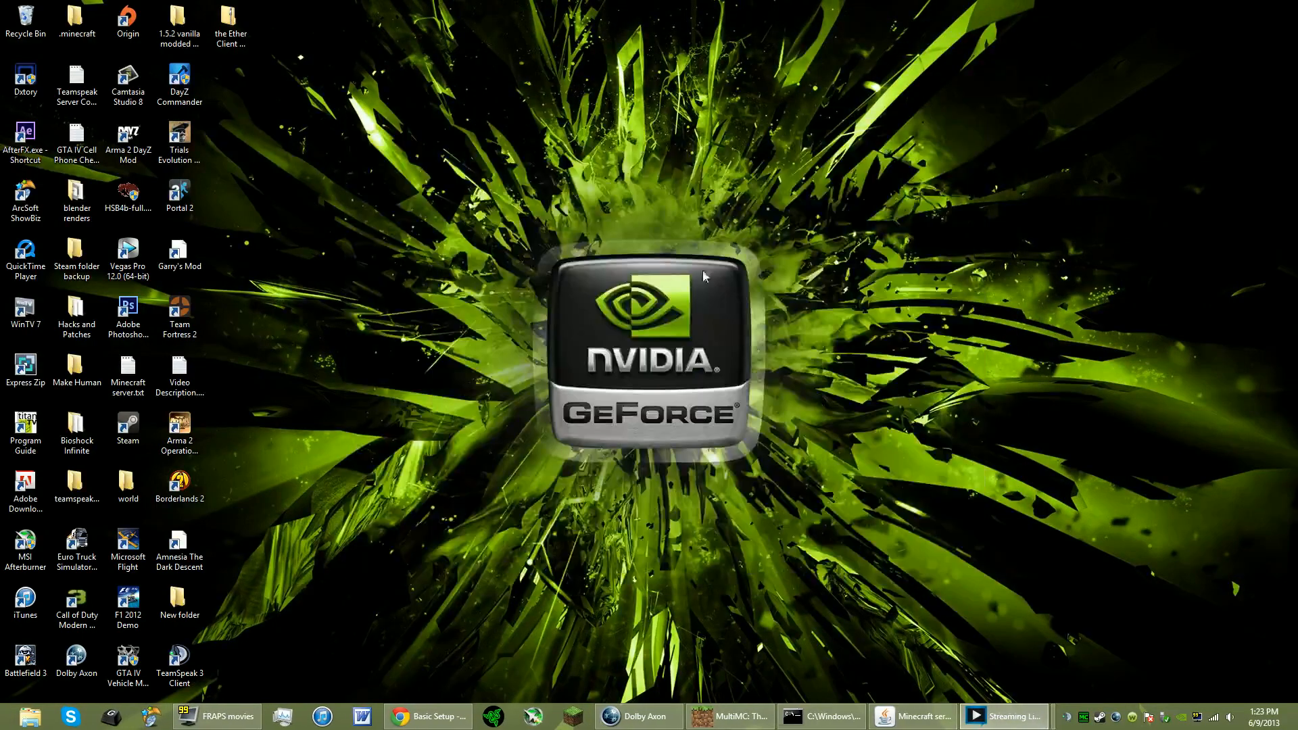
mouse_move(817, 256)
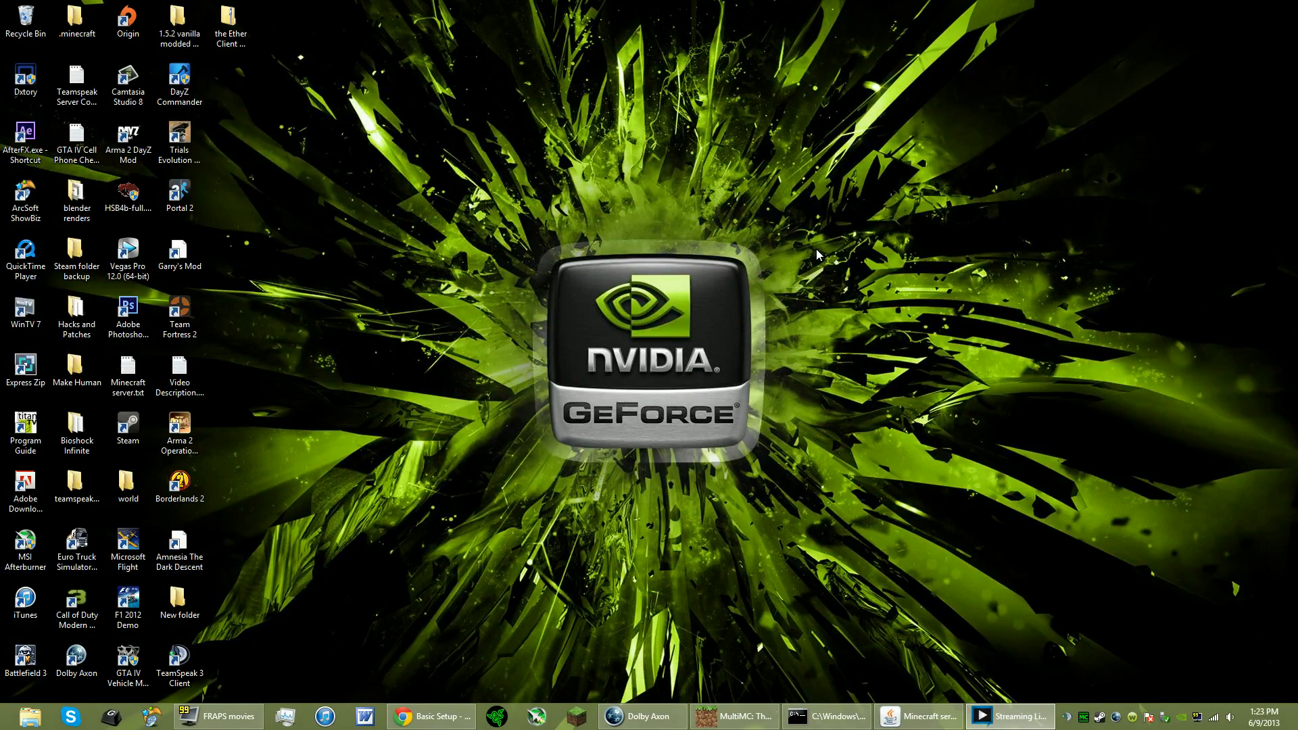
mouse_move(810, 259)
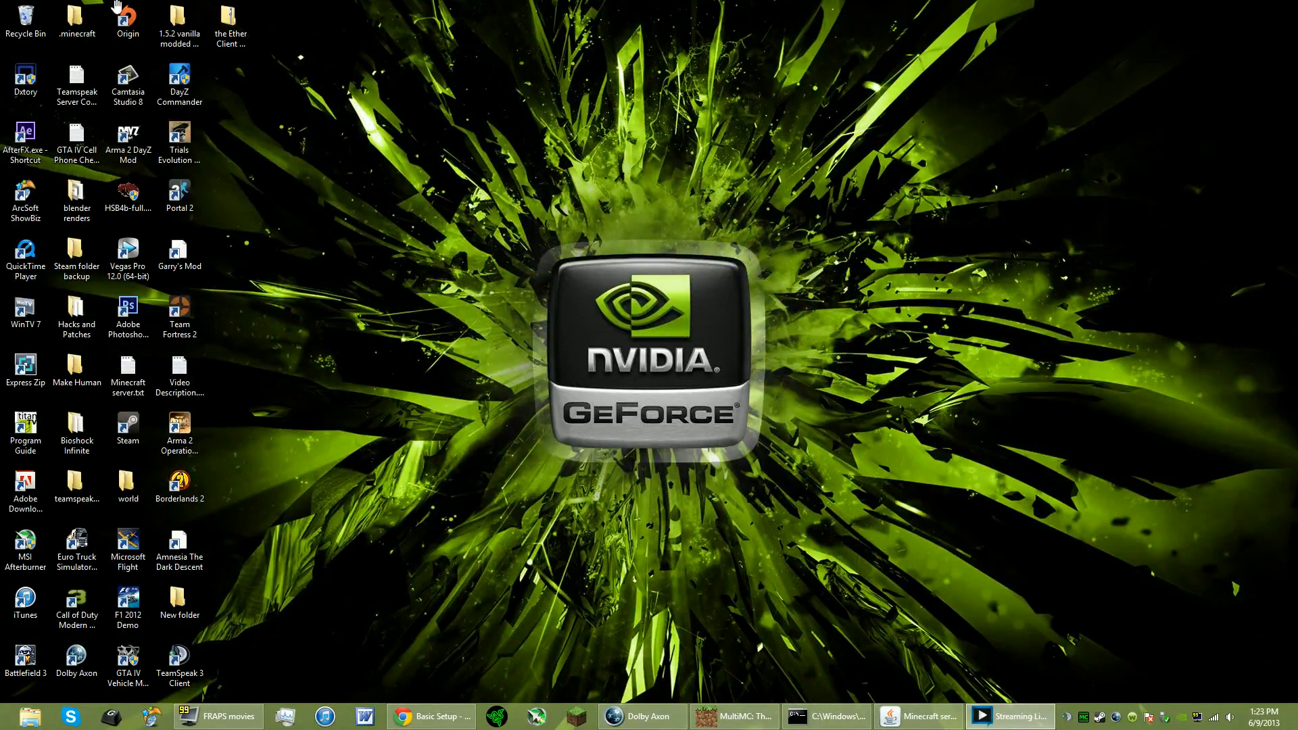
mouse_move(561, 358)
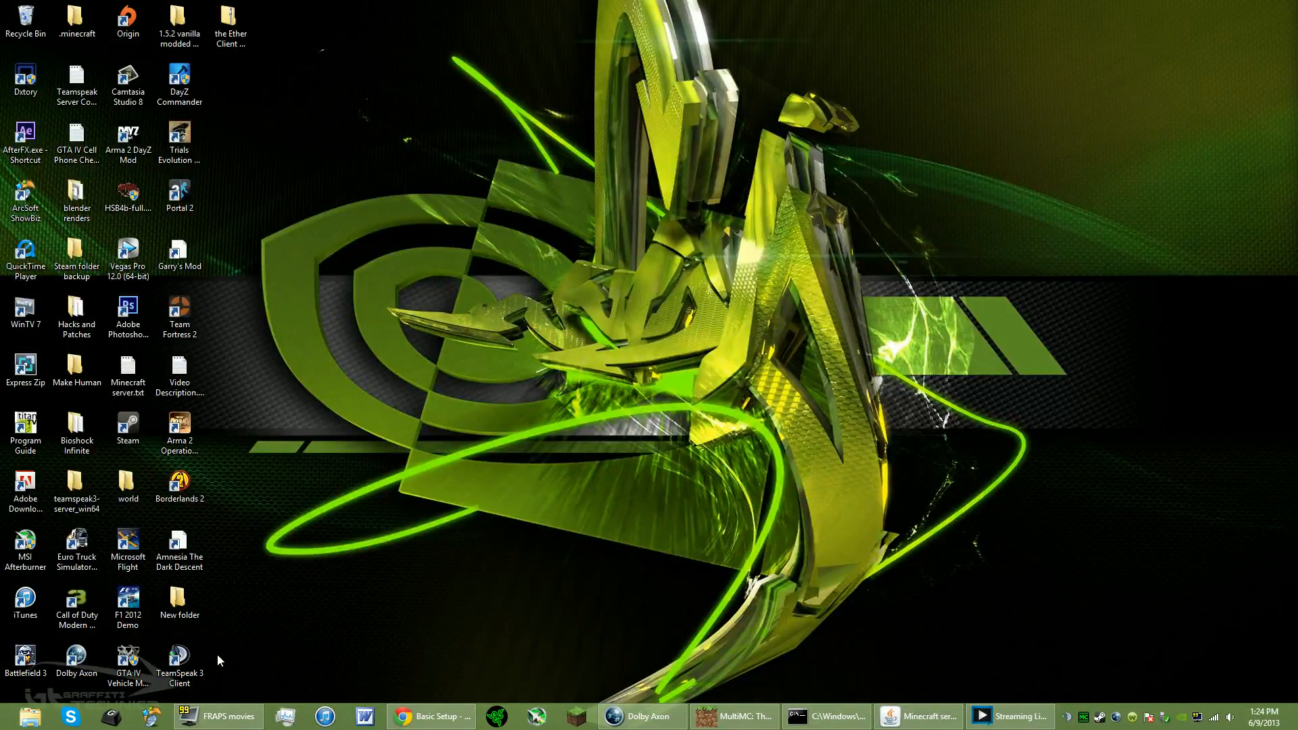
Create a New Text Document on the desktop, open it blank in Notepad, then close Notepad
right_click(219, 659)
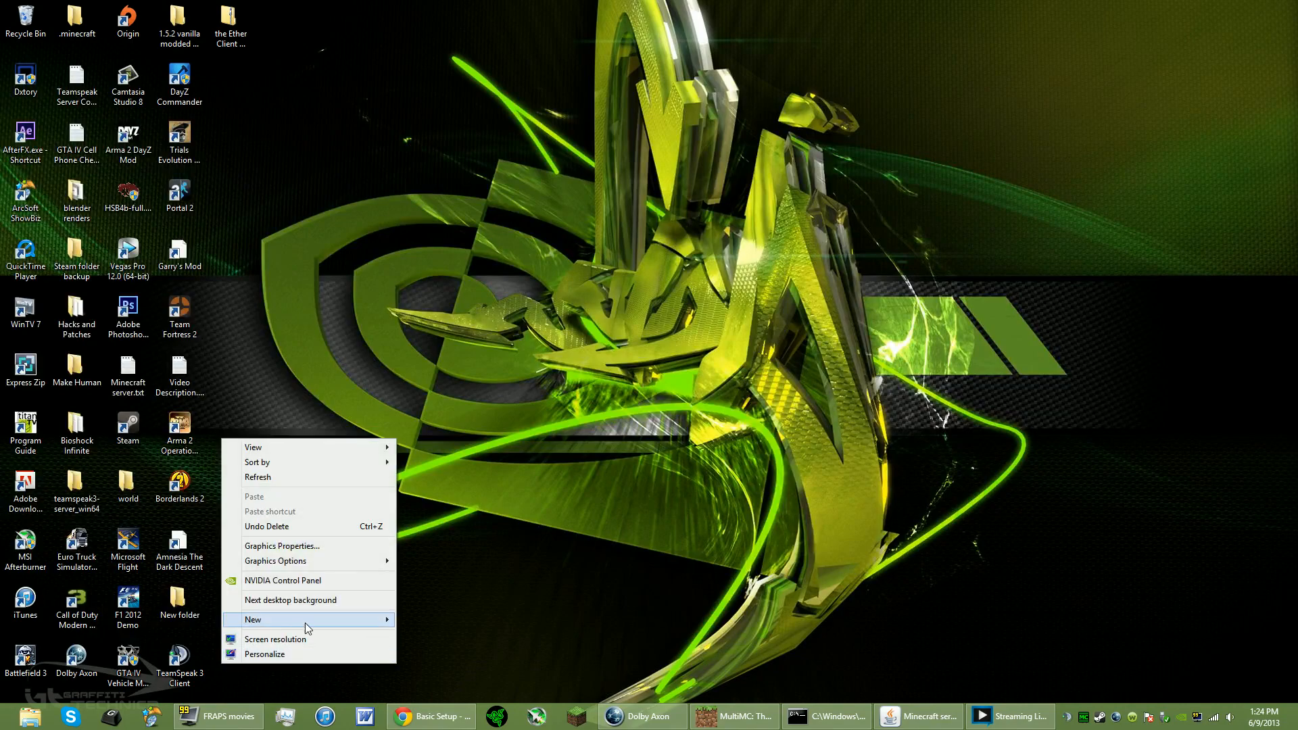
left_click(274, 629)
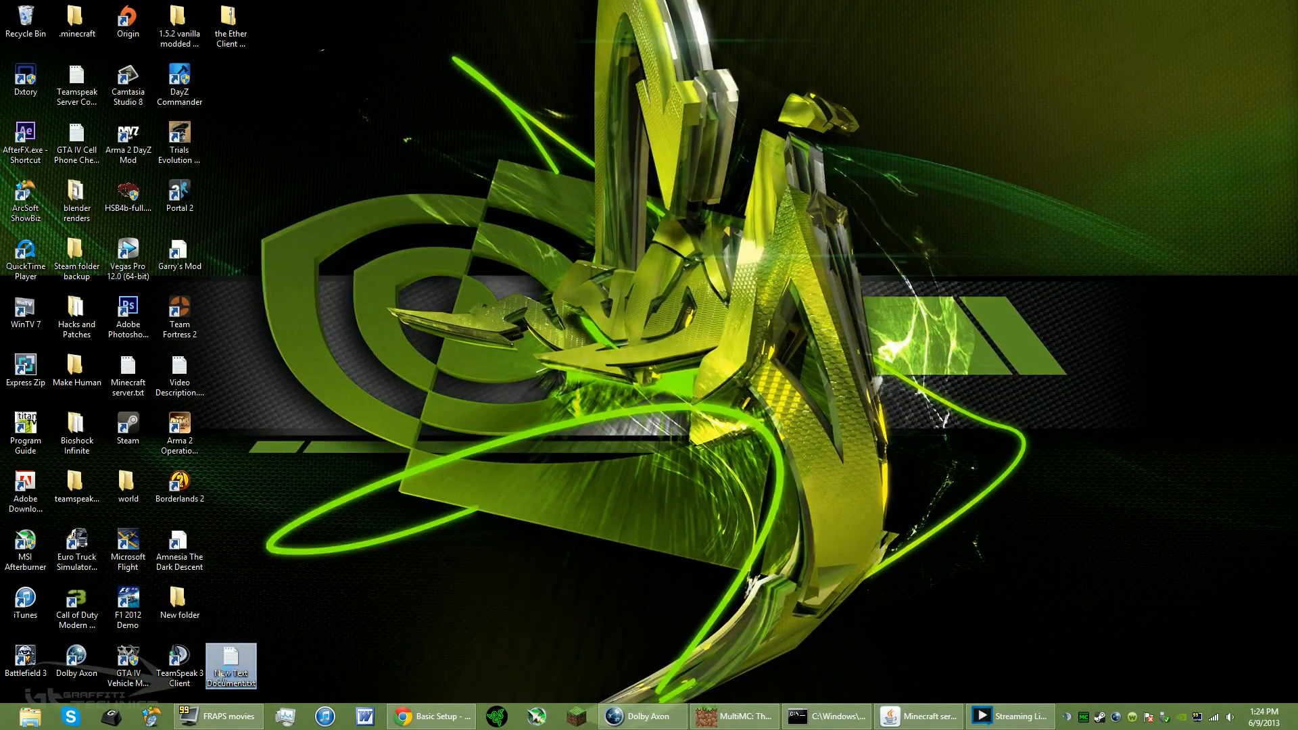
double_click(231, 661)
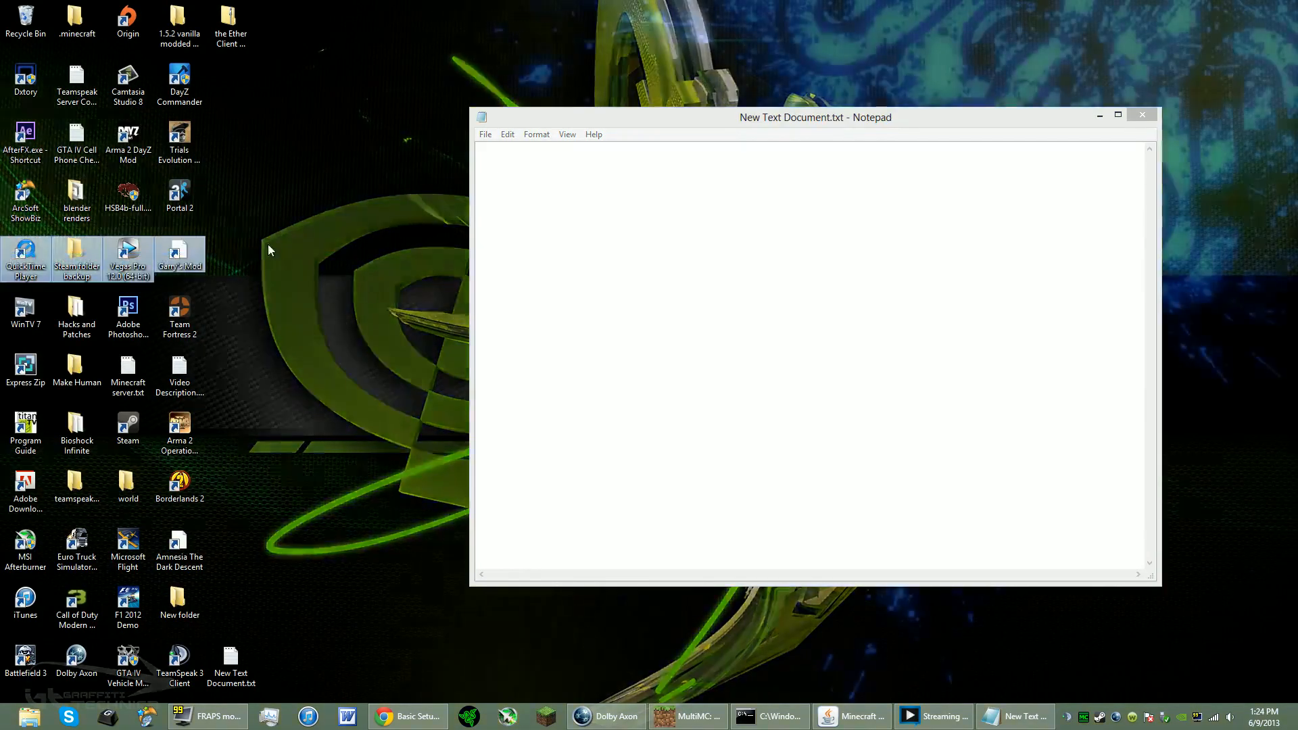
right_click(269, 250)
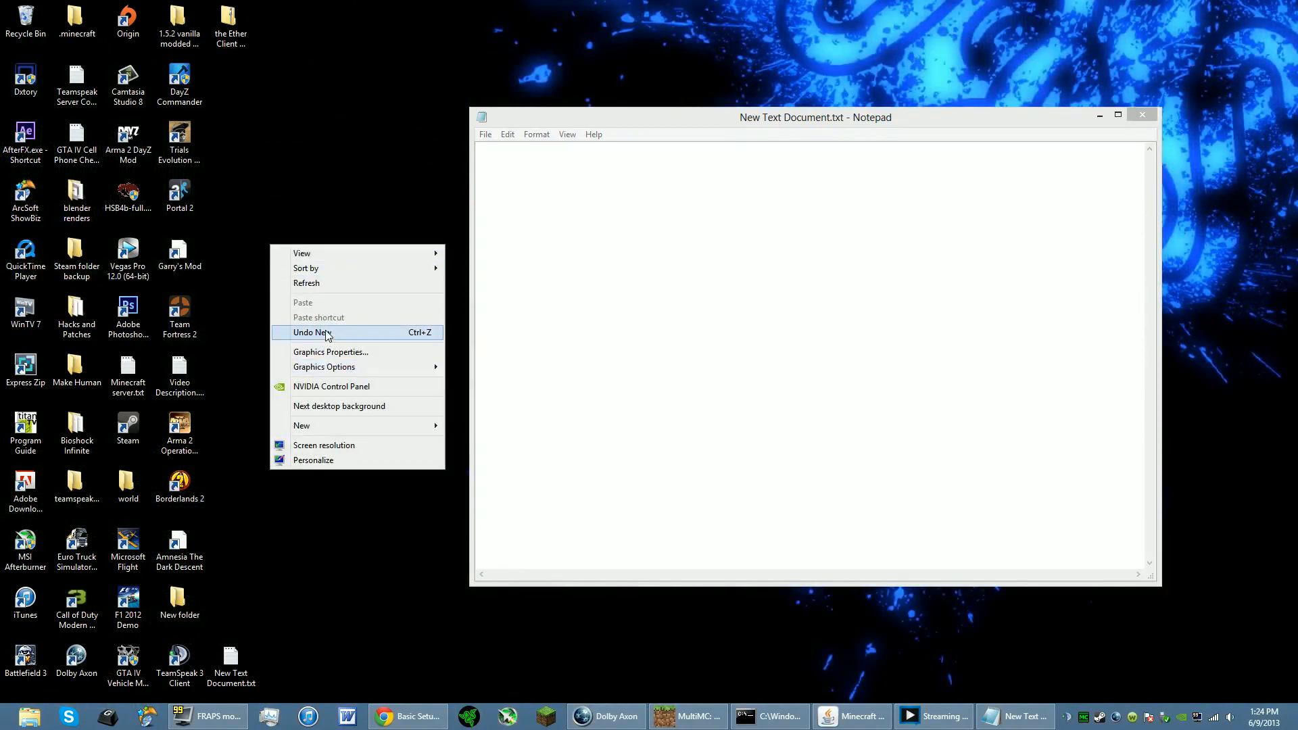
right_click(178, 253)
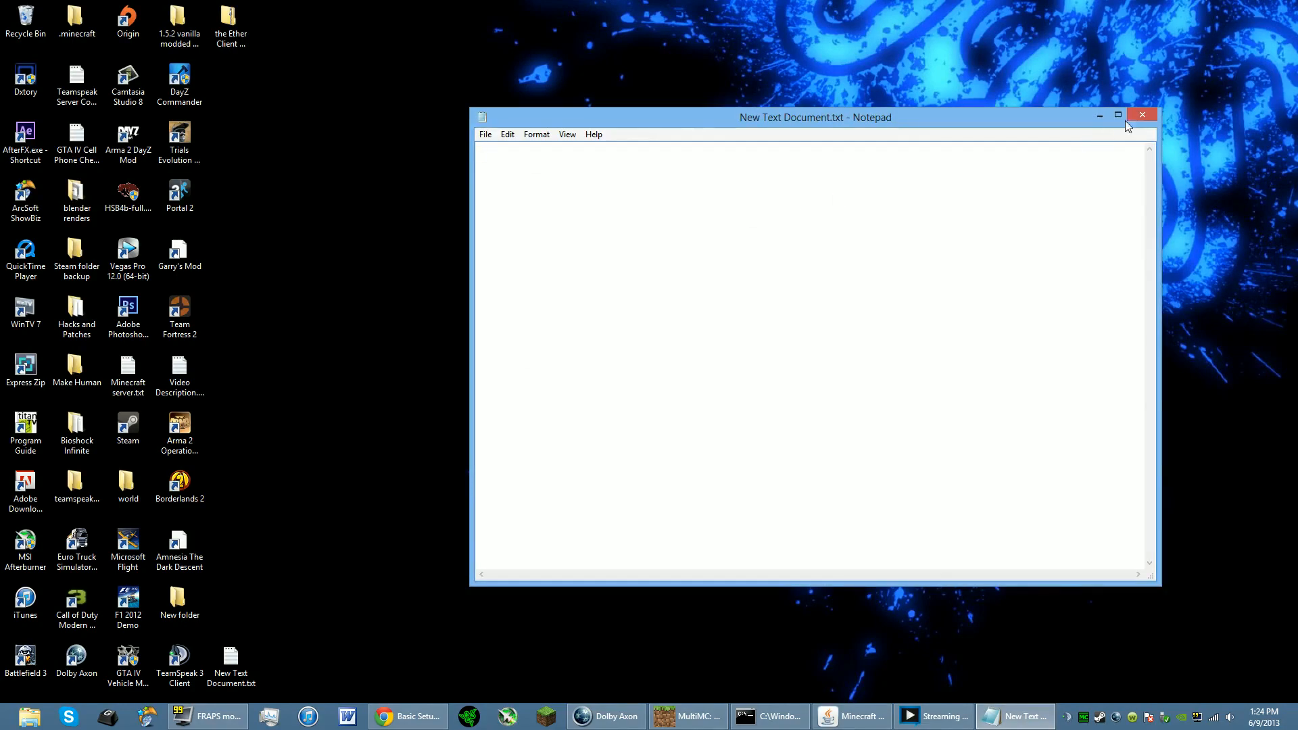
left_click(1142, 116)
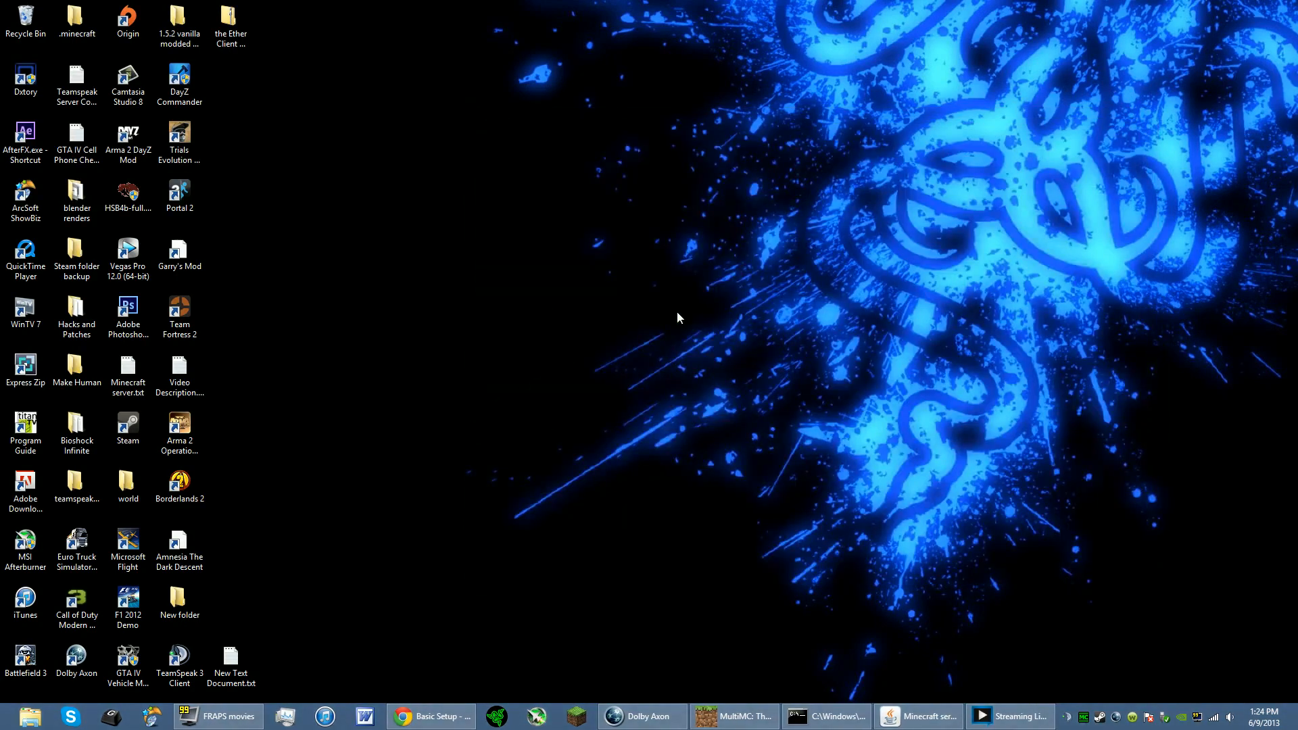
mouse_move(803, 365)
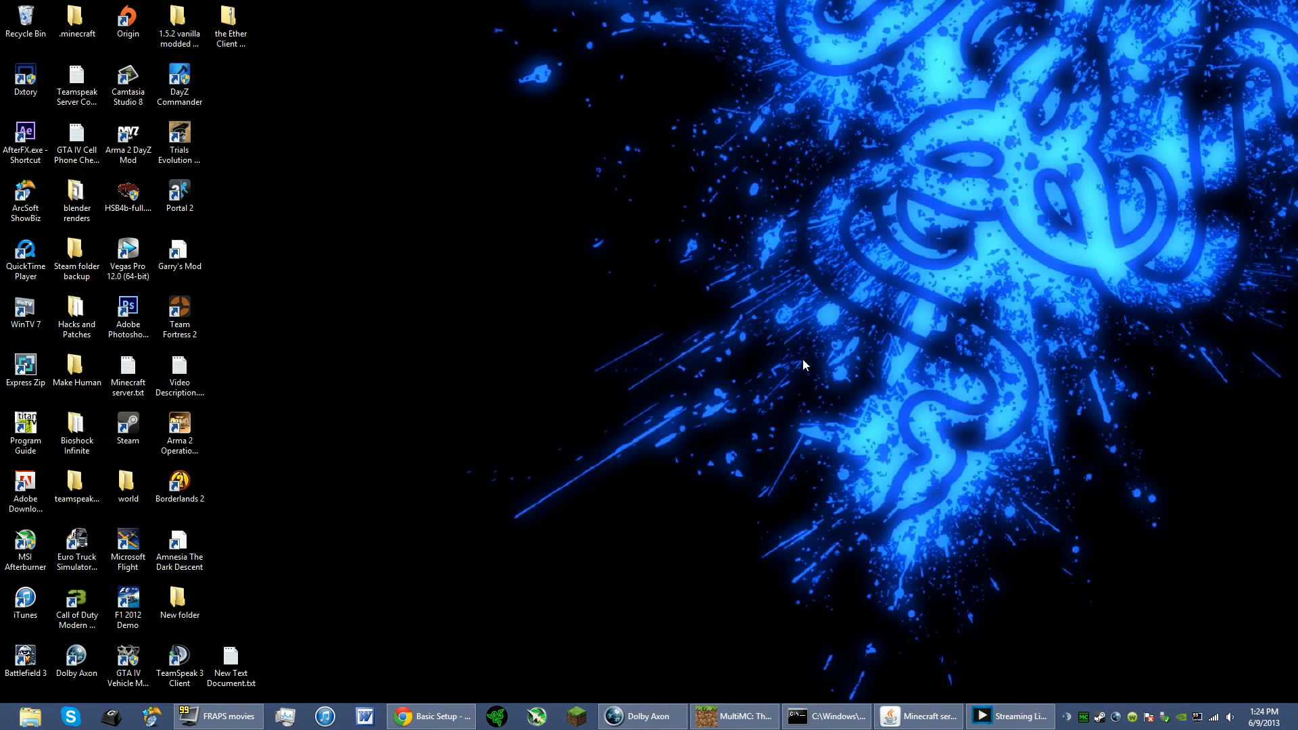
mouse_move(784, 323)
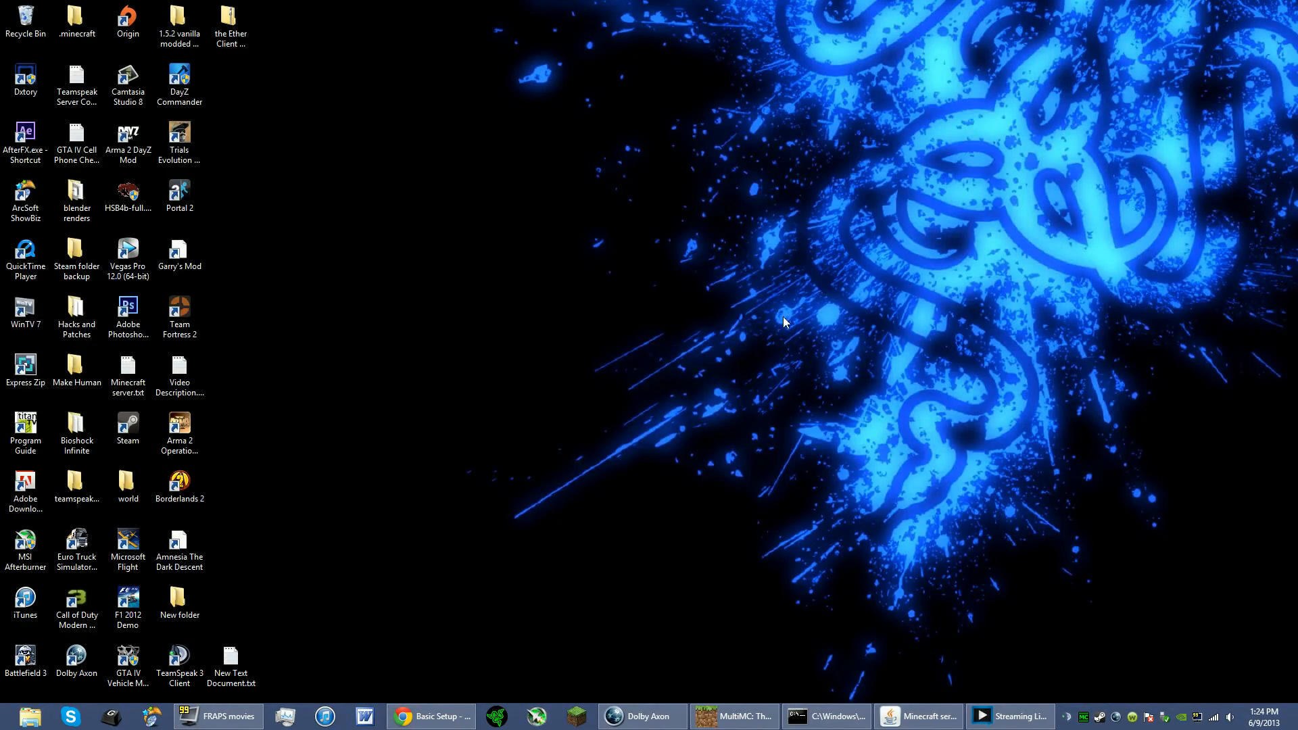
mouse_move(492, 443)
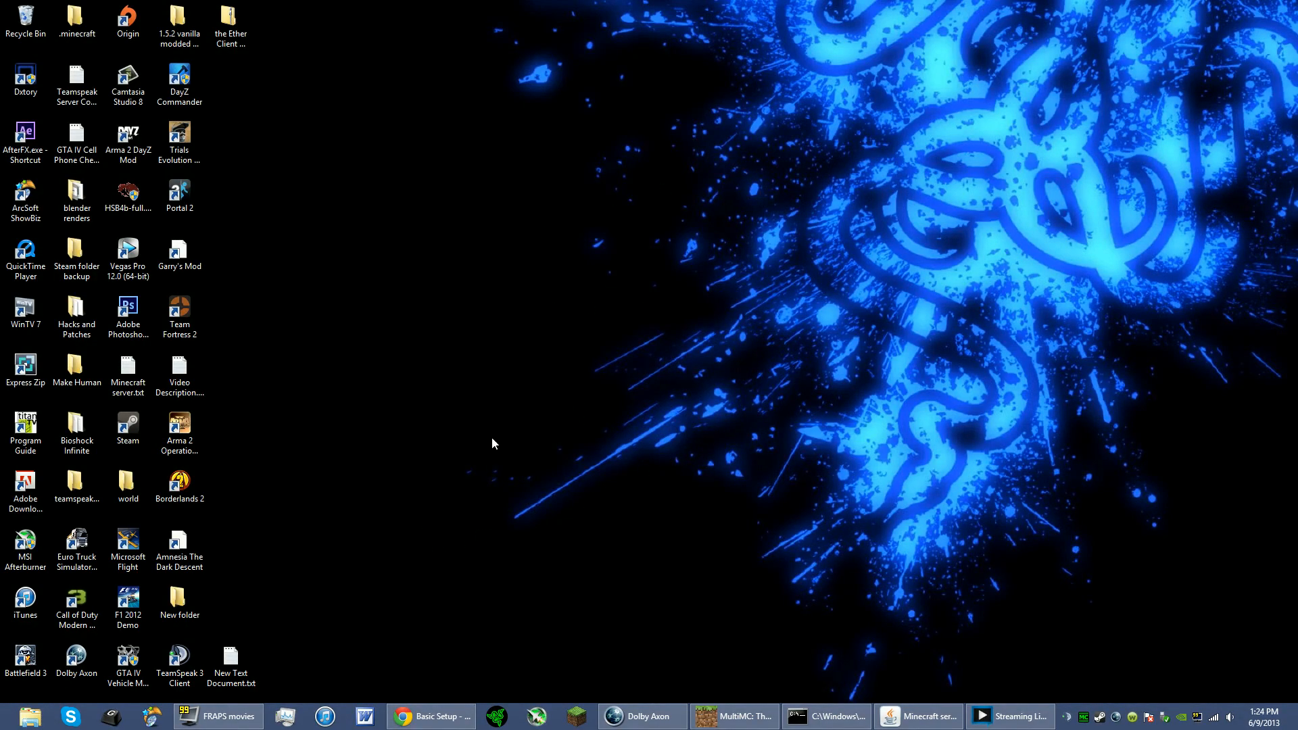
mouse_move(626, 444)
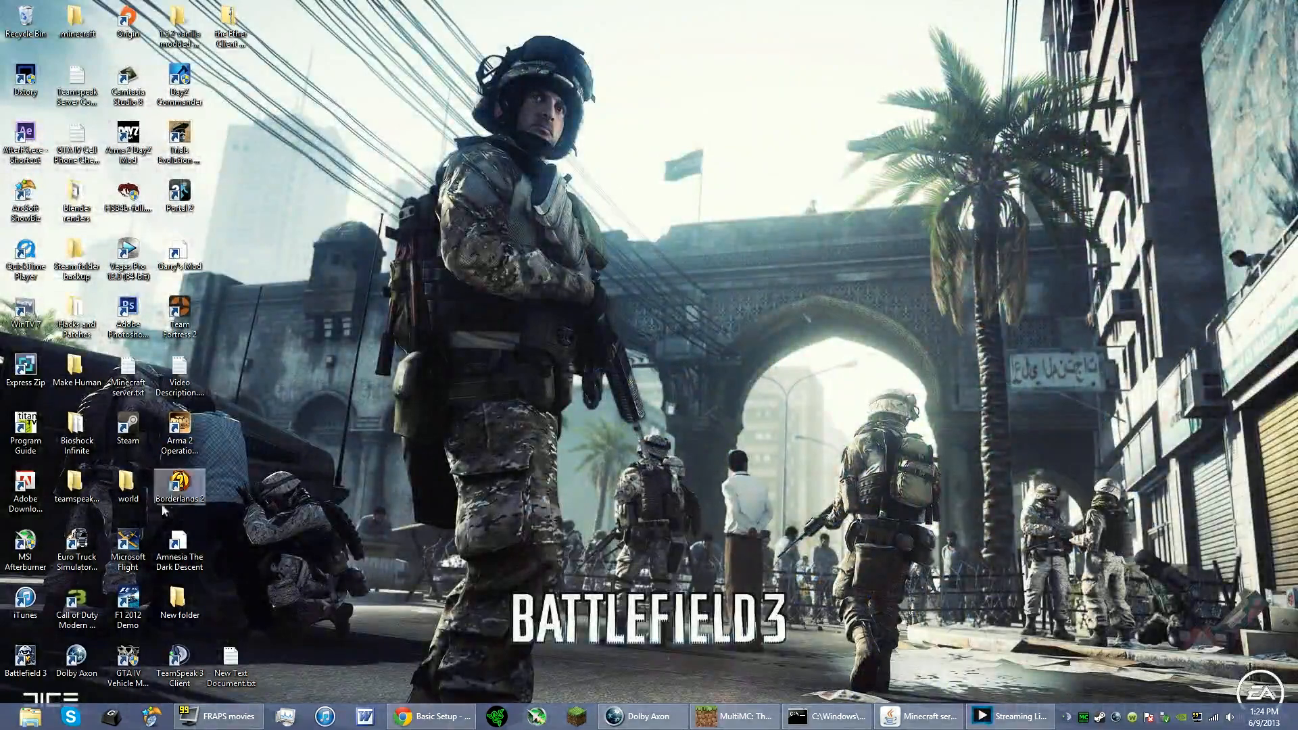
mouse_move(760, 437)
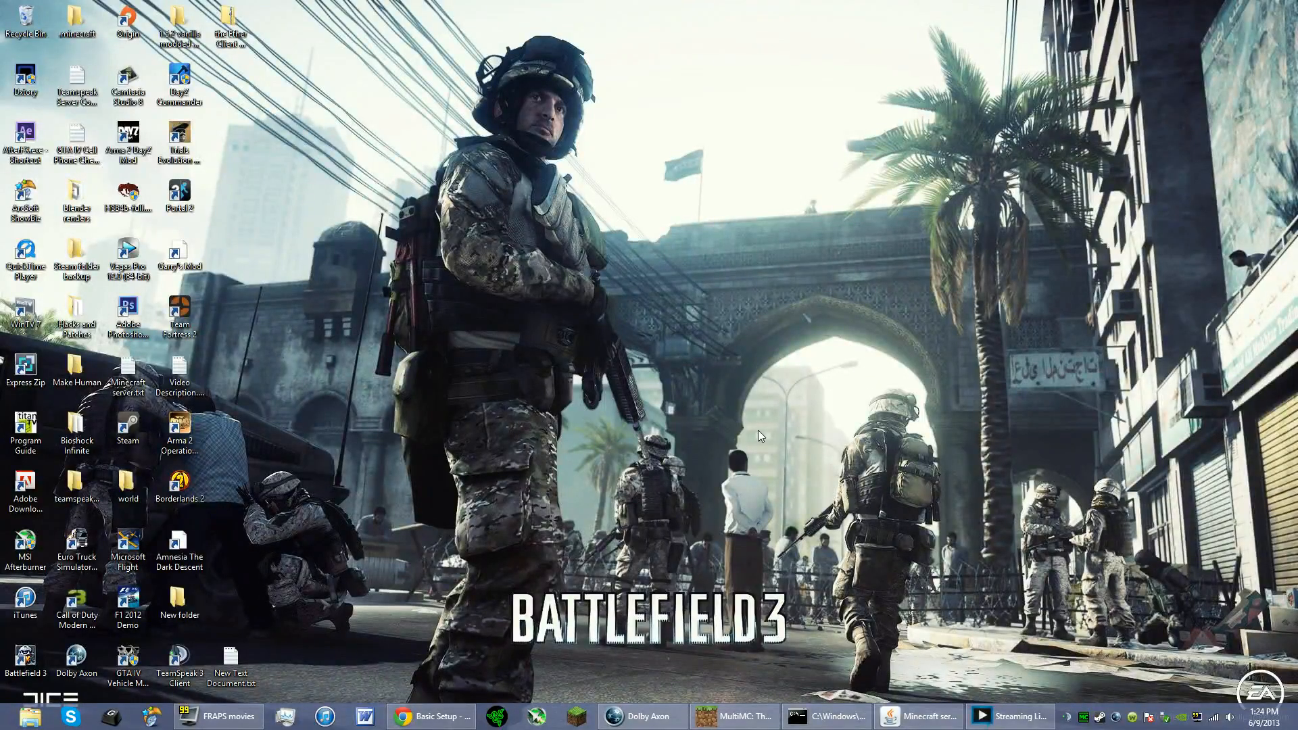
mouse_move(897, 423)
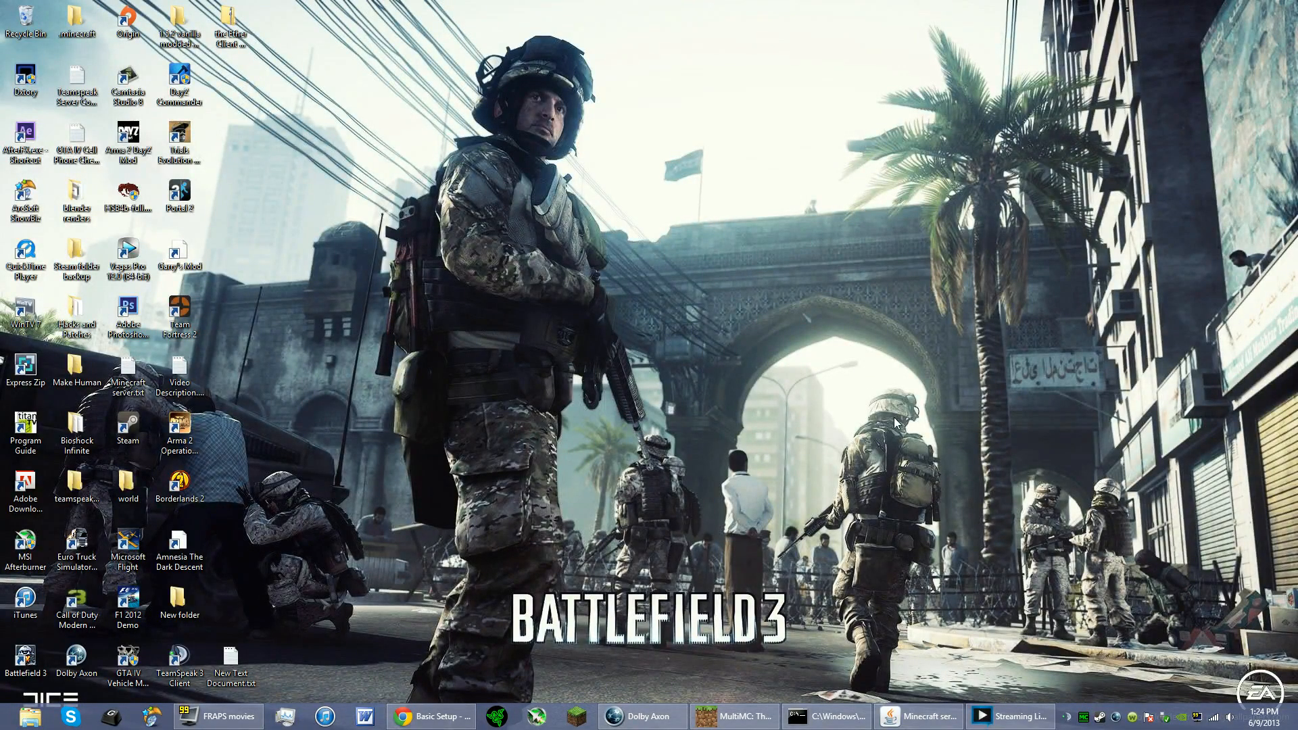
mouse_move(835, 463)
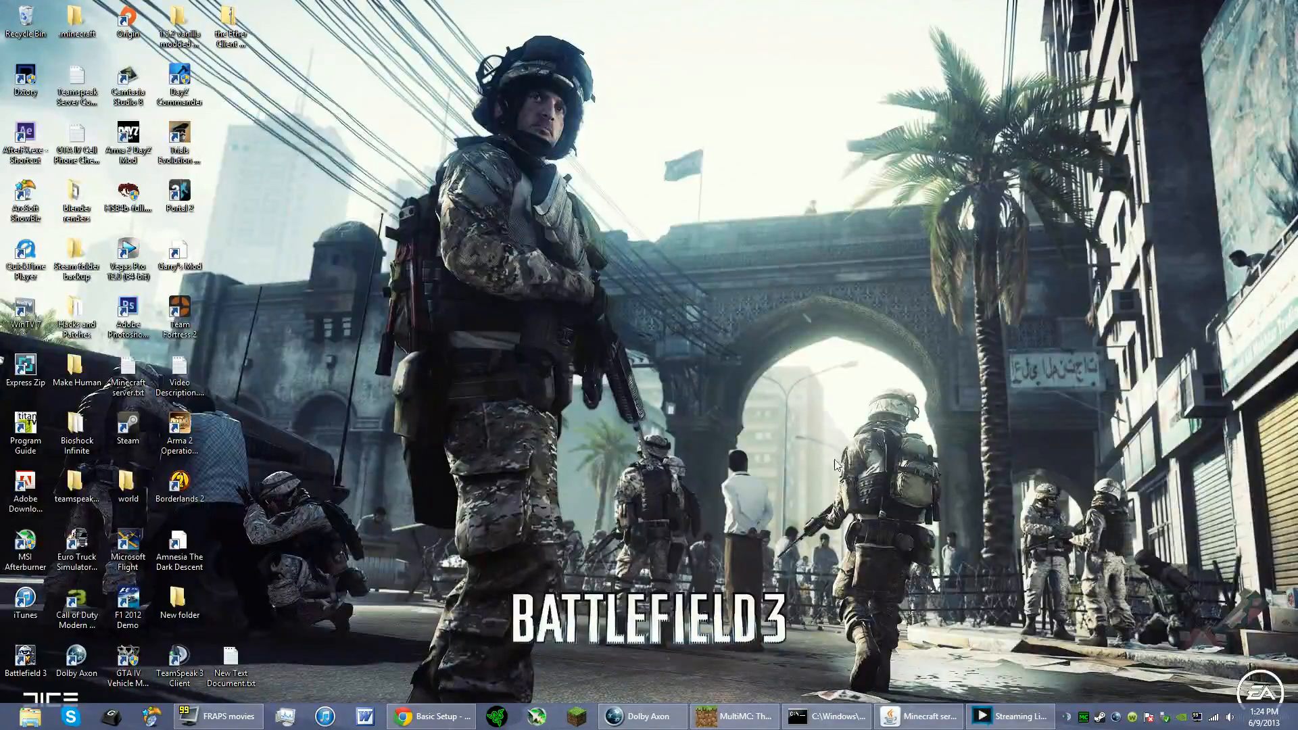
mouse_move(894, 550)
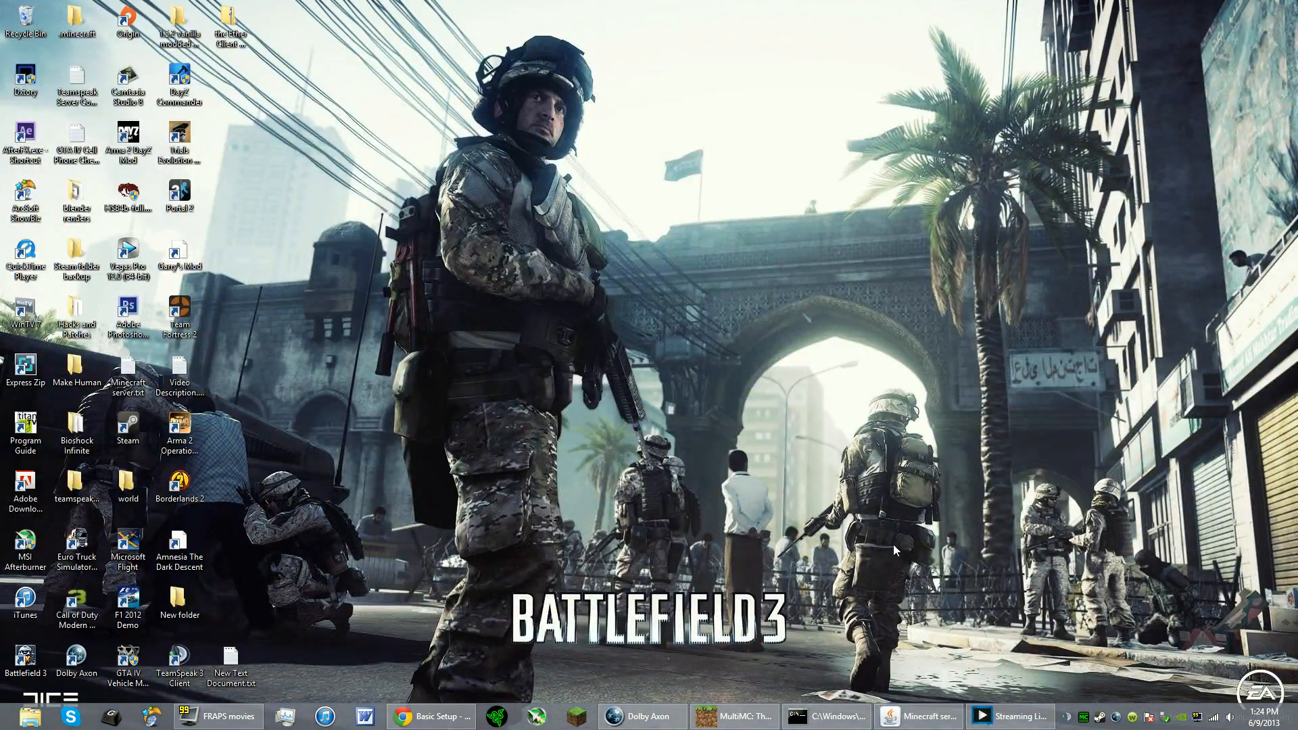
mouse_move(811, 653)
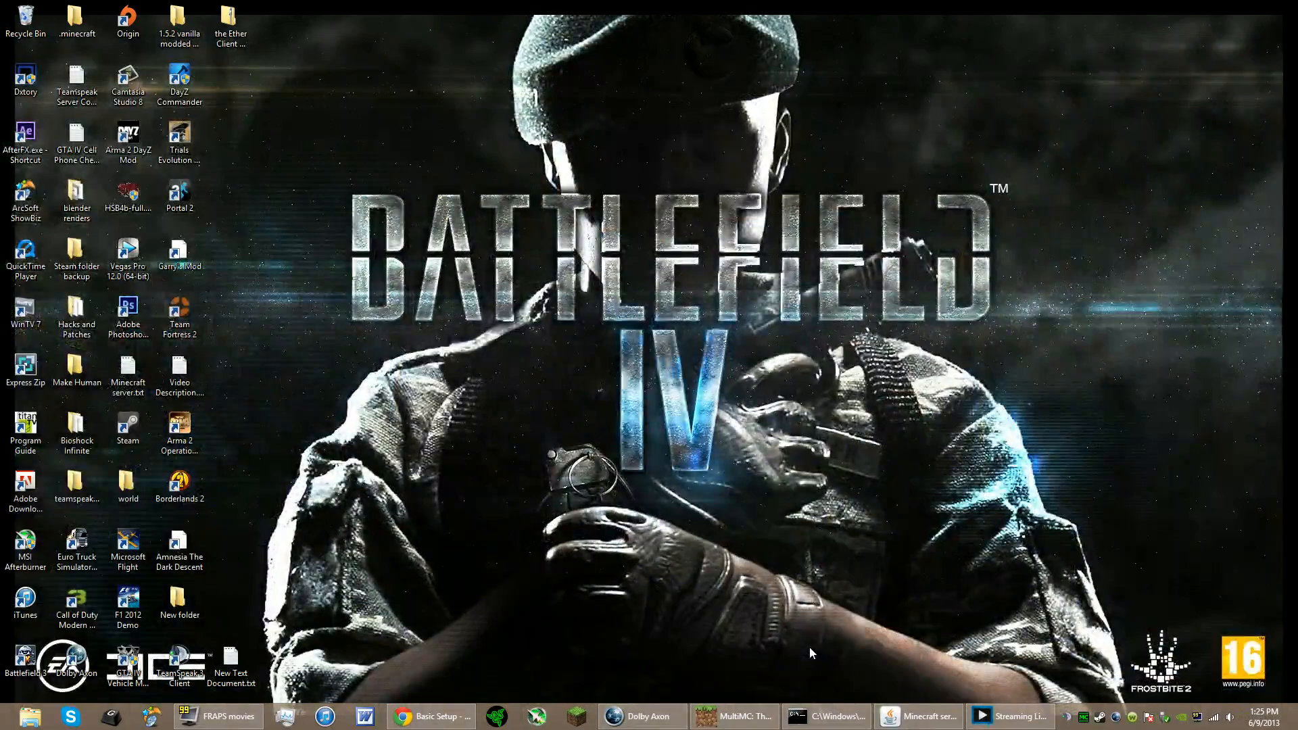
Bring the Linksys router's Basic Setup page at 192.168.1.1 to the front in Chrome
left_click(429, 717)
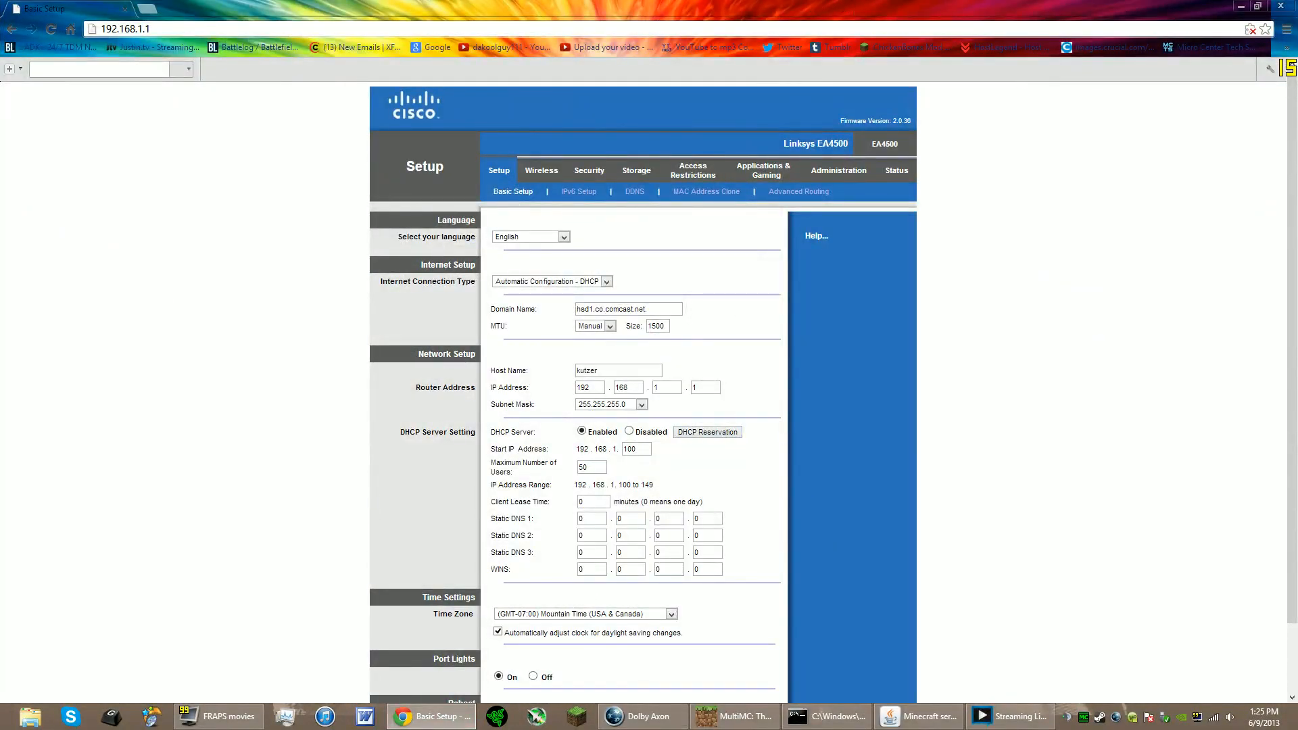
mouse_move(1198, 89)
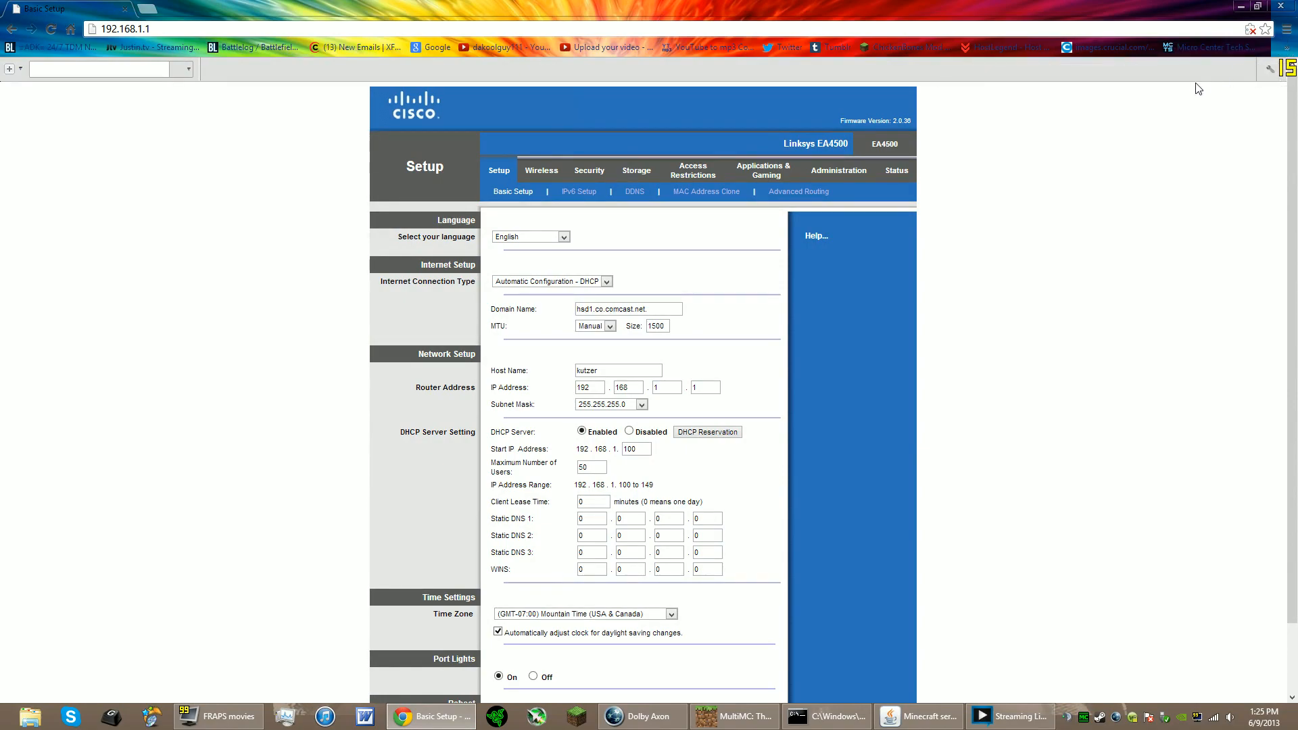
mouse_move(953, 80)
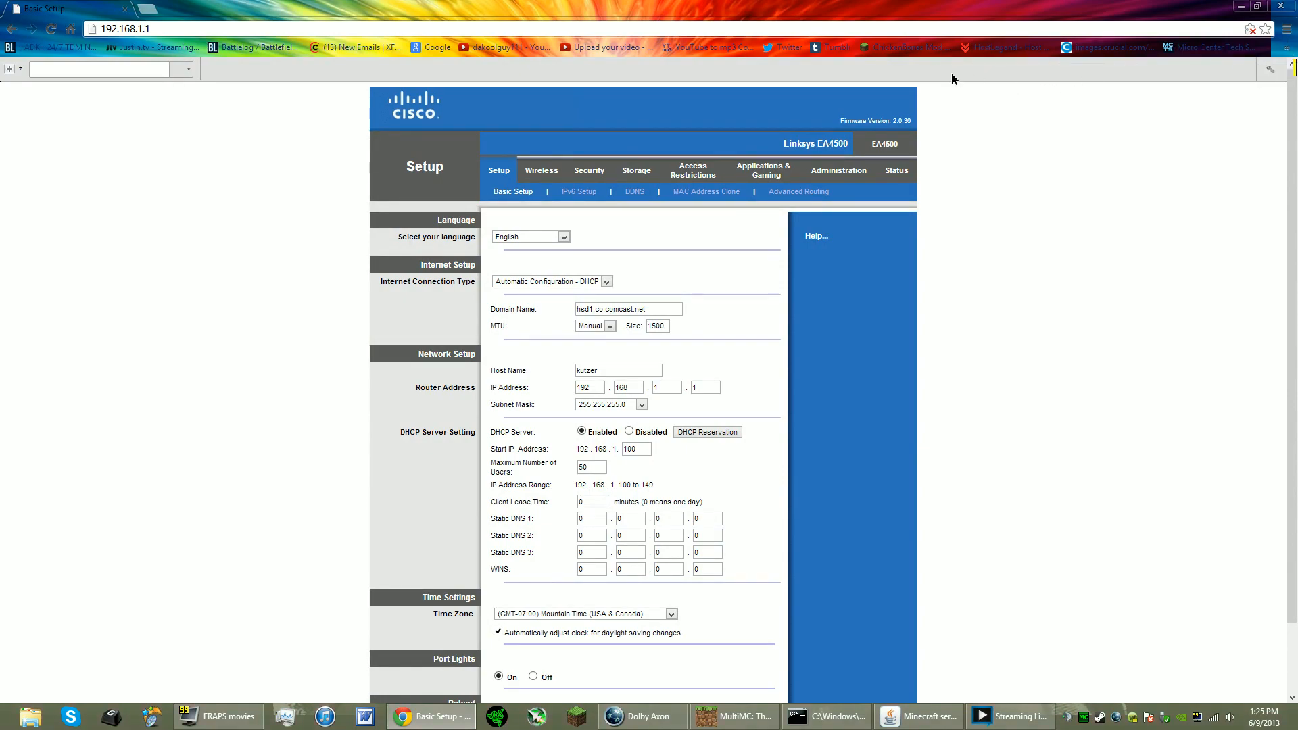
mouse_move(704, 190)
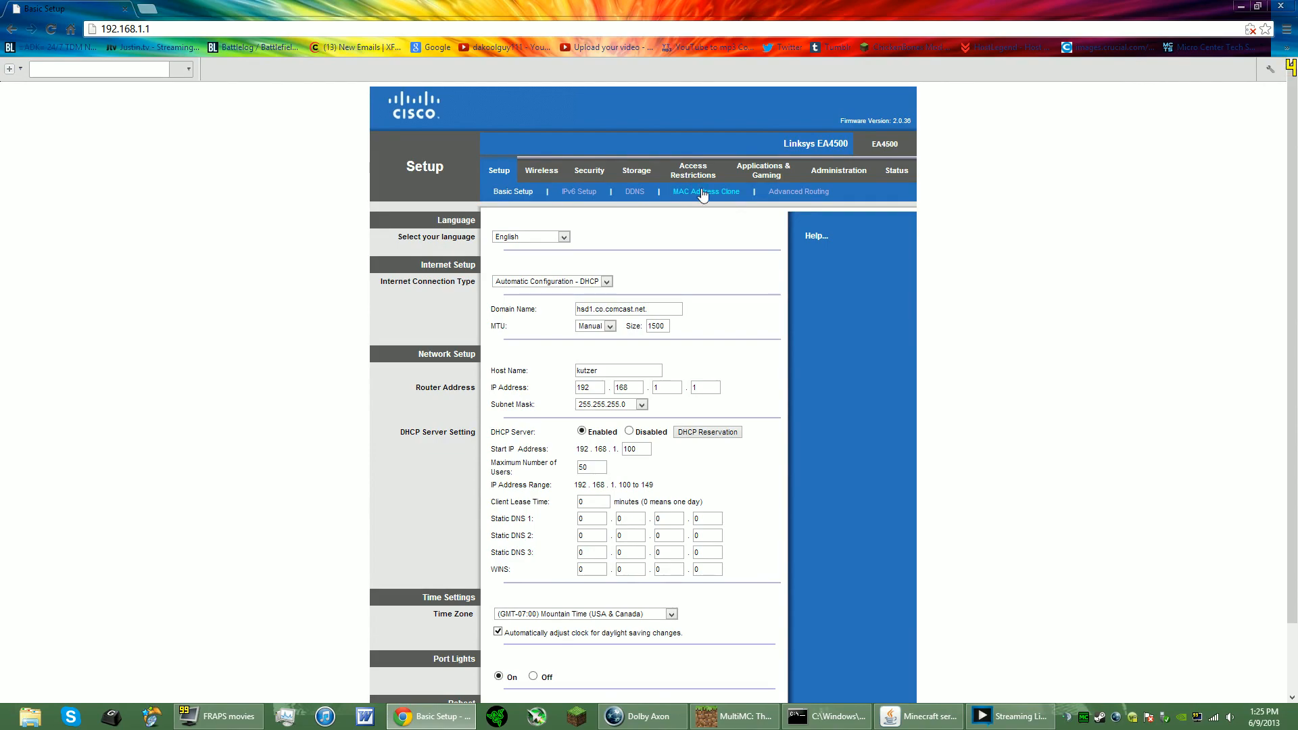
mouse_move(220, 151)
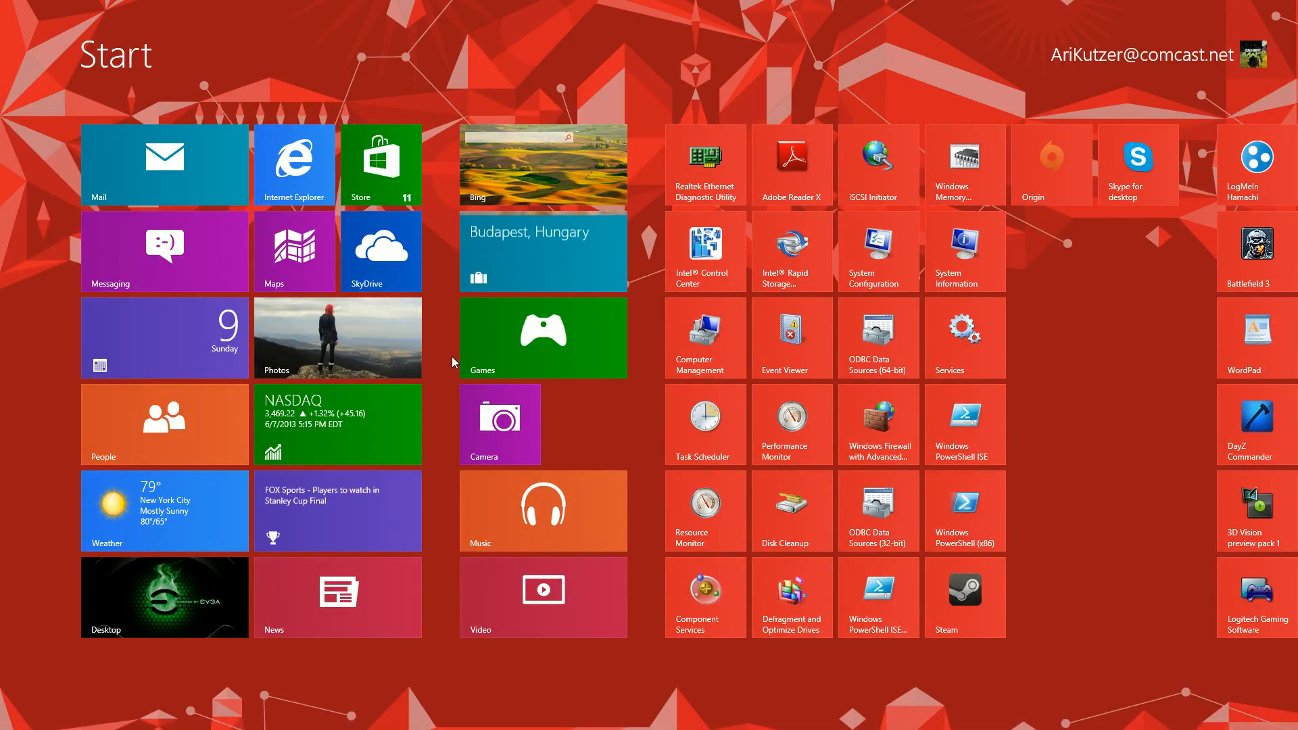
Search 'cmd' on the Start screen and launch a new Command Prompt window
type("c")
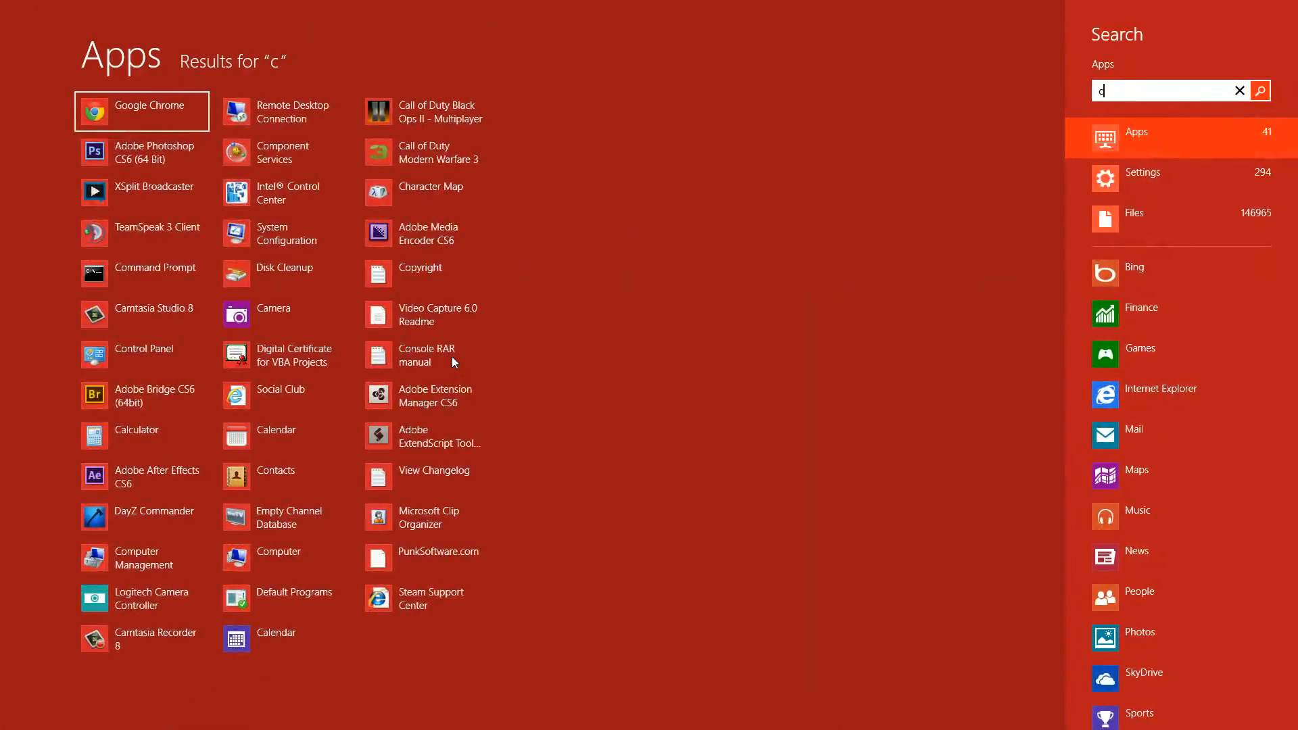
type("m")
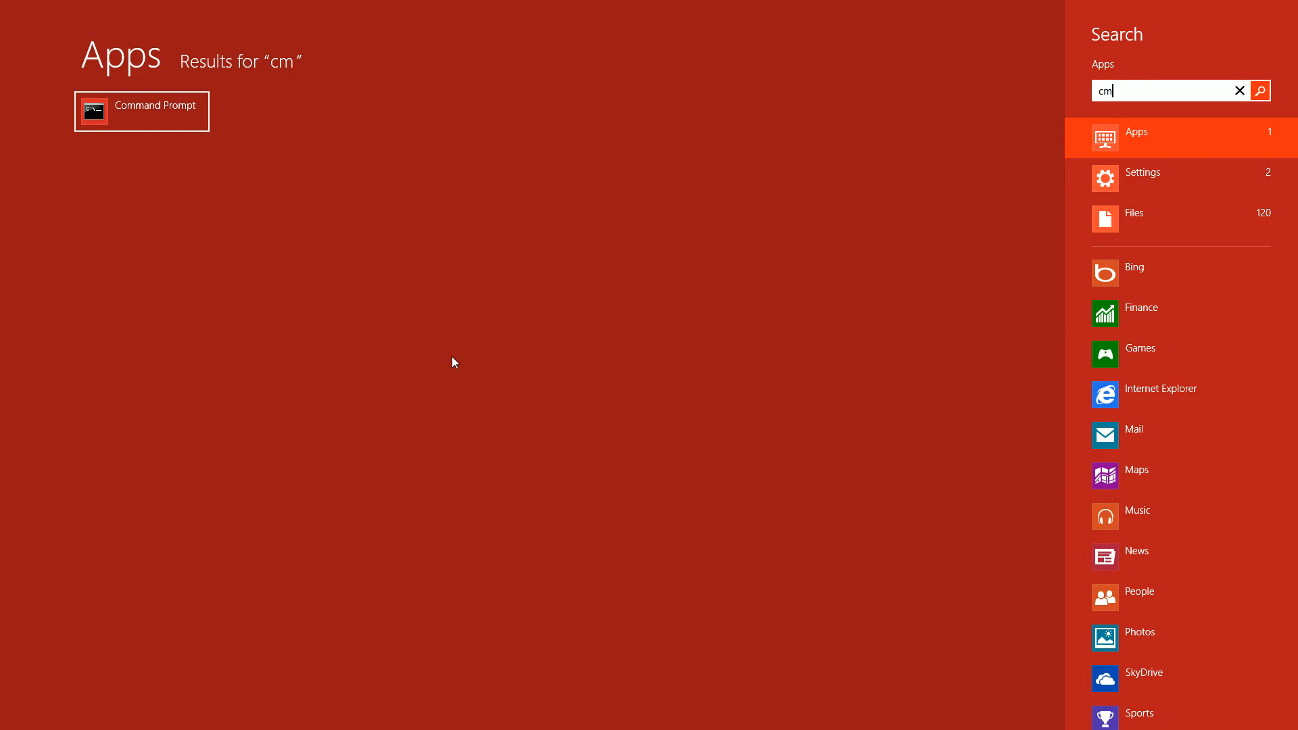
type("d")
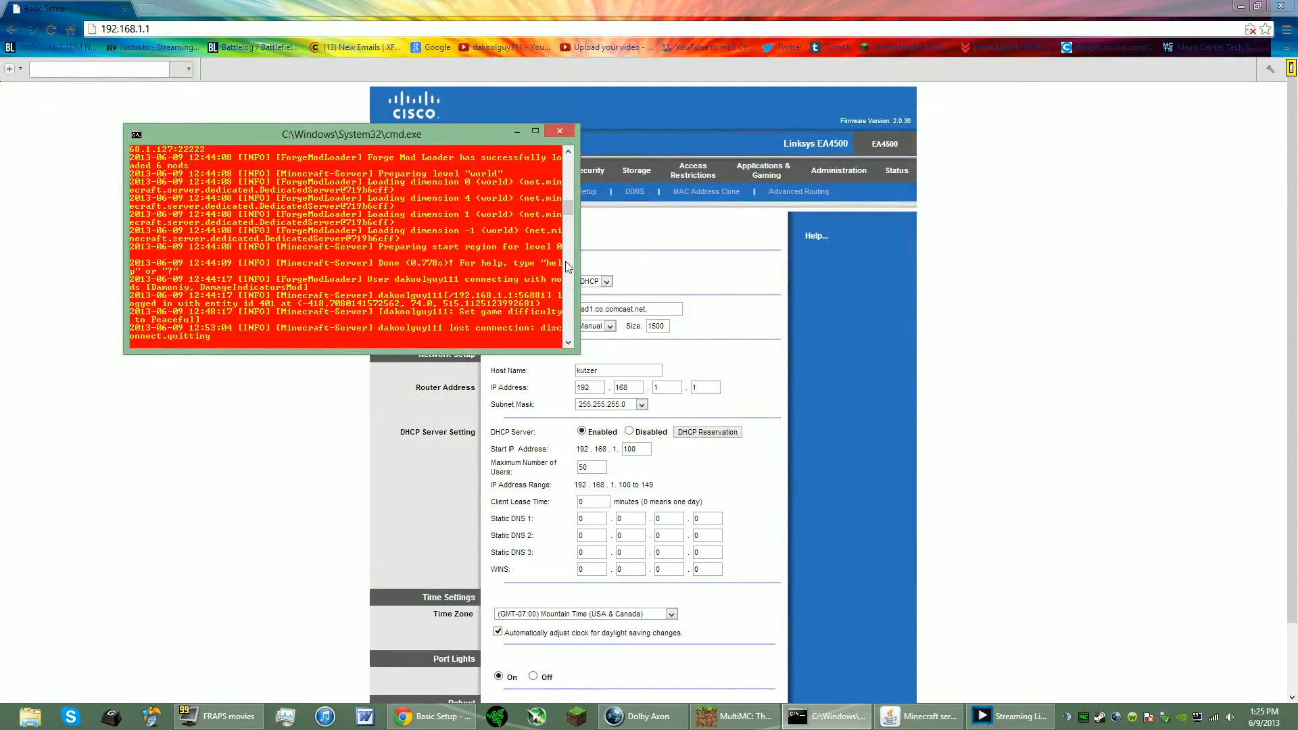
left_click(918, 717)
type("cmd")
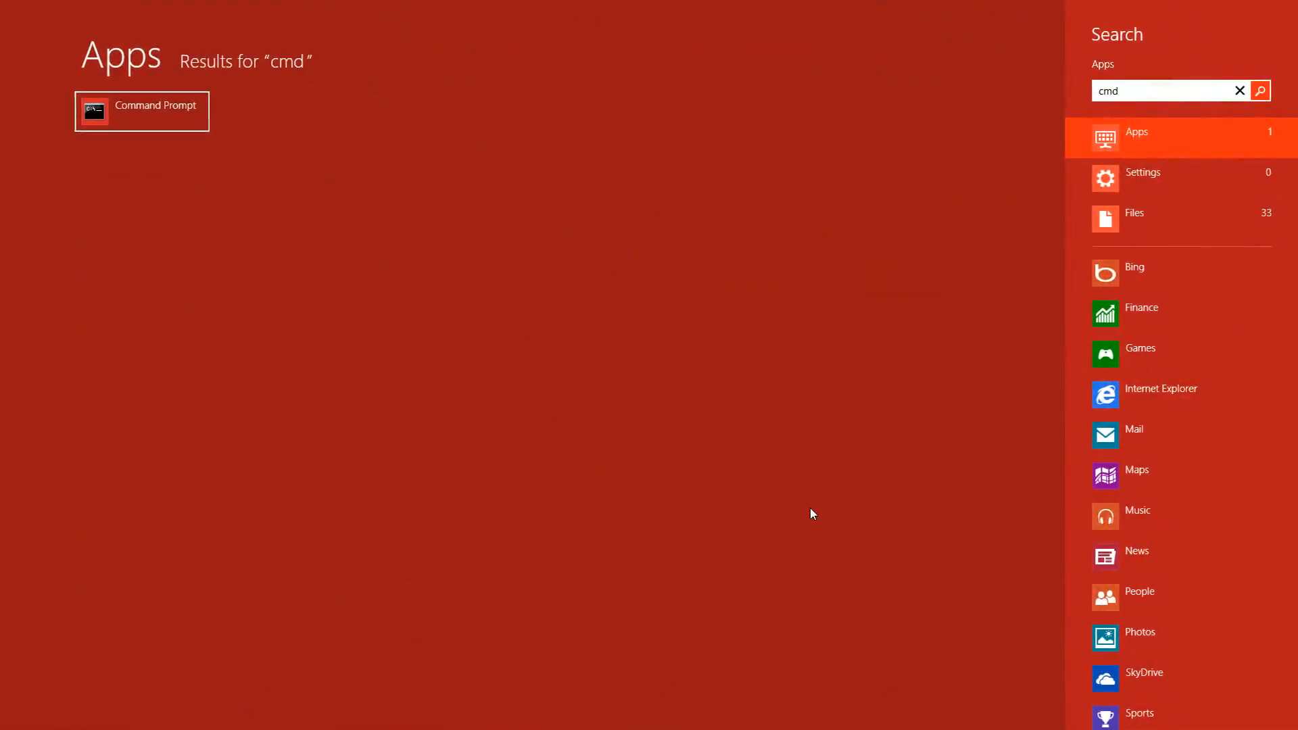
left_click(141, 109)
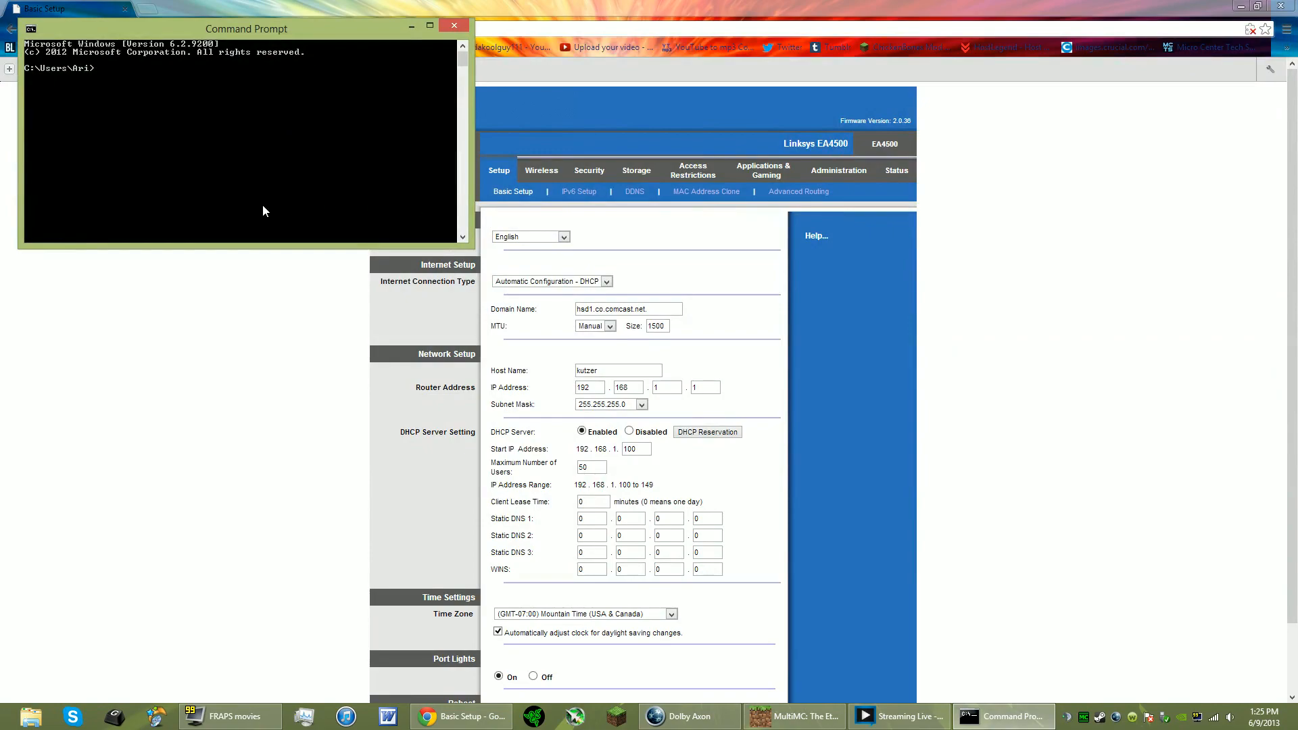
Run ipconfig in the Command Prompt, revealing IPv4 address 192.168.1.127 and gateway 192.168.1.1
left_click_drag(246, 28, 433, 75)
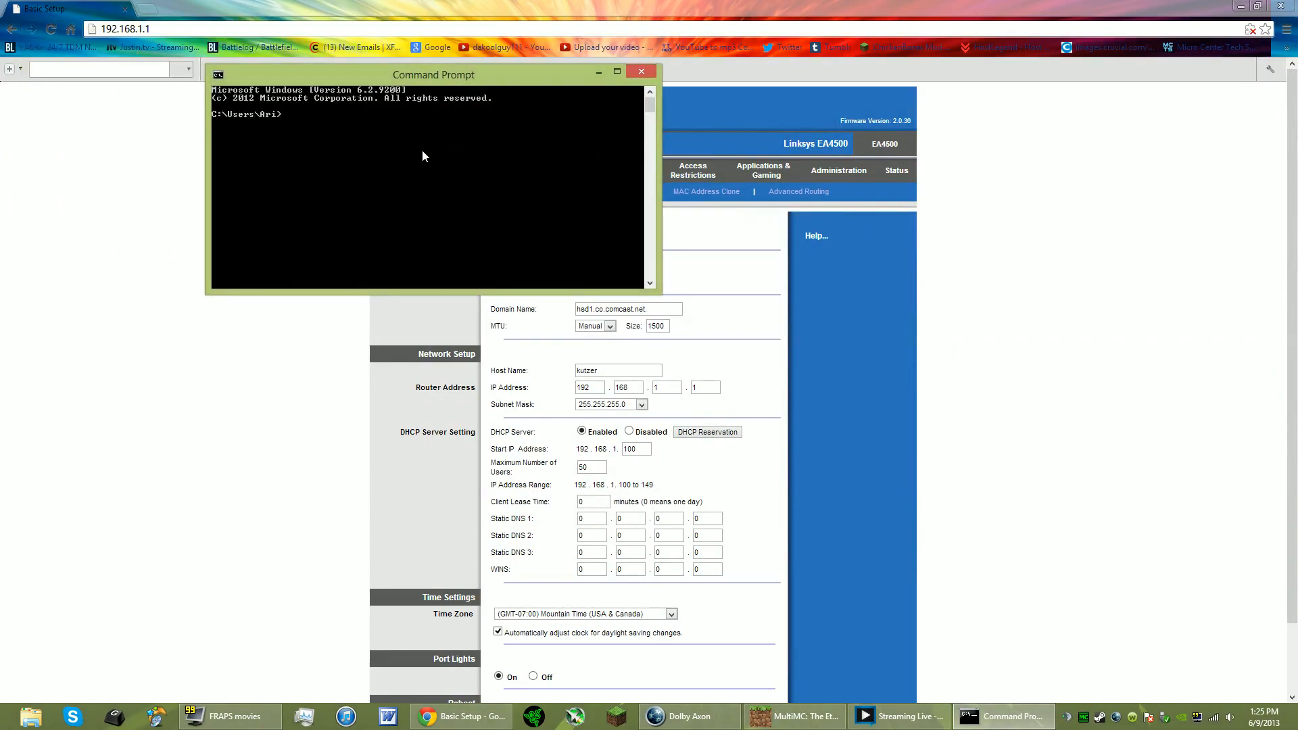
type("ip")
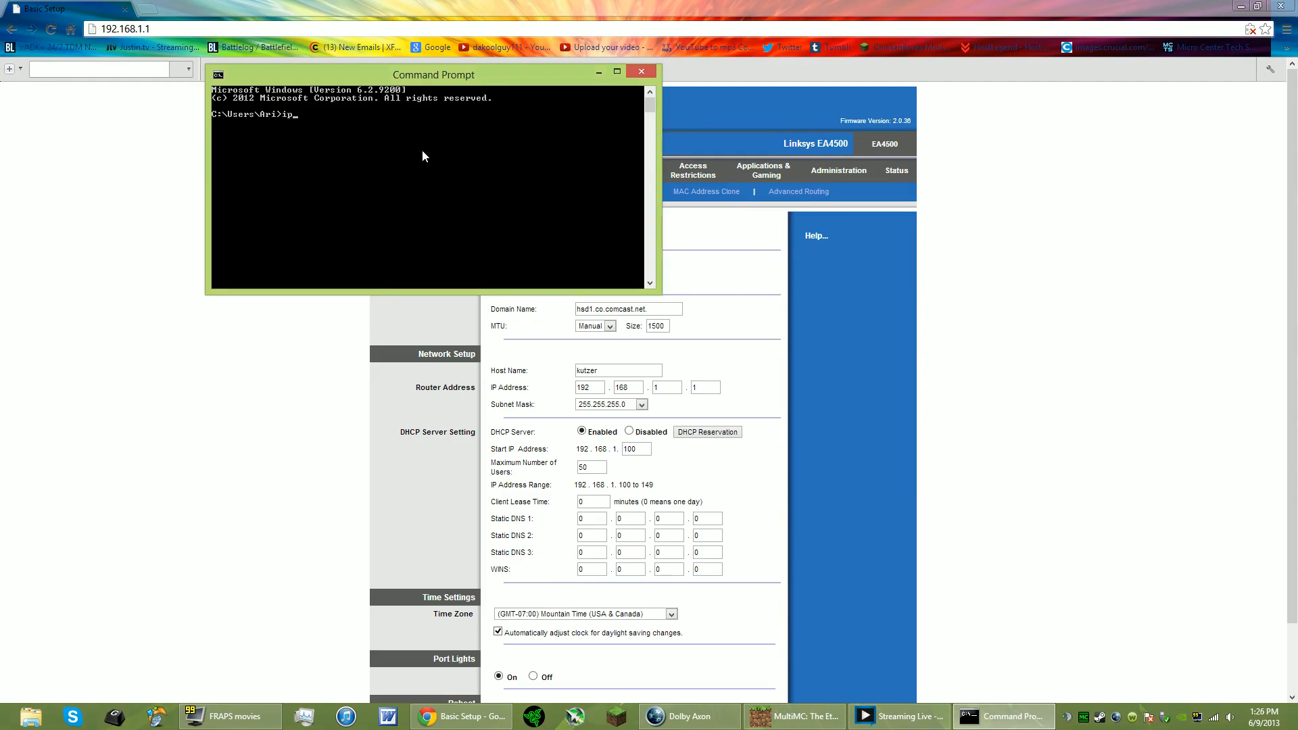
type("co")
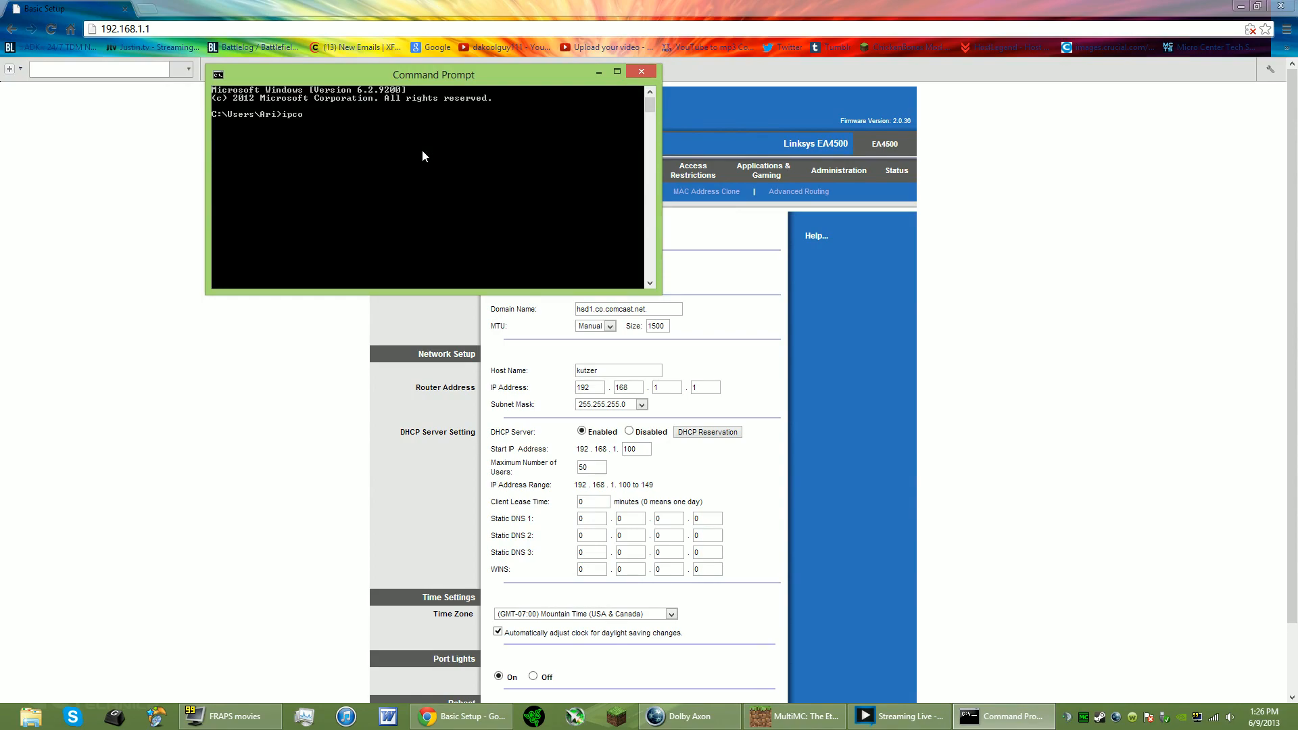
type("n")
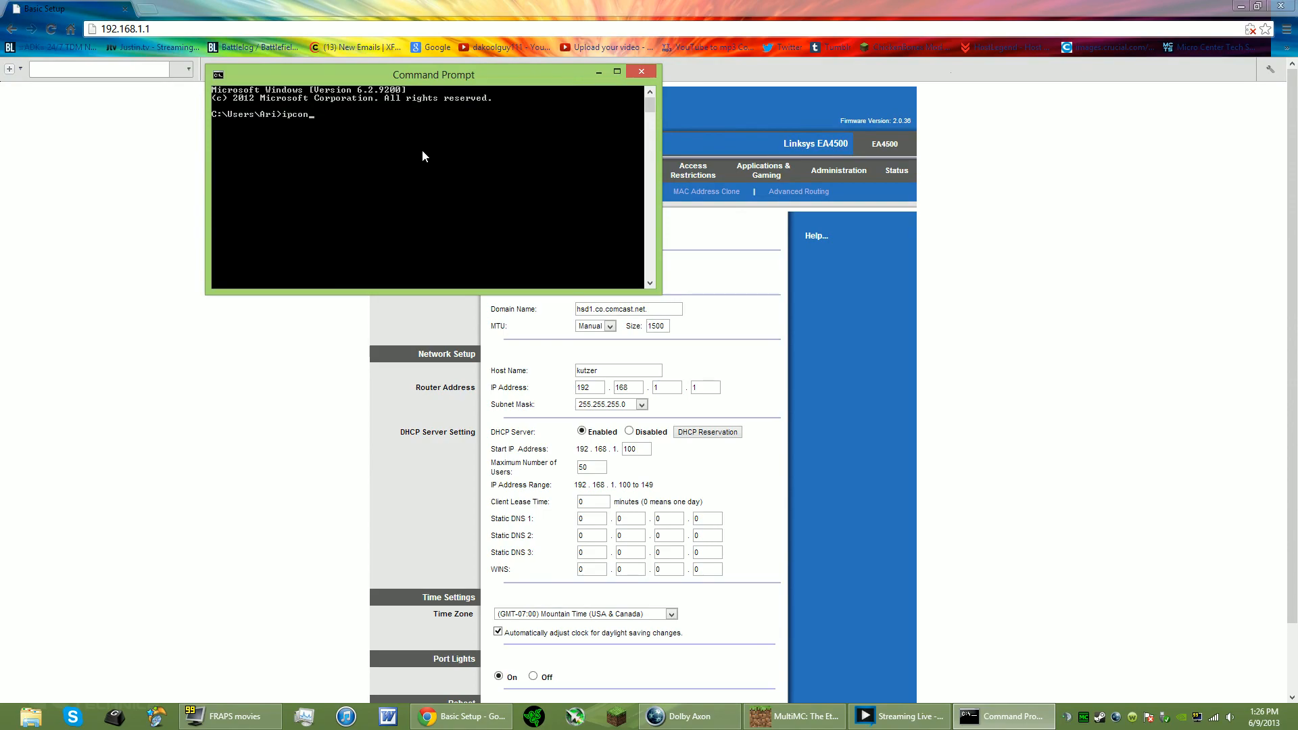
type("f")
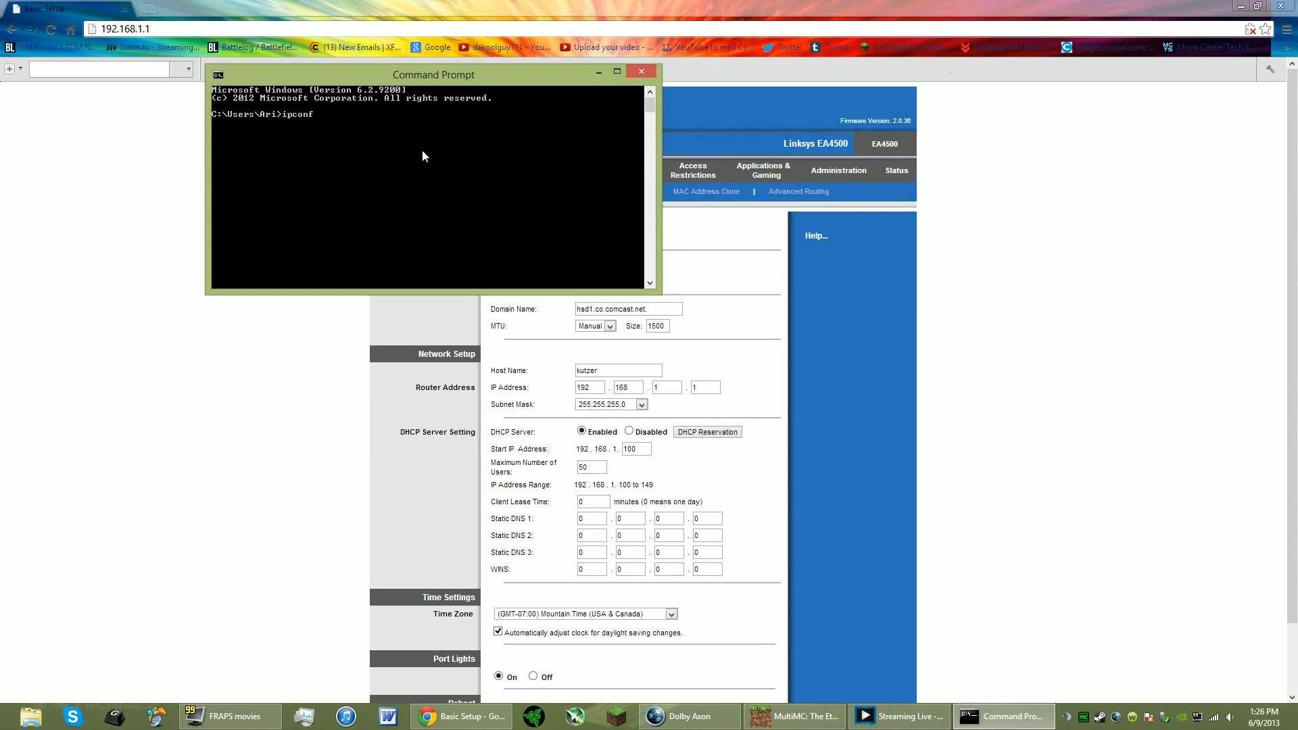
type("ig")
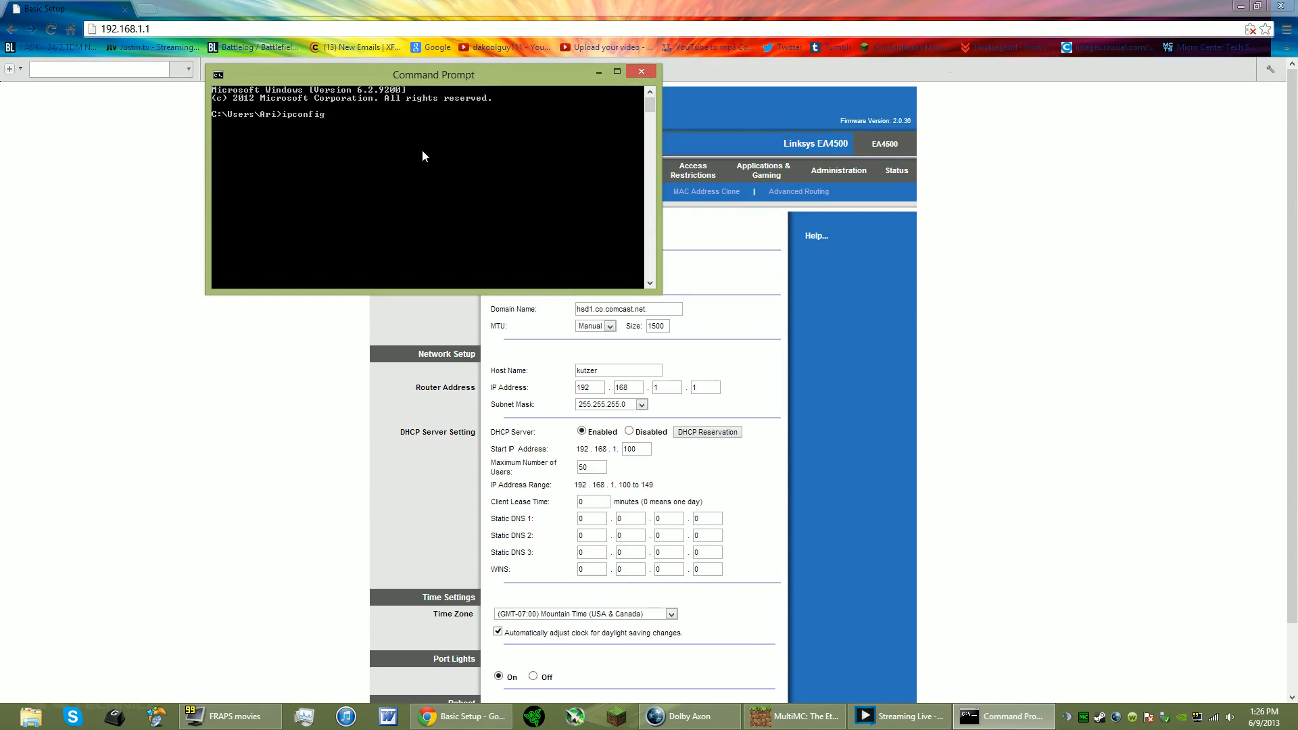
key("Return")
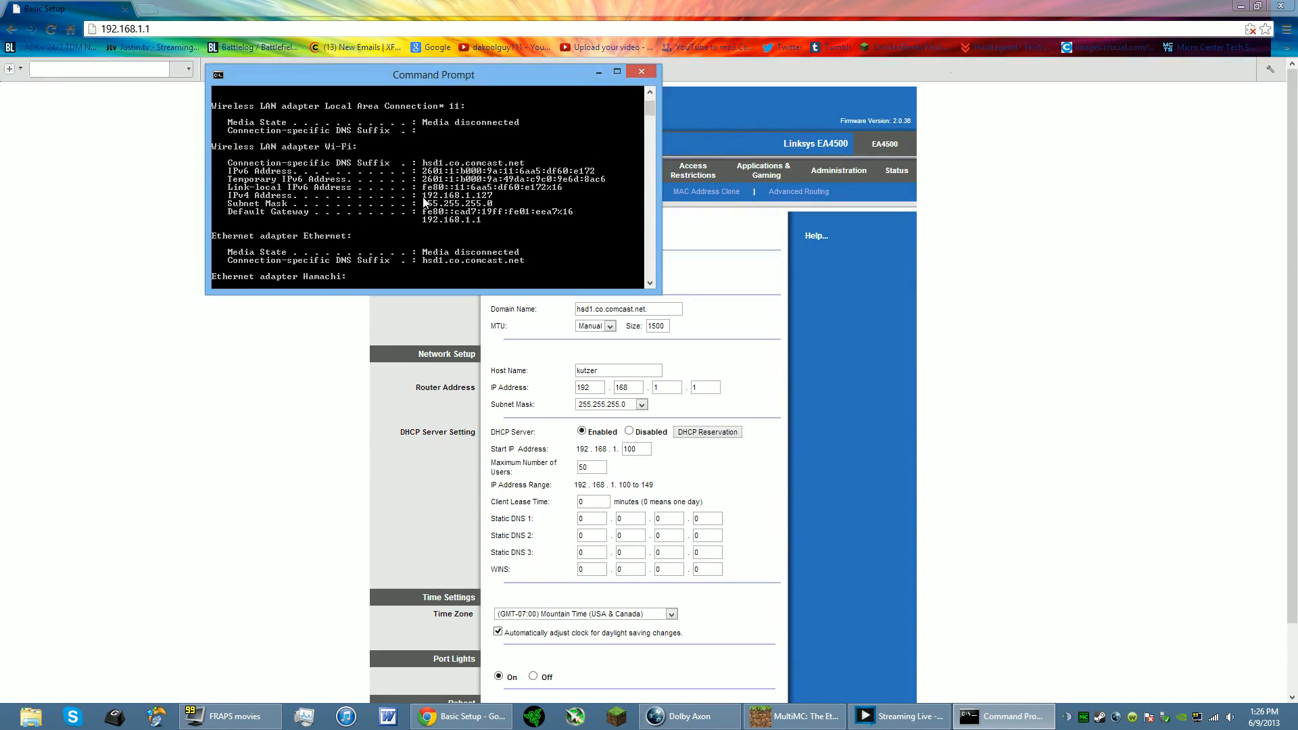
mouse_move(327, 219)
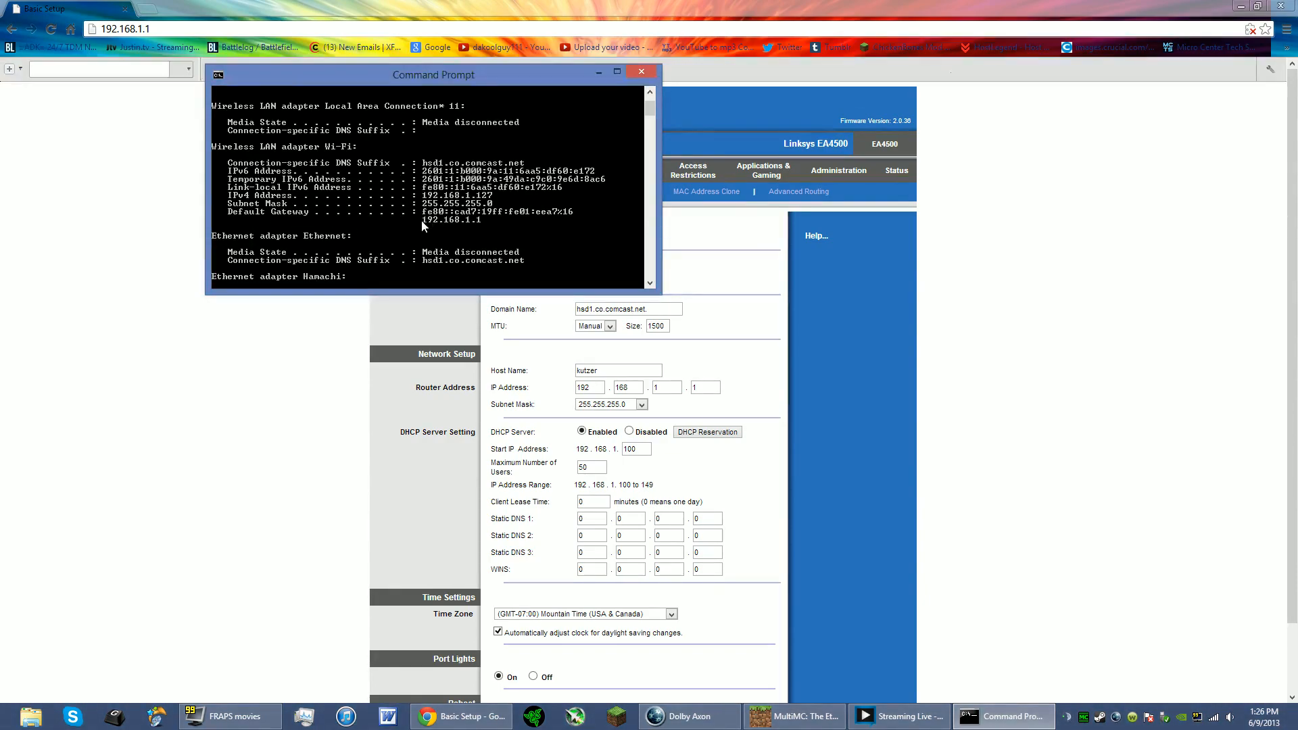
mouse_move(473, 226)
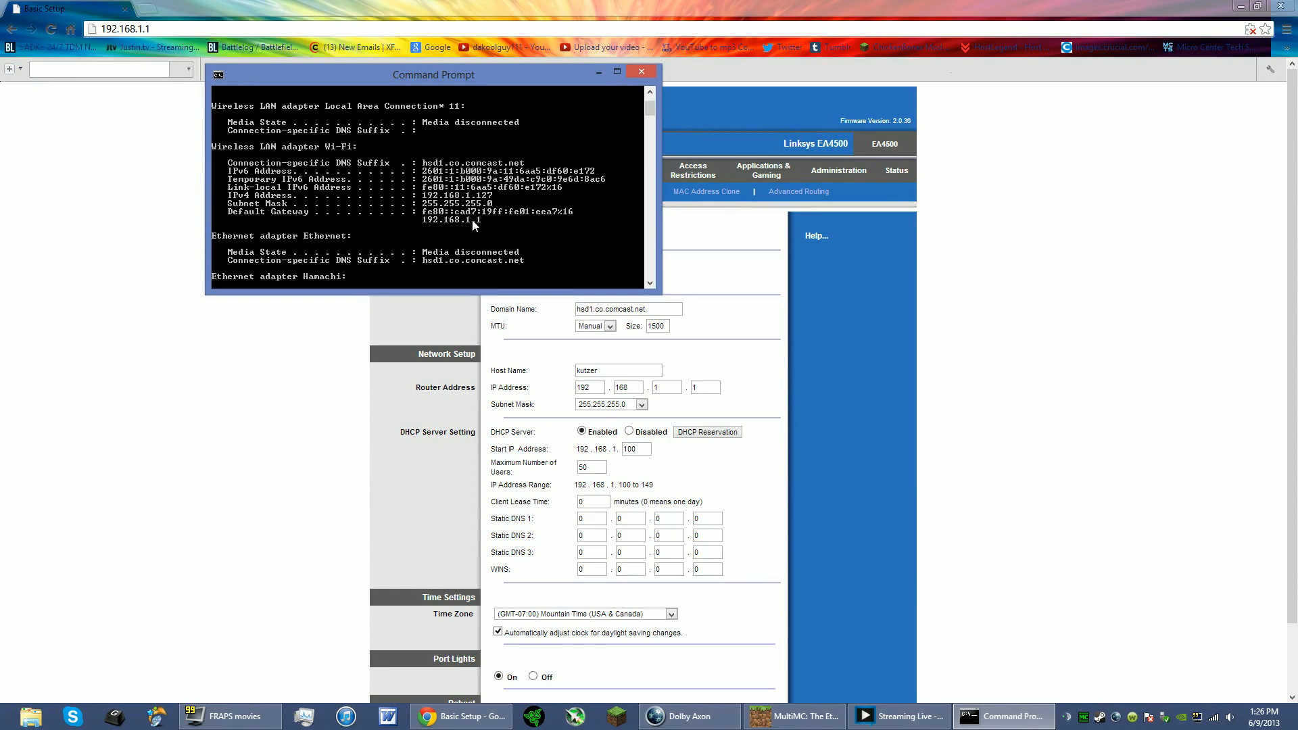
Mark the gateway address 192.168.1.1 in the console output for copying
right_click(472, 224)
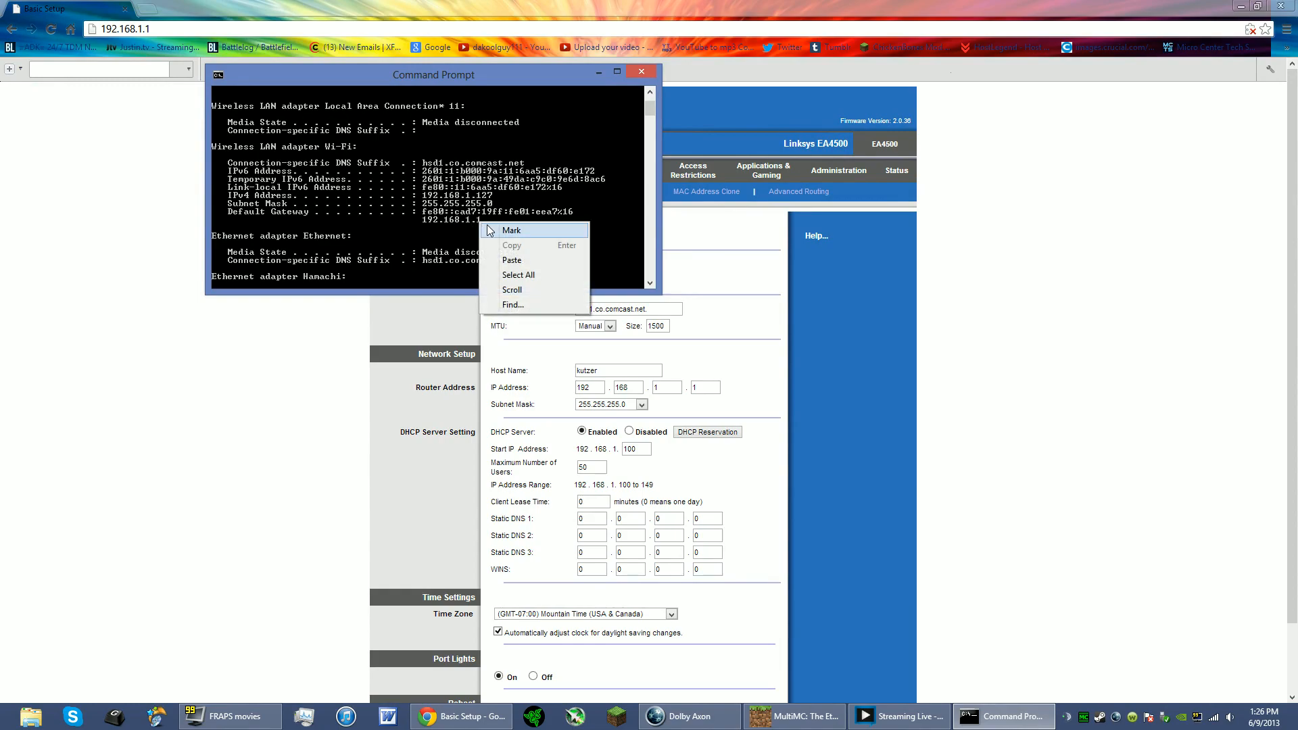
left_click(511, 230)
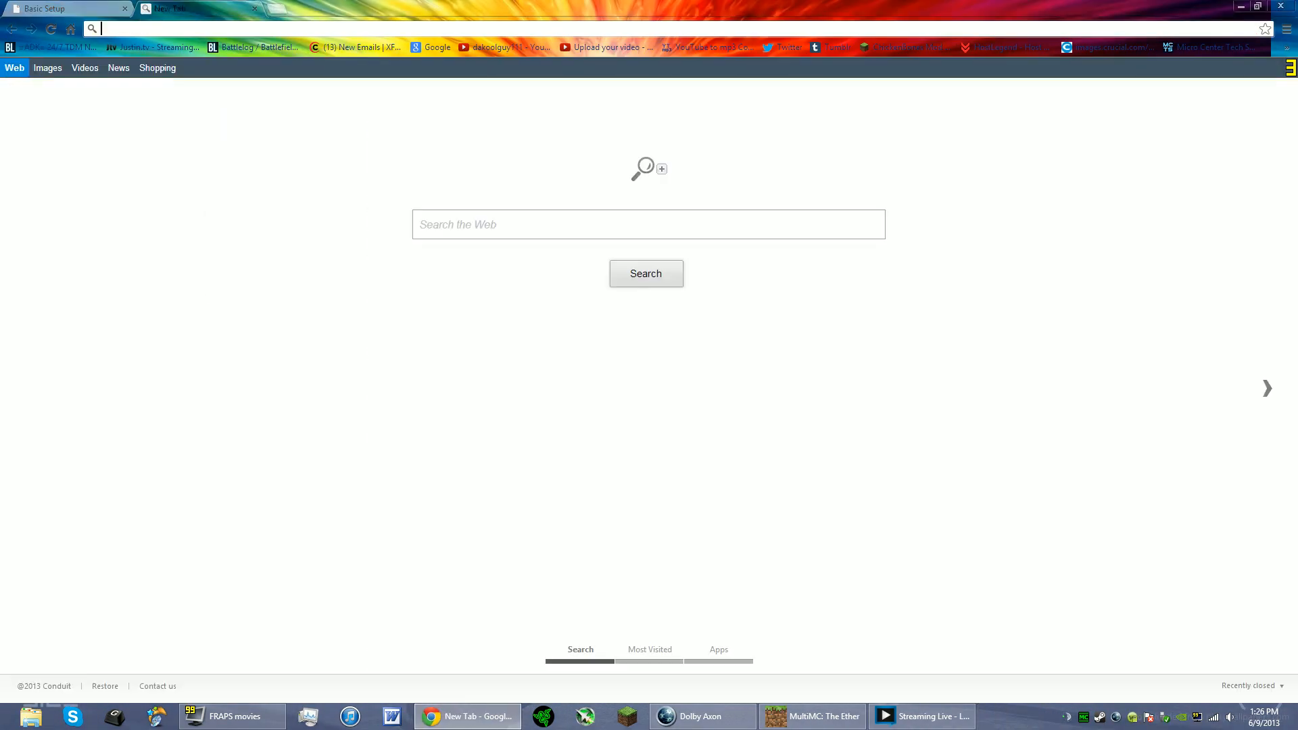
Browse to 192.168.1.1 to reach the Linksys router's Basic Setup page again
type("192.168.1.1")
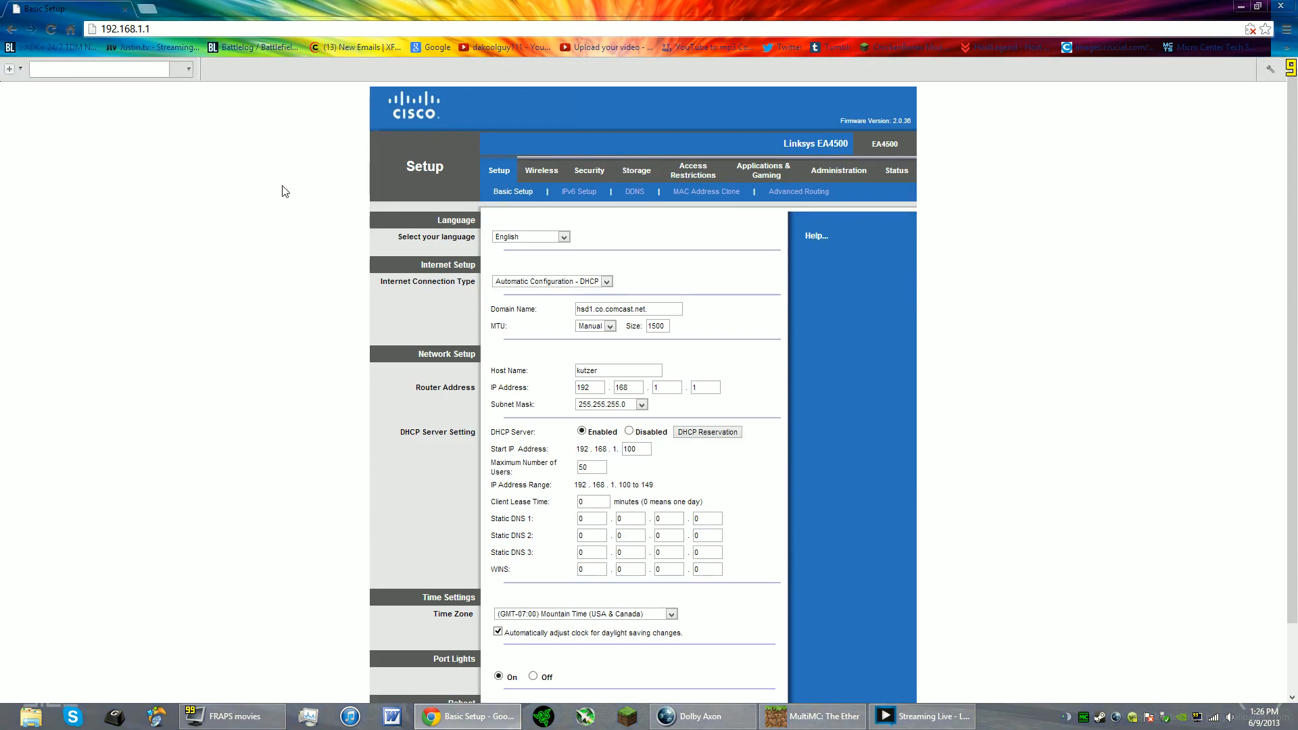
mouse_move(411, 114)
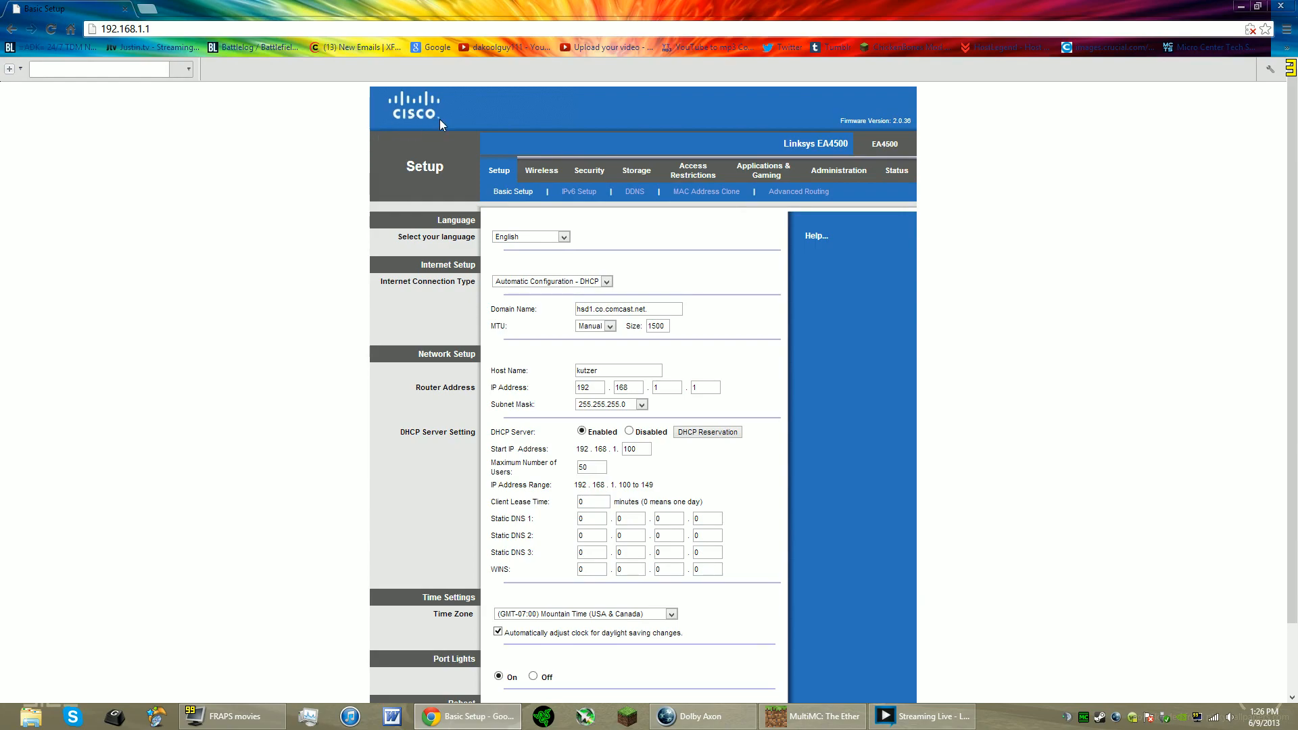
right_click(441, 120)
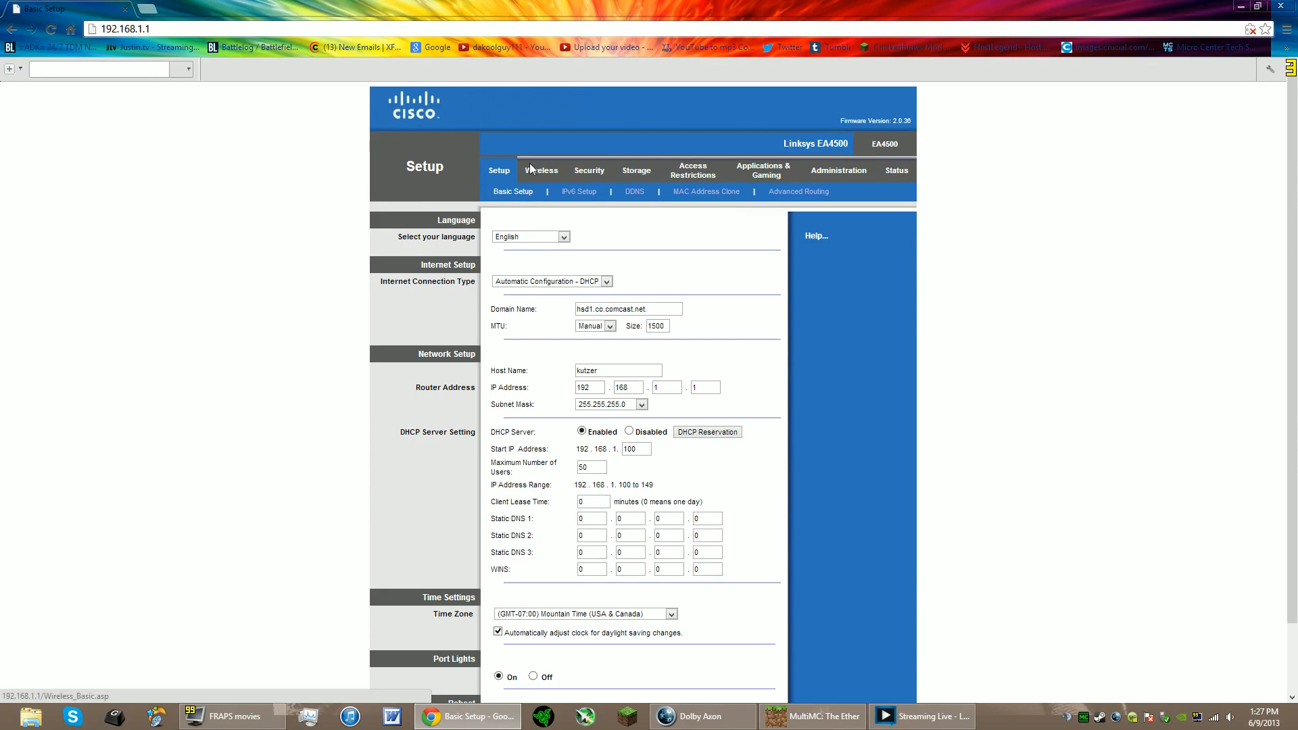
mouse_move(429, 145)
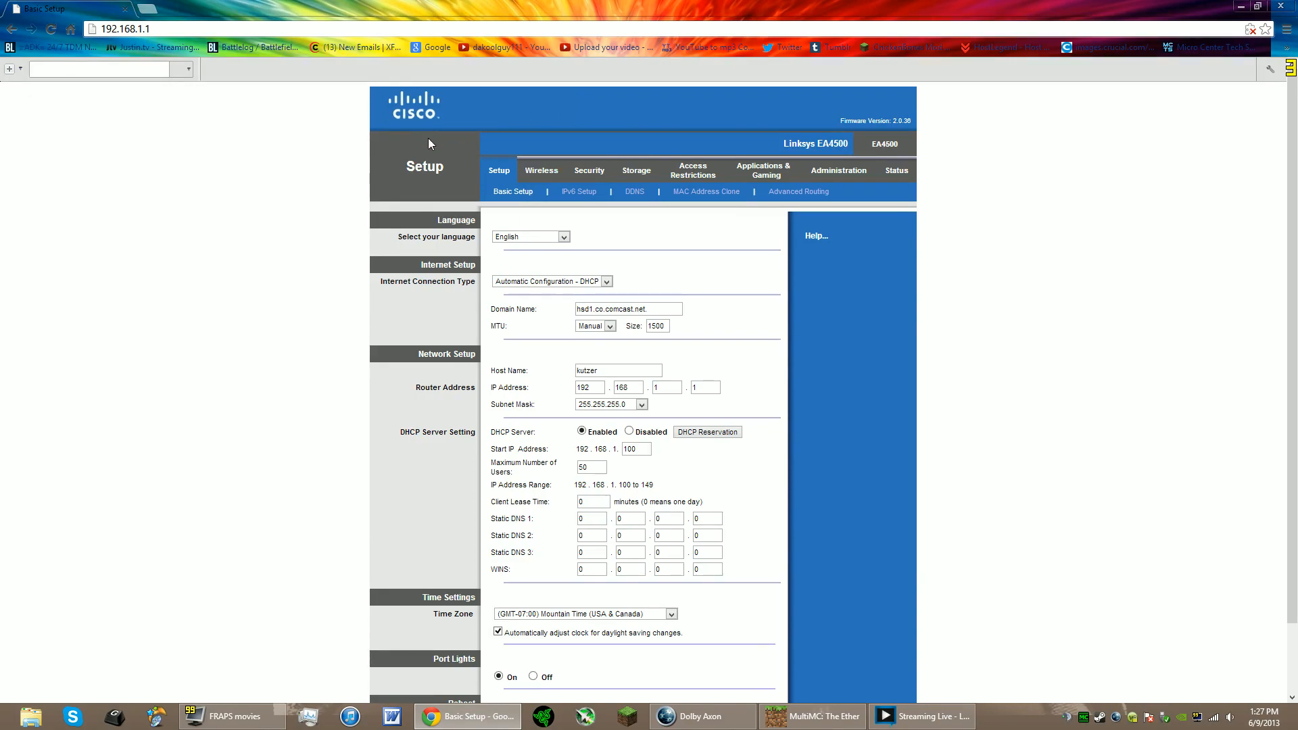
mouse_move(625, 219)
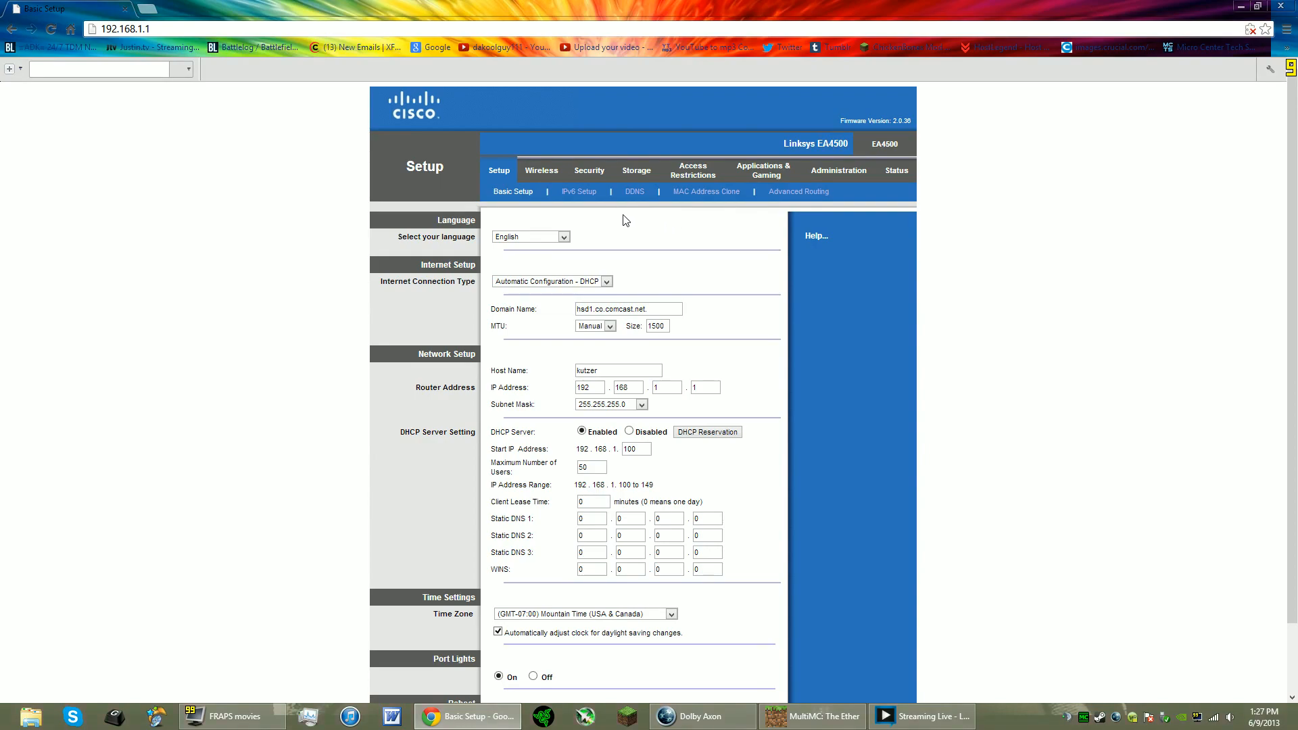
mouse_move(622, 235)
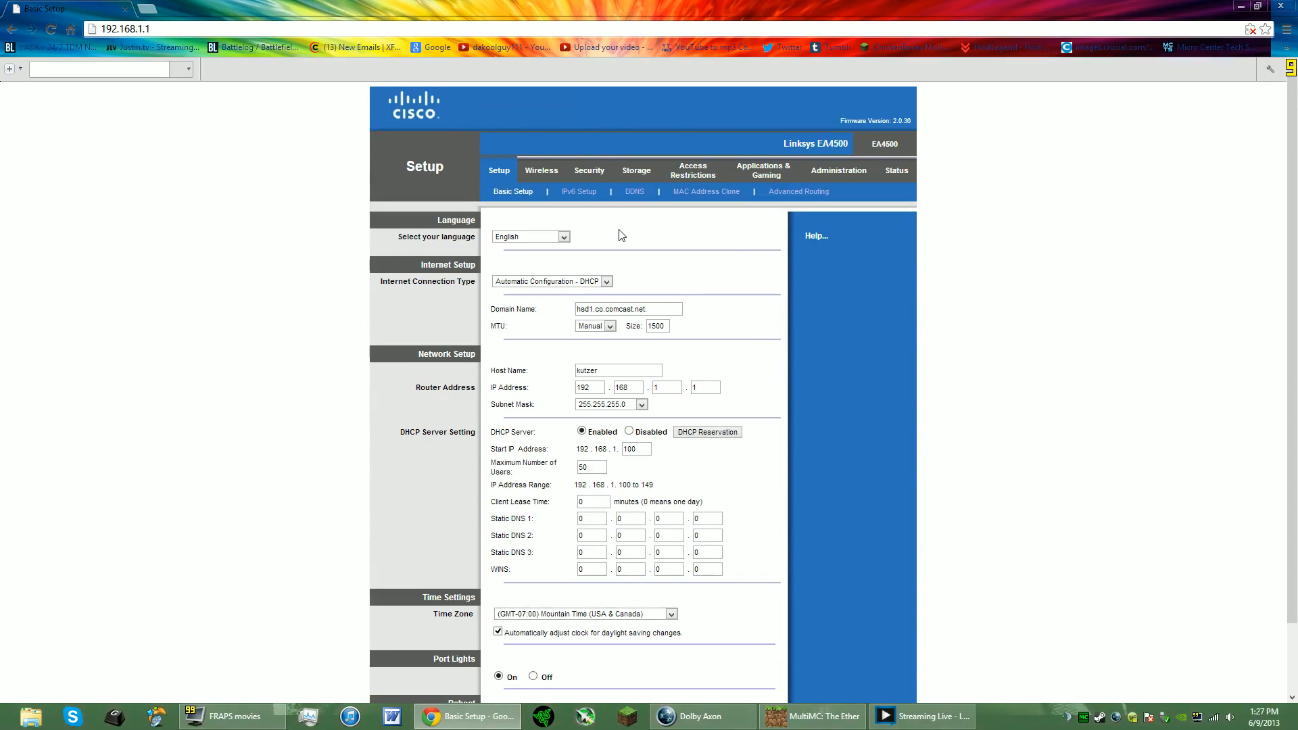
mouse_move(691, 297)
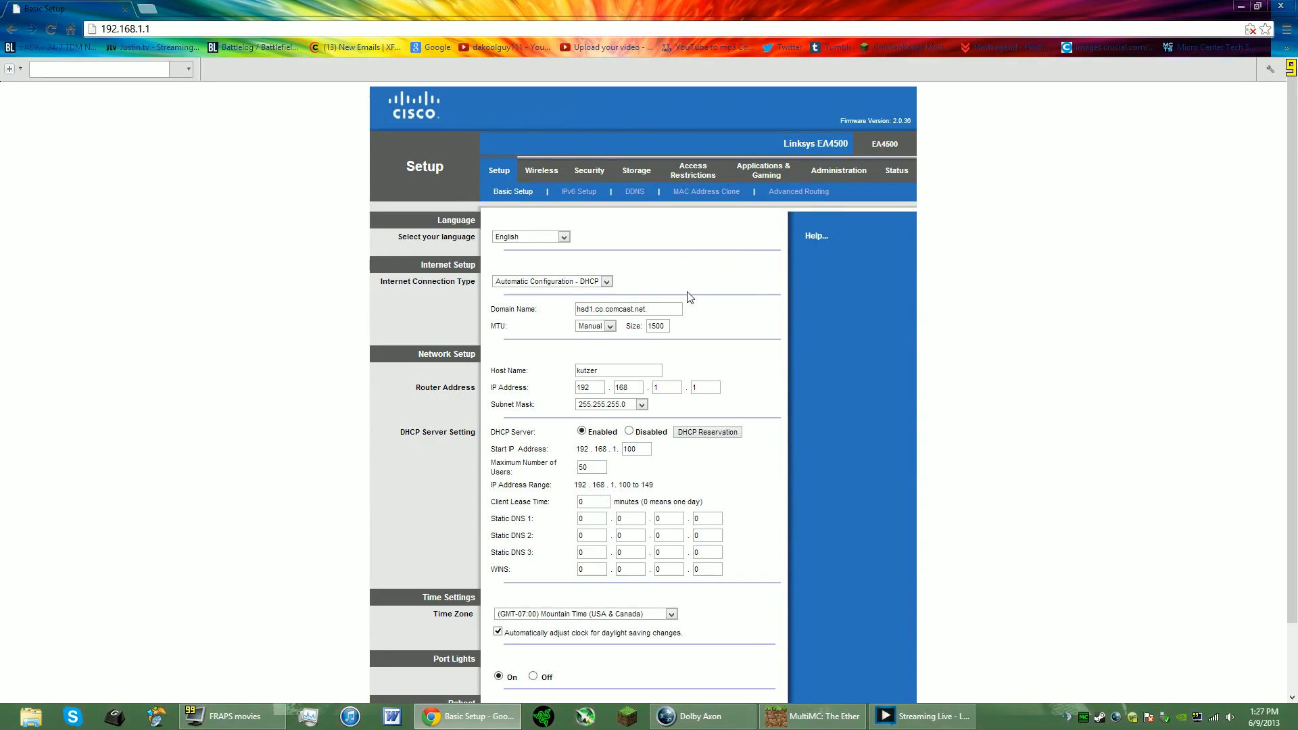
mouse_move(224, 7)
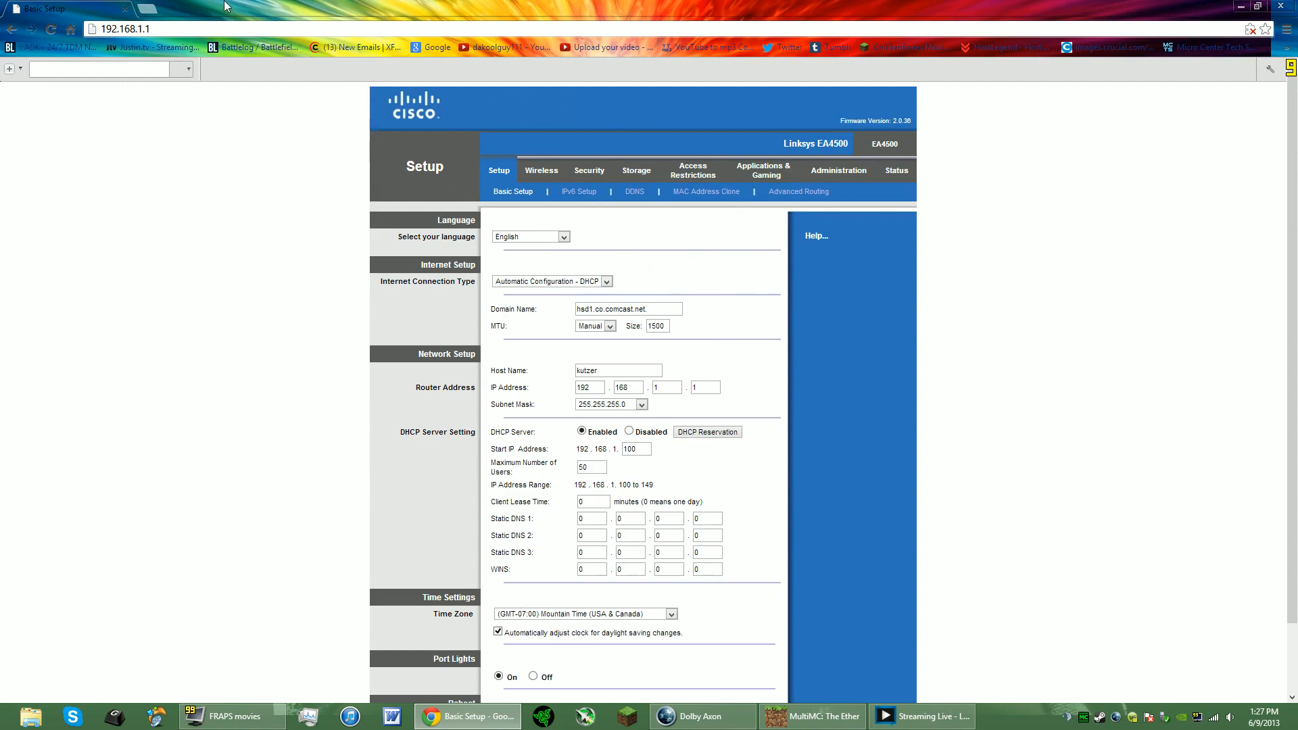
mouse_move(595, 197)
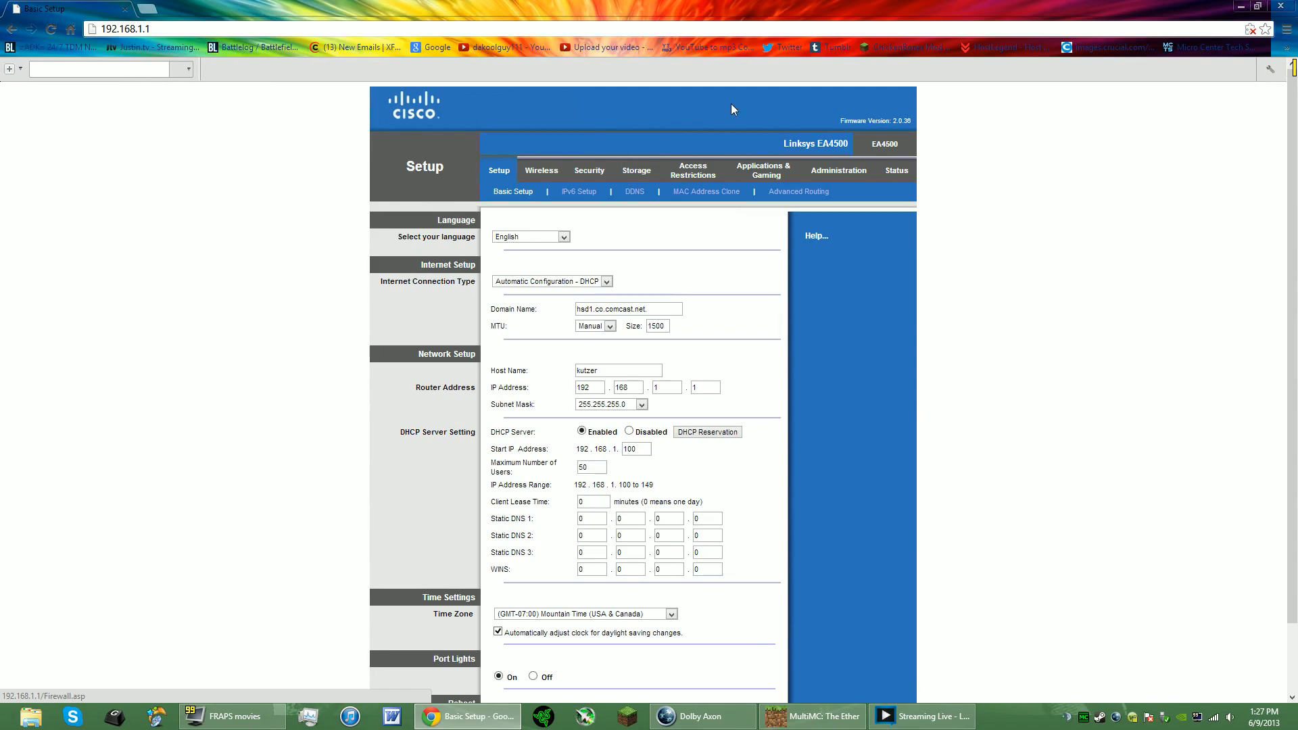
mouse_move(1045, 139)
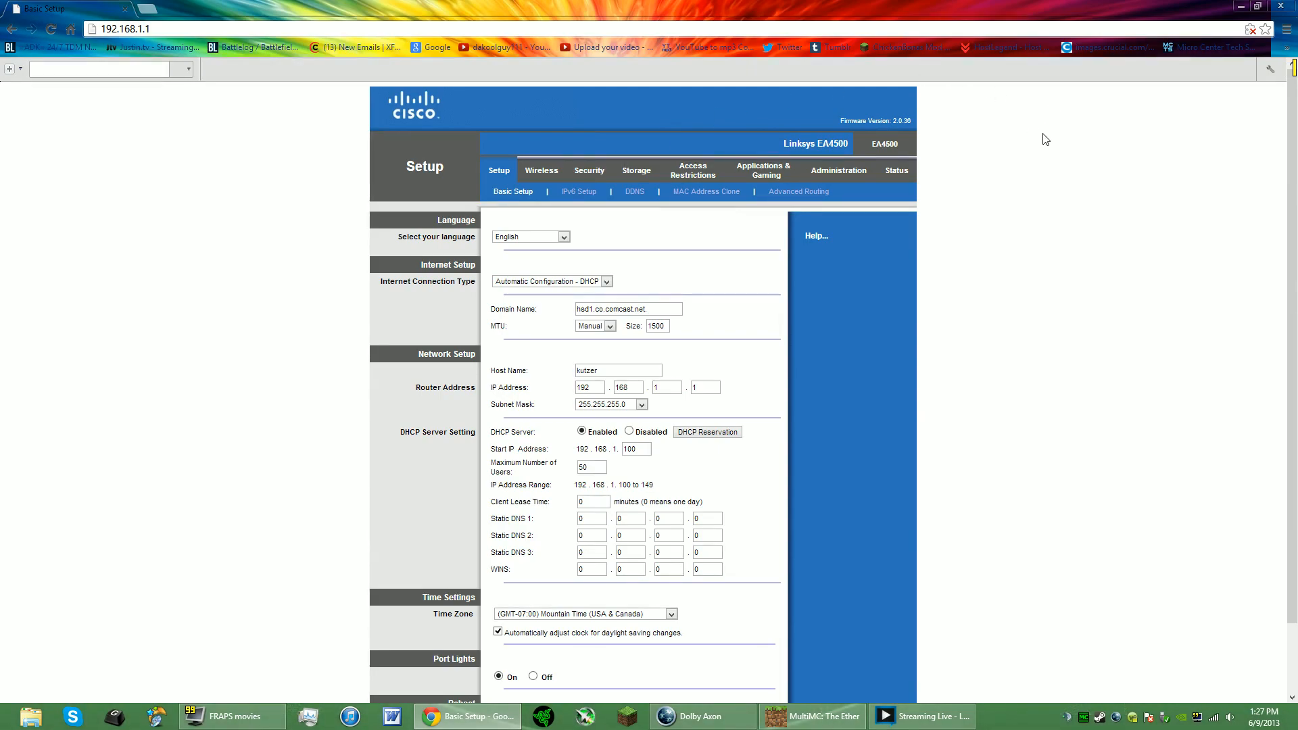
mouse_move(693, 171)
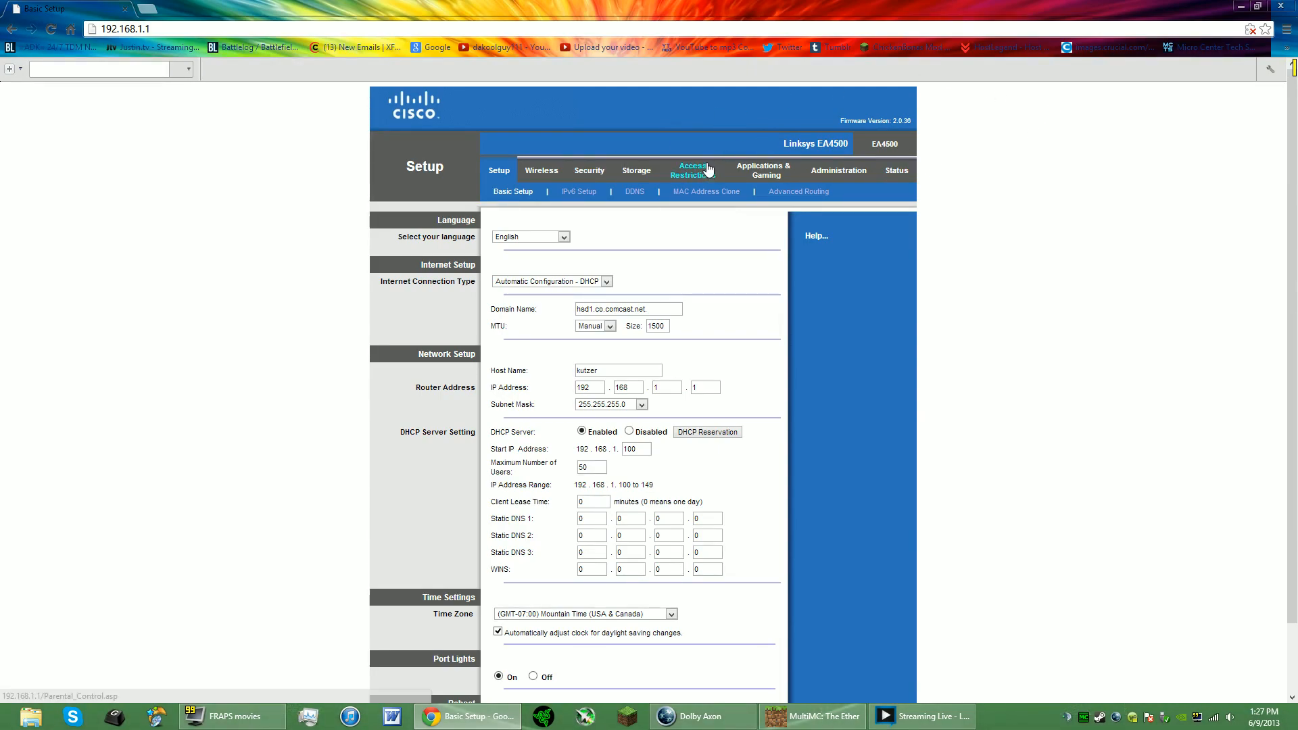
mouse_move(722, 162)
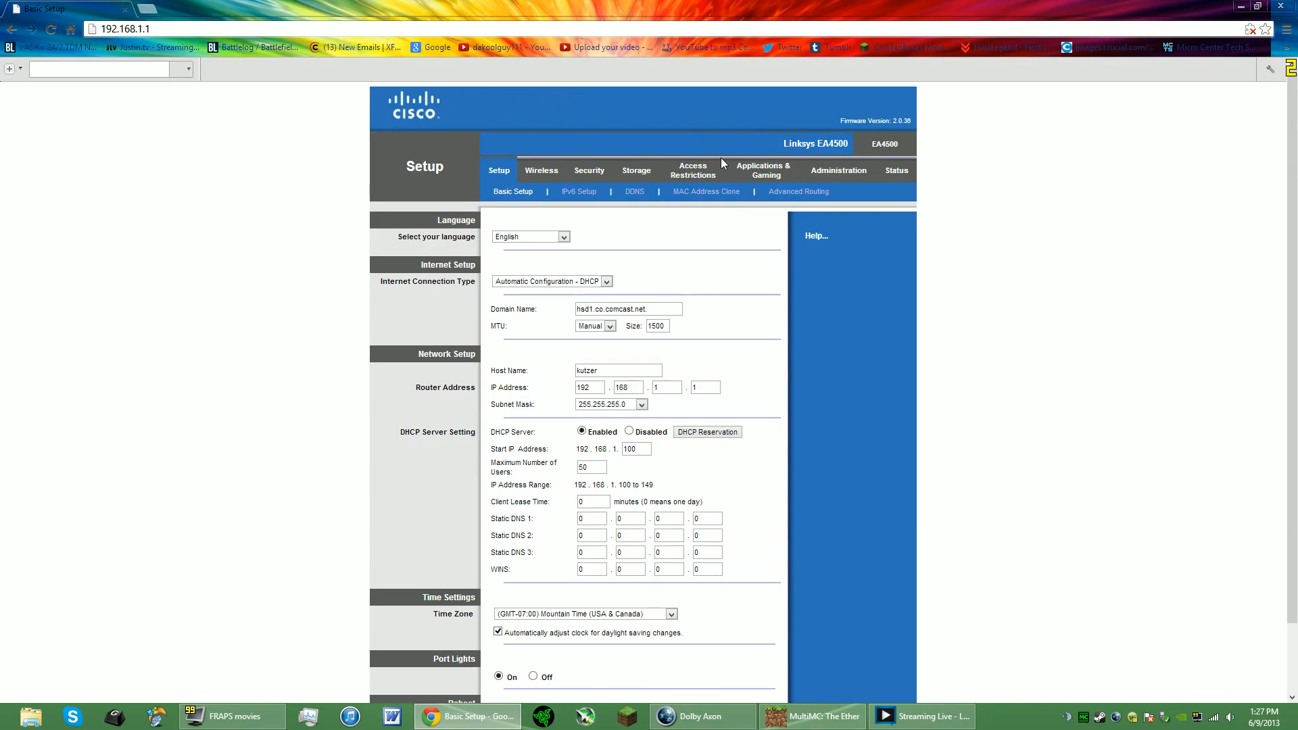
mouse_move(680, 302)
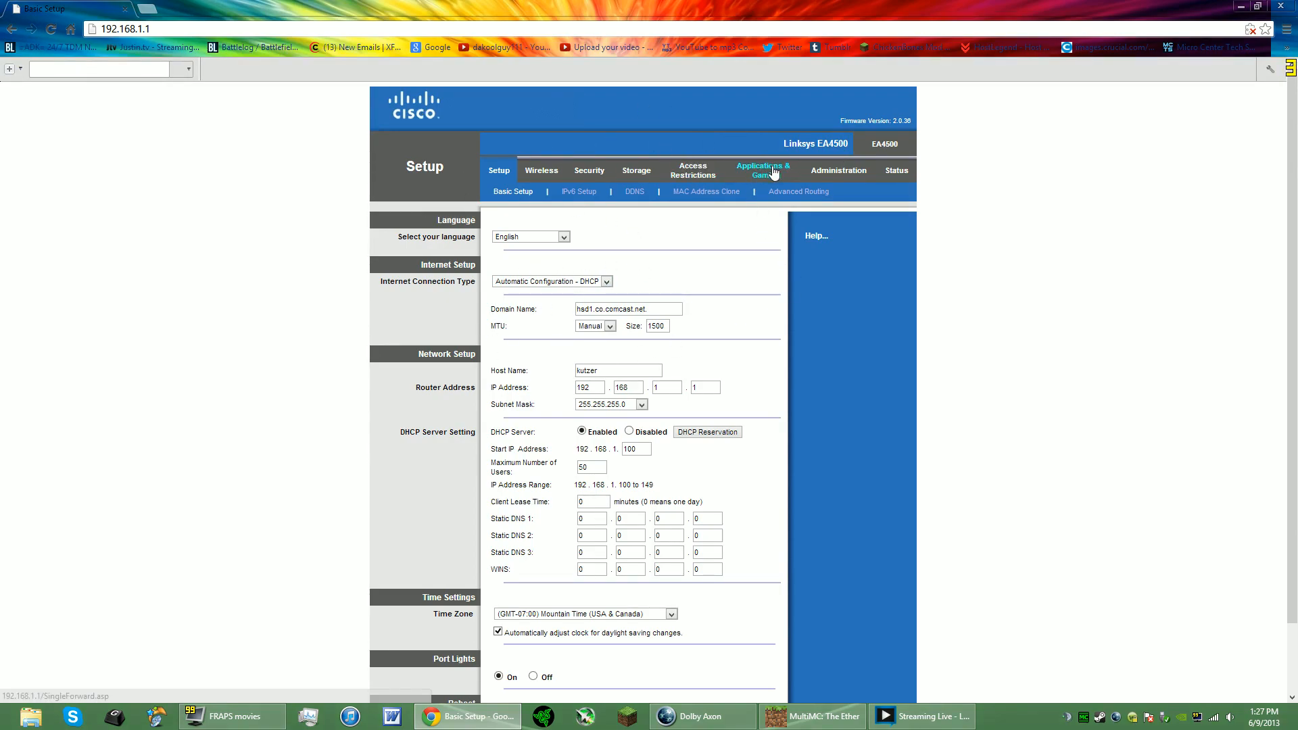
Review the two Teamspeak3 forwarding entries for ports 9987 and 10011 going to 192.168.1.127
left_click(761, 171)
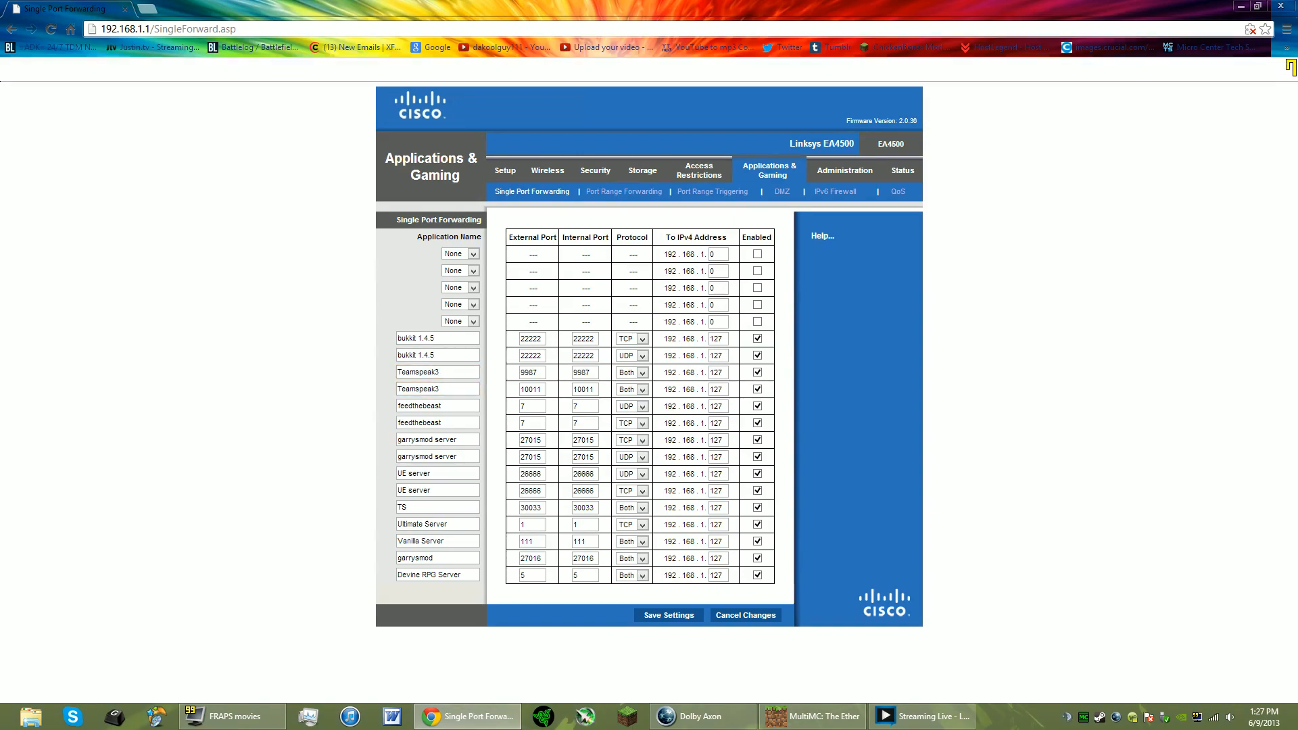
left_click(437, 372)
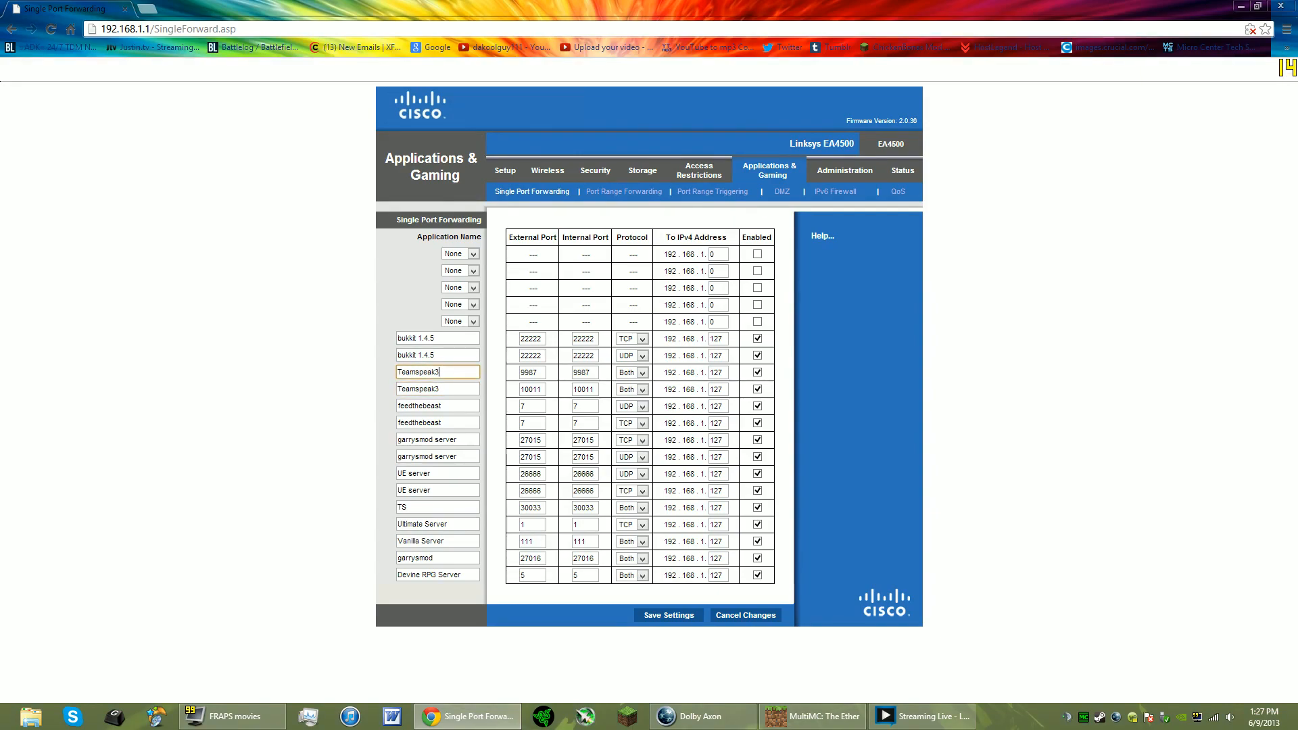
left_click(436, 389)
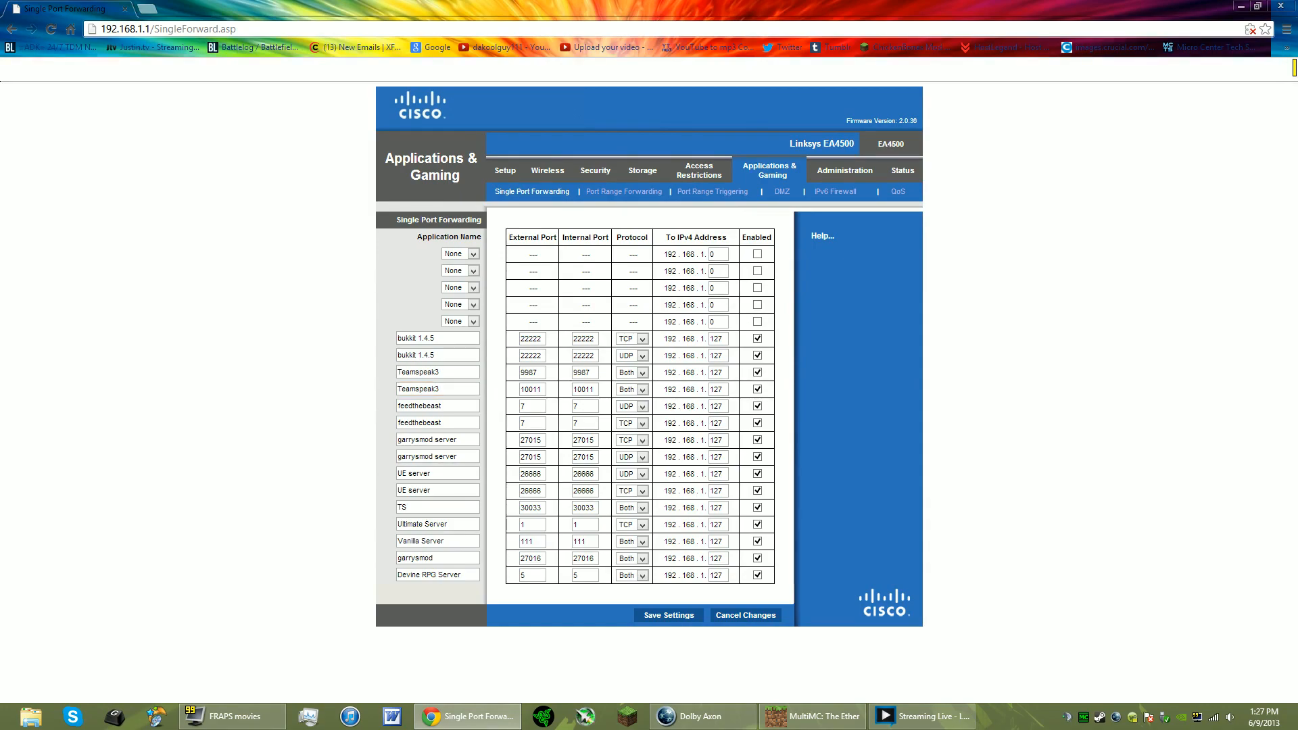
mouse_move(451, 504)
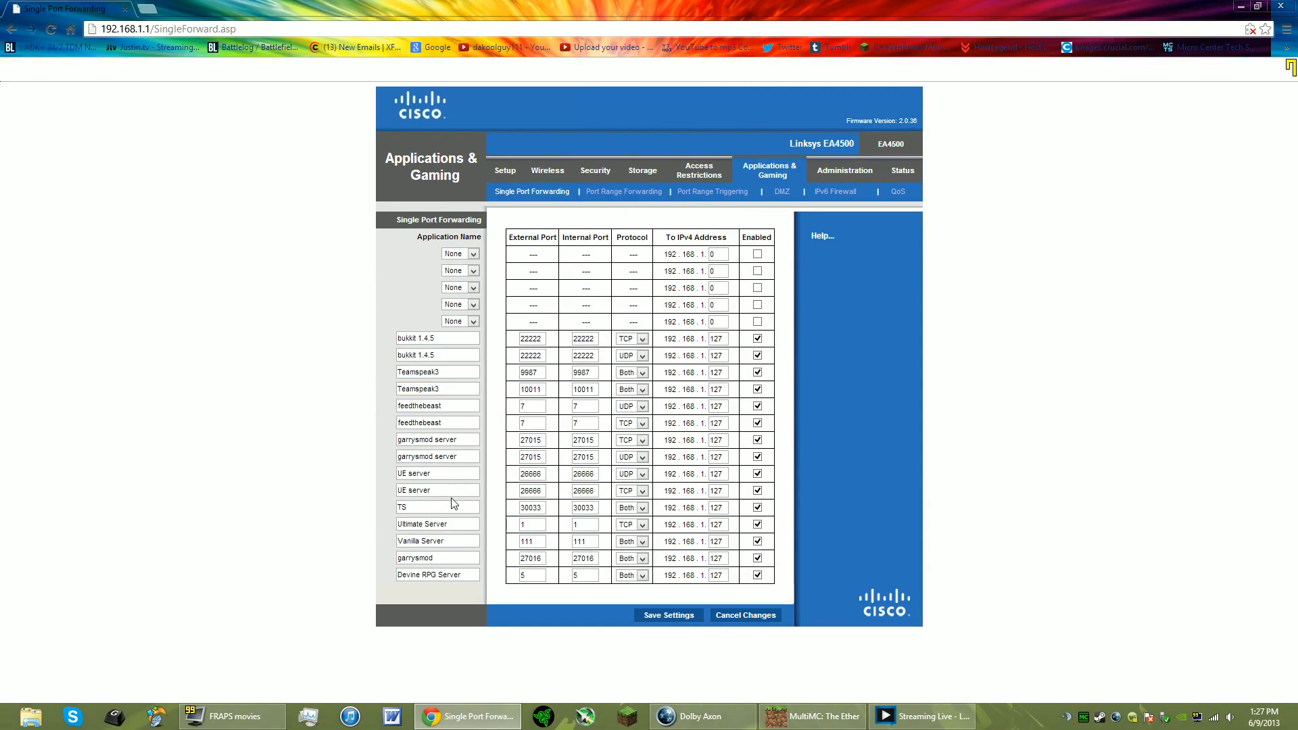
left_click(437, 389)
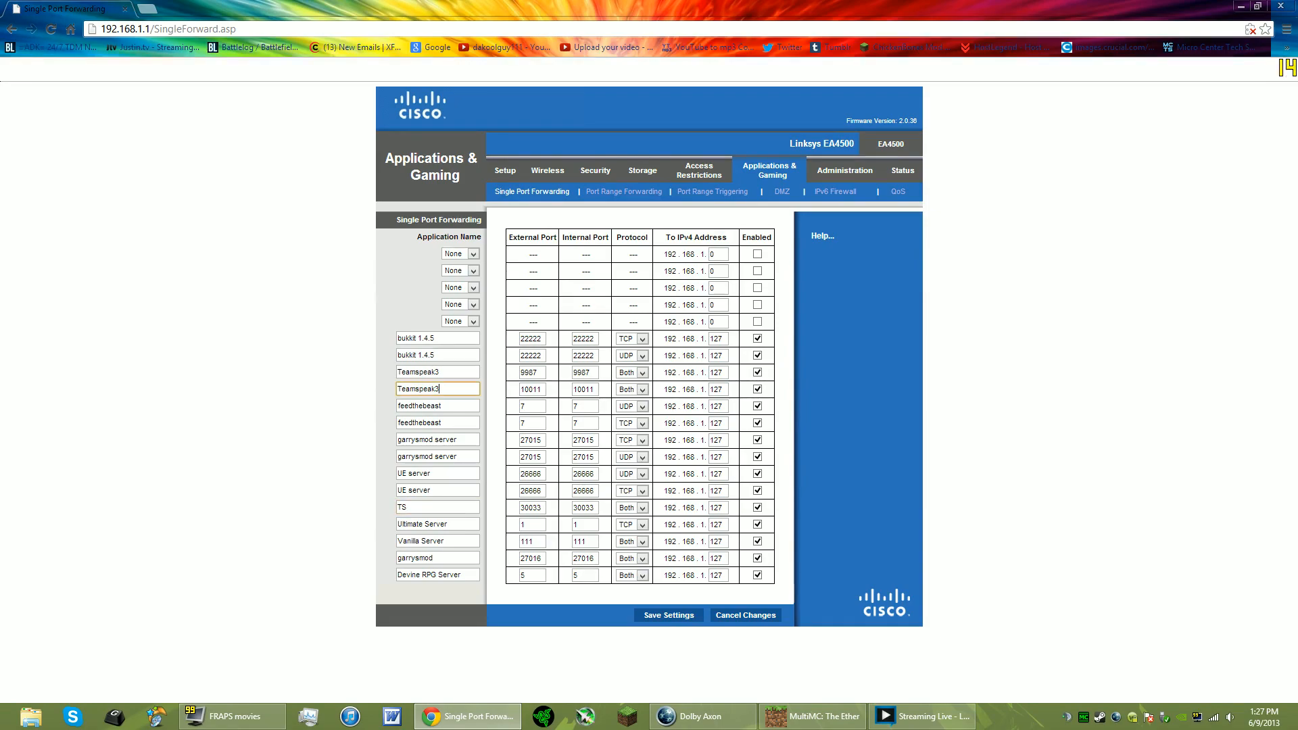
left_click(437, 372)
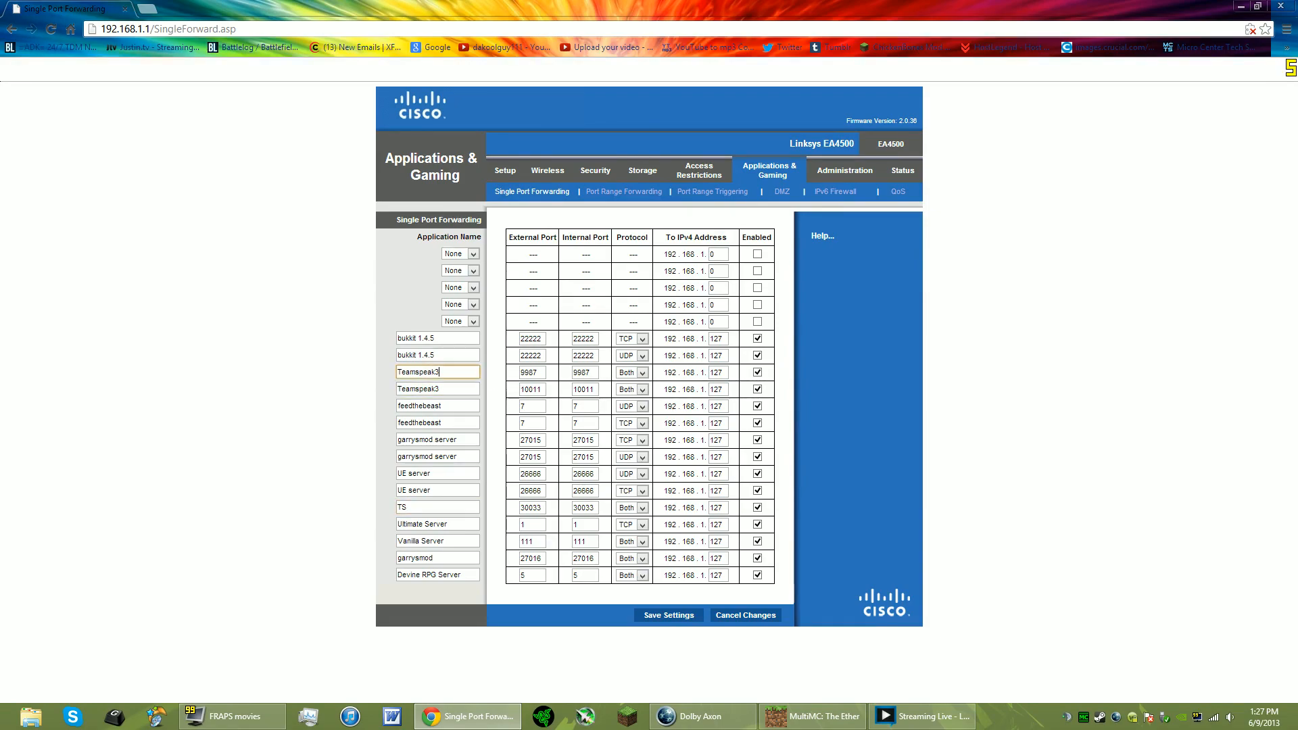
left_click(584, 373)
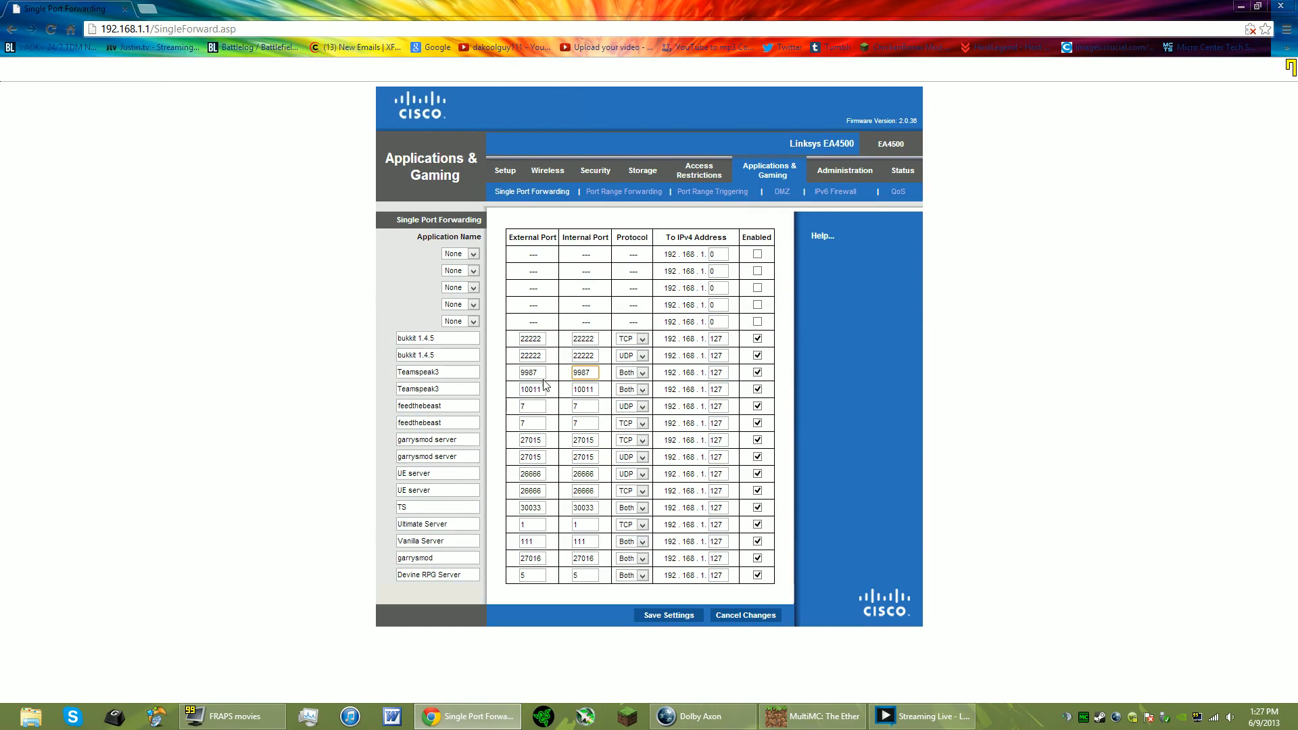
left_click(530, 372)
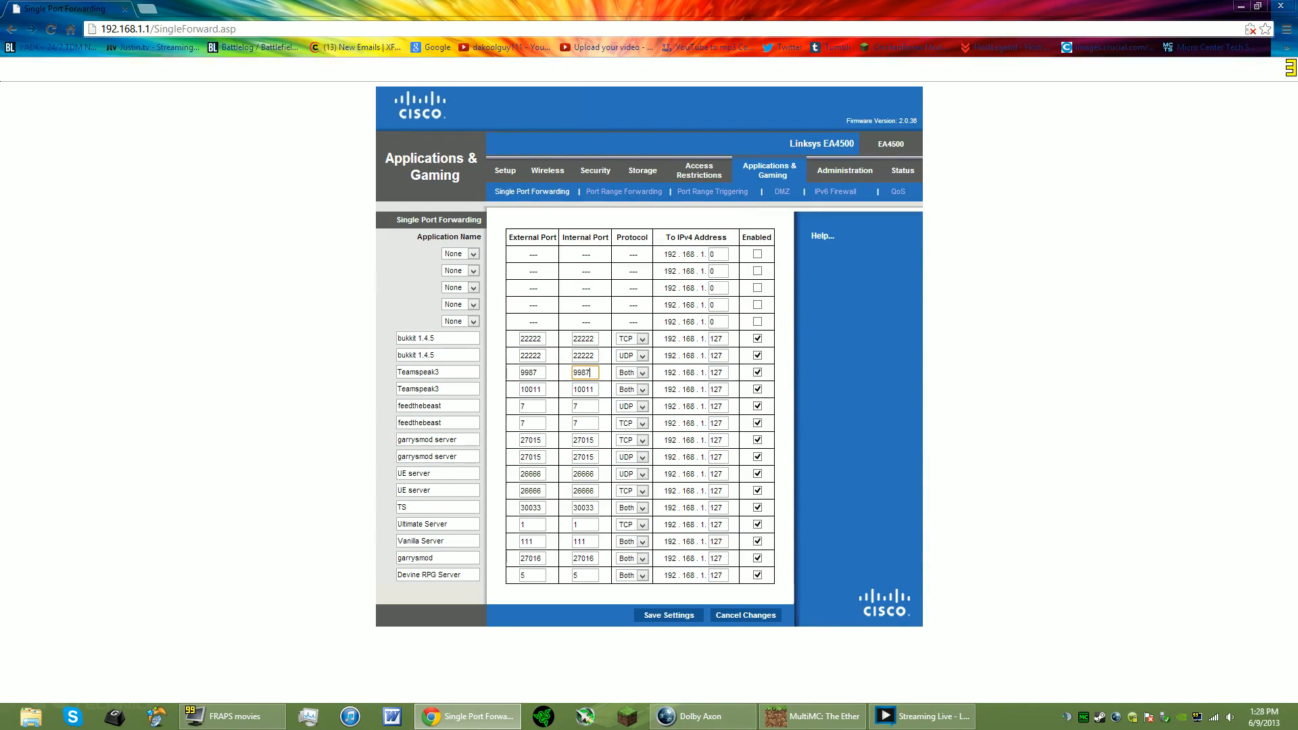
mouse_move(169, 222)
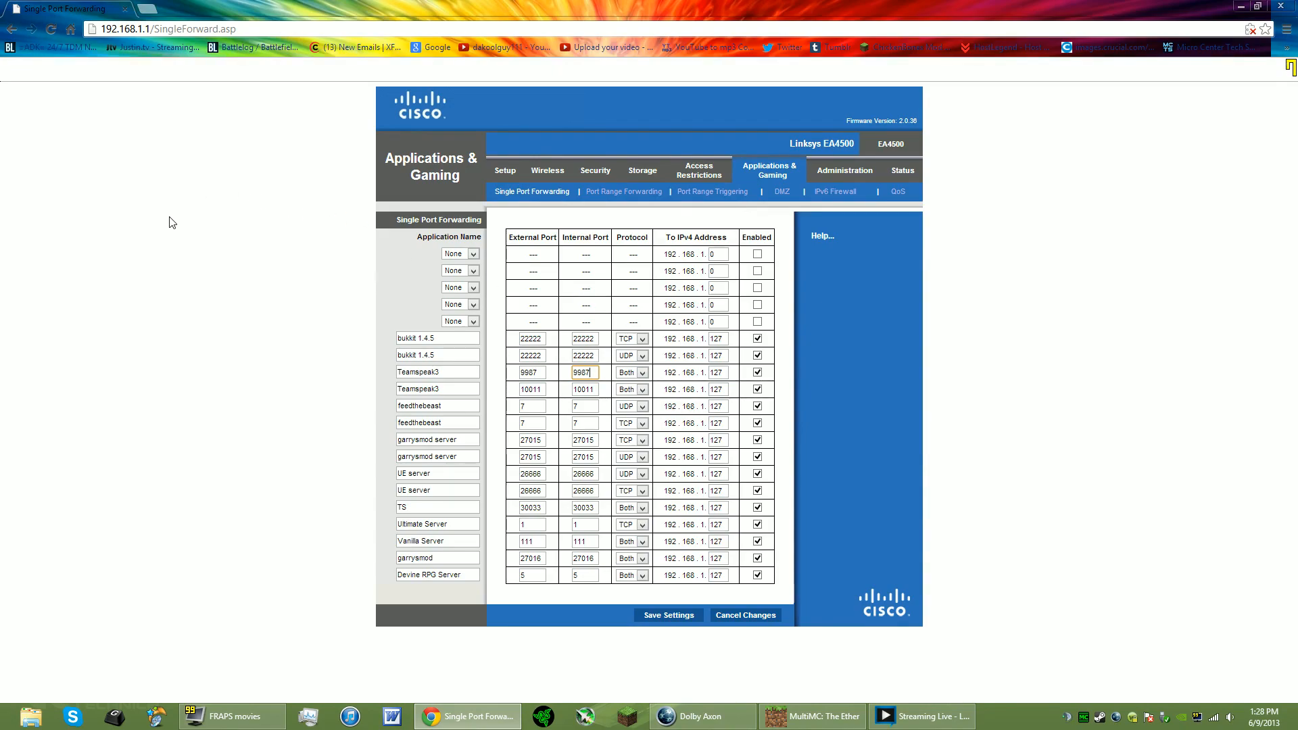
left_click(757, 373)
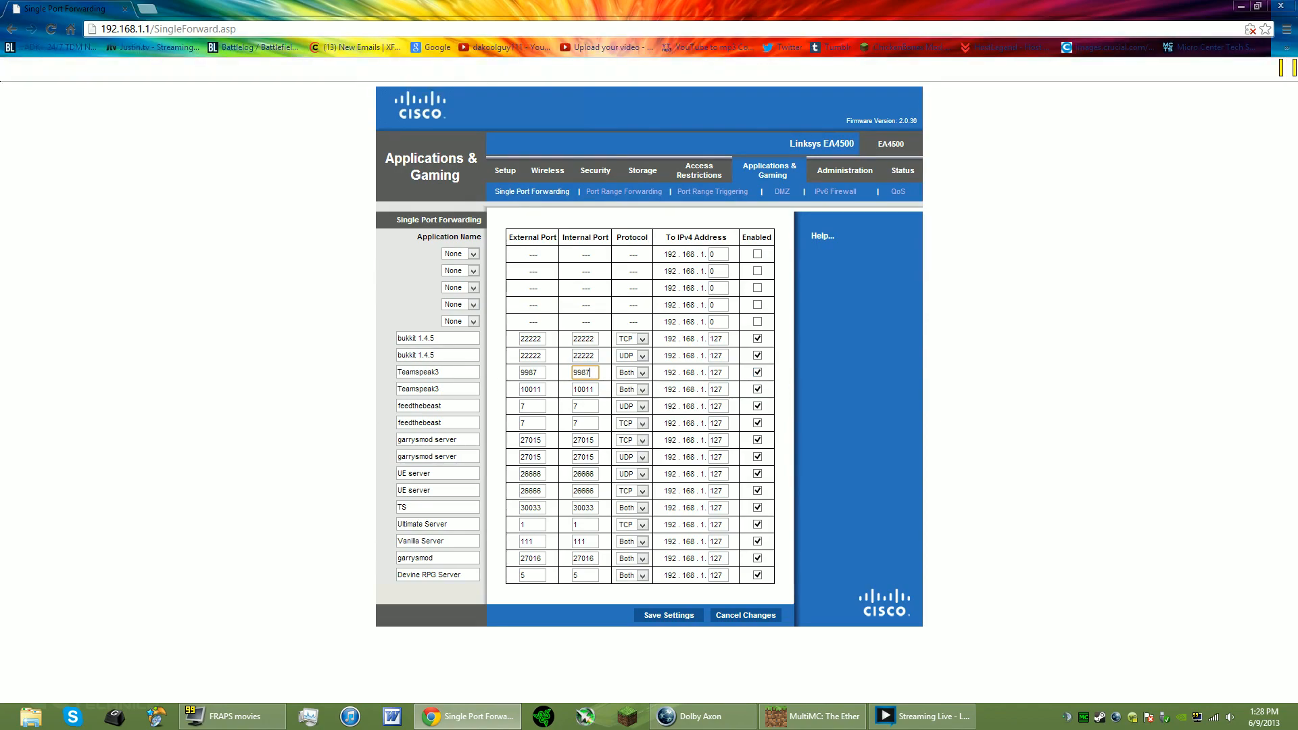
left_click(530, 389)
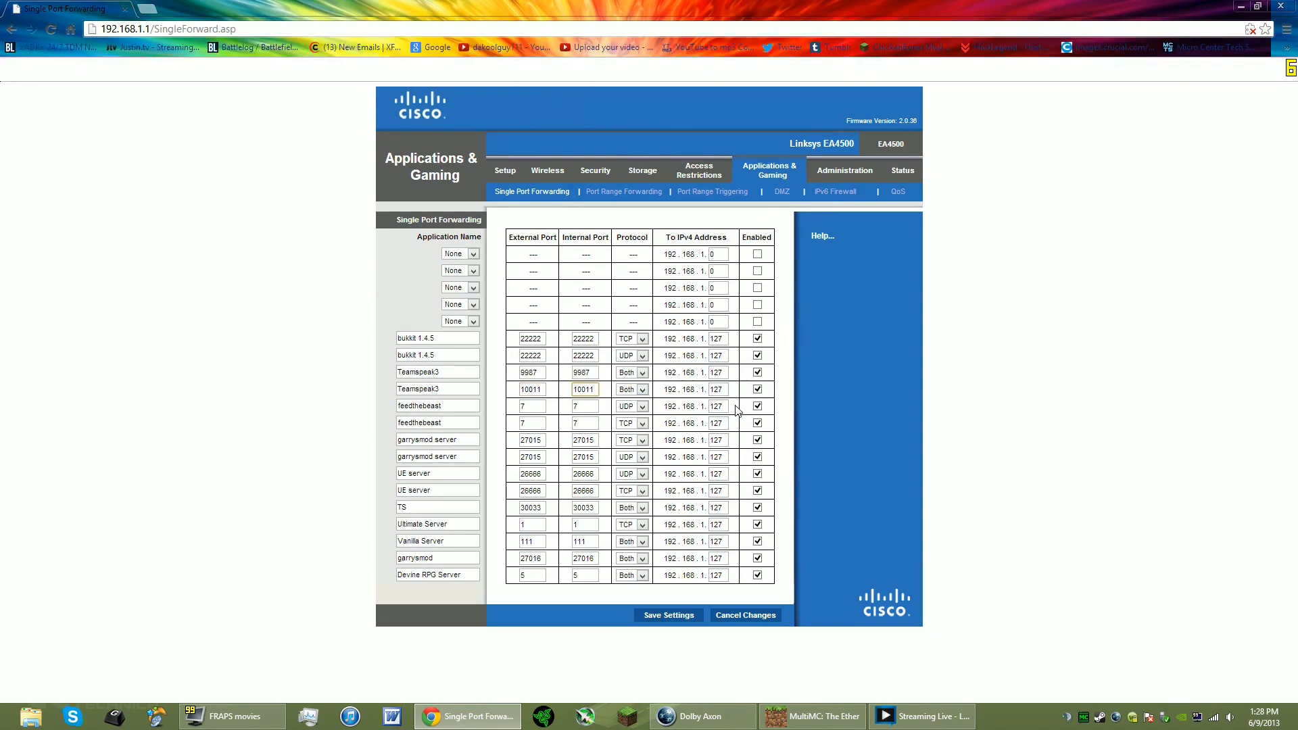
mouse_move(735, 411)
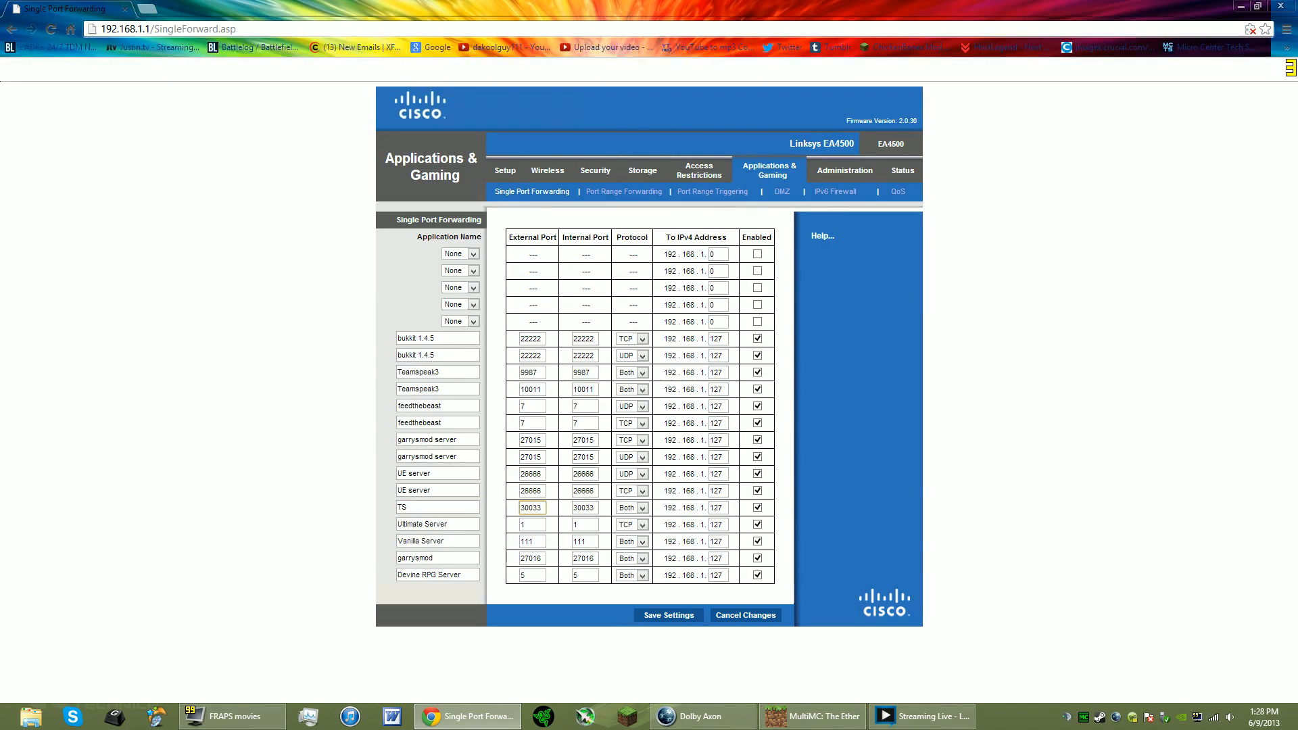
Keep the TS entry for port 30033 on protocol Both and leave the table enabled
left_click(530, 507)
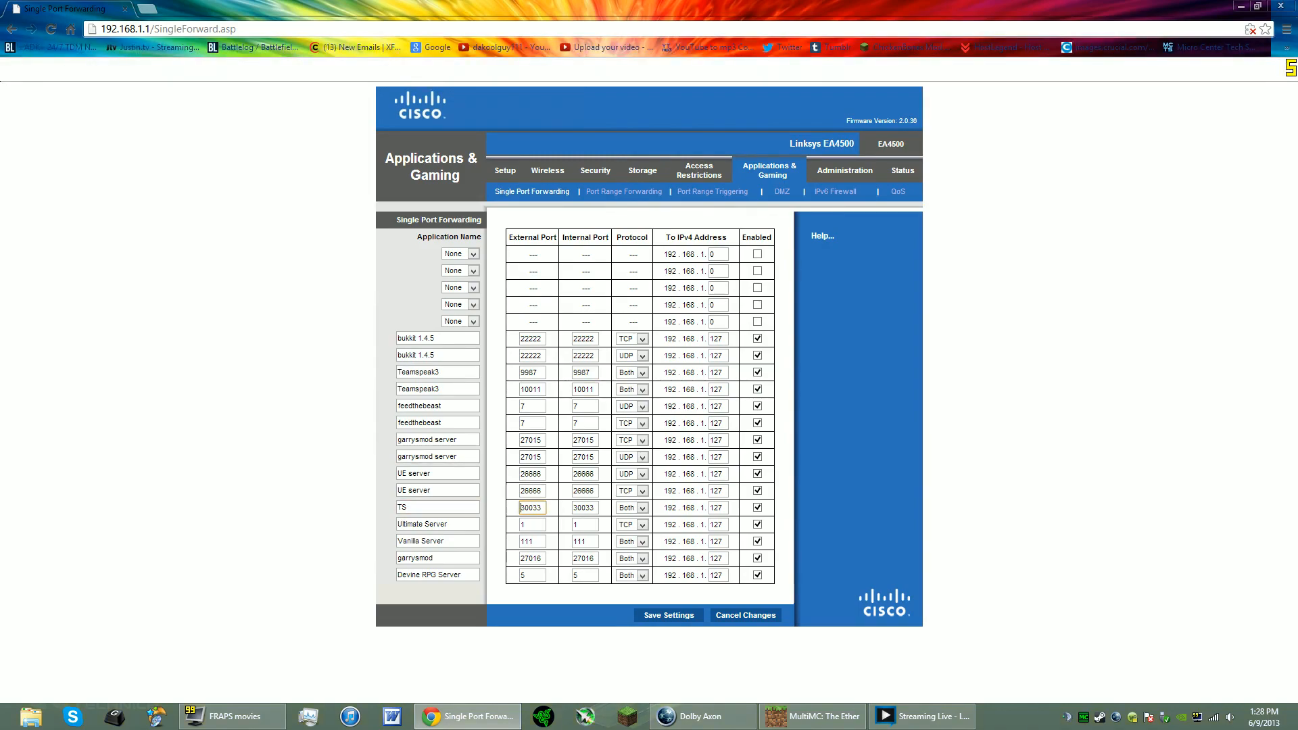
left_click(641, 507)
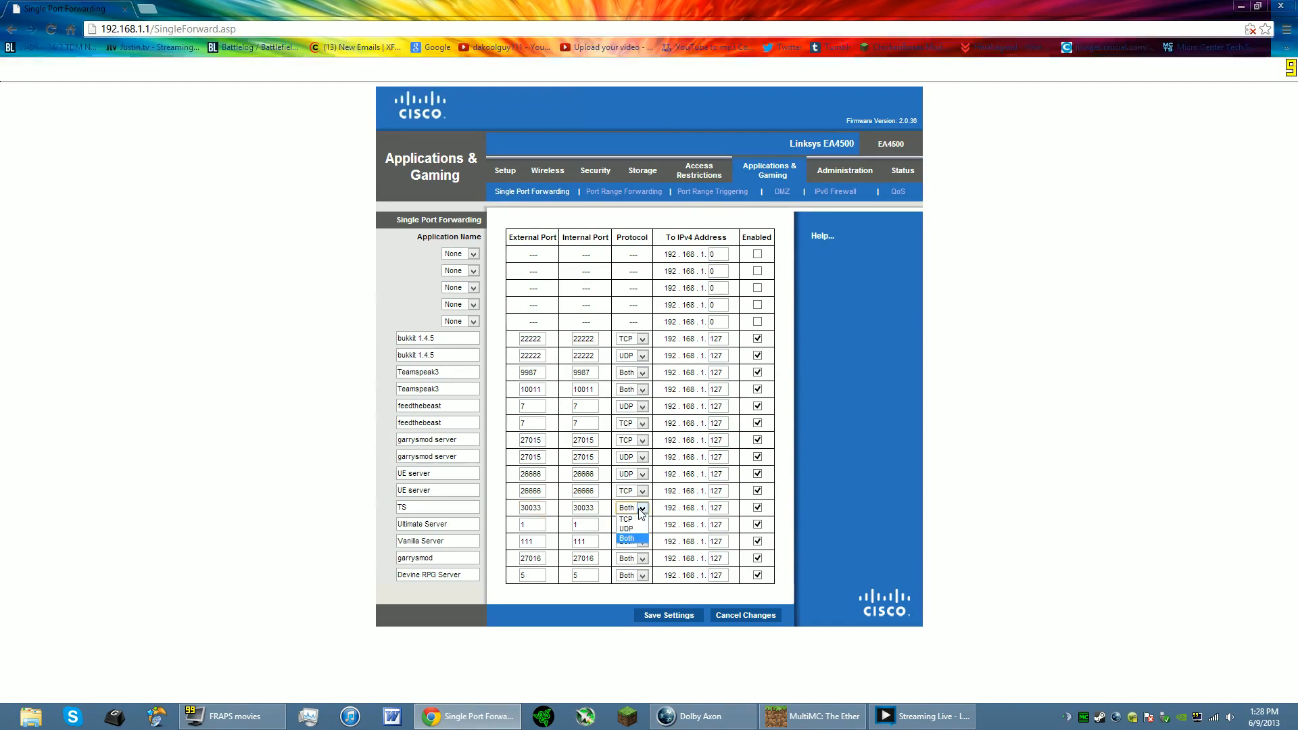
left_click(626, 525)
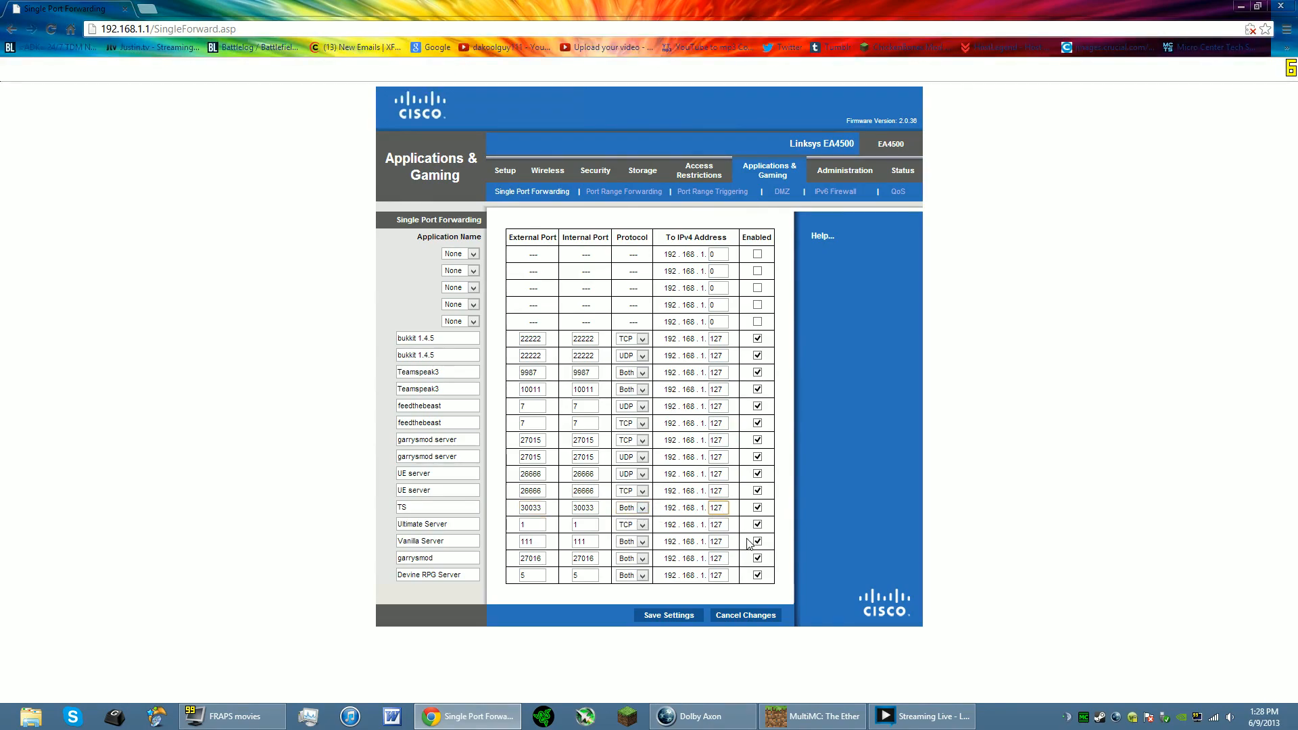
left_click(668, 615)
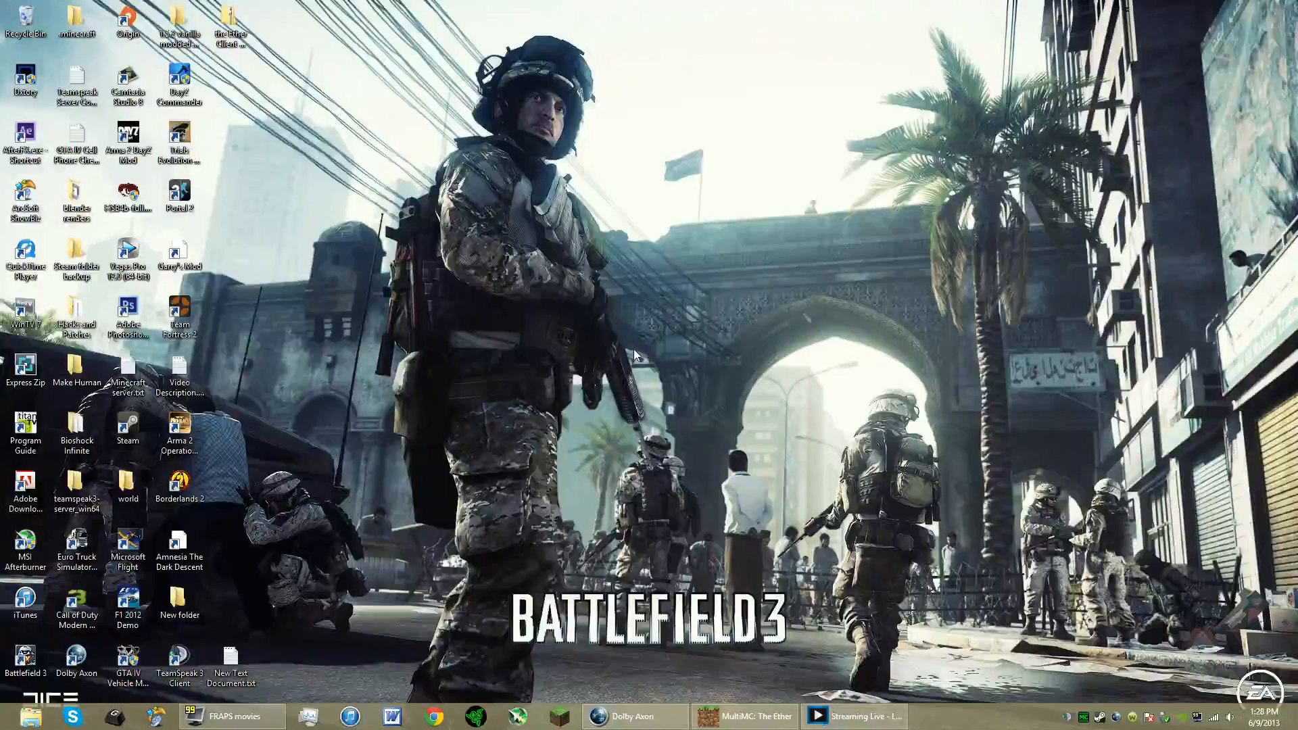
mouse_move(76, 493)
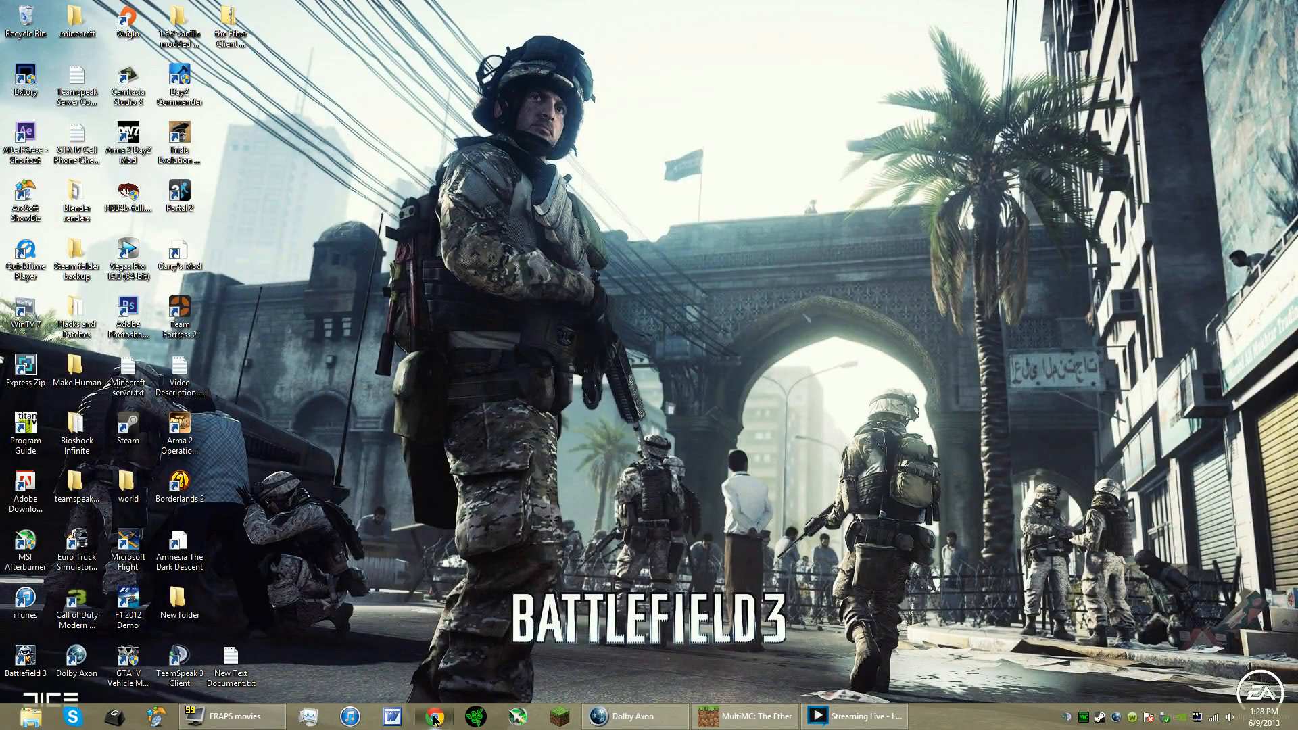
Leave the router page and bring up the Google homepage in the browser
left_click(430, 717)
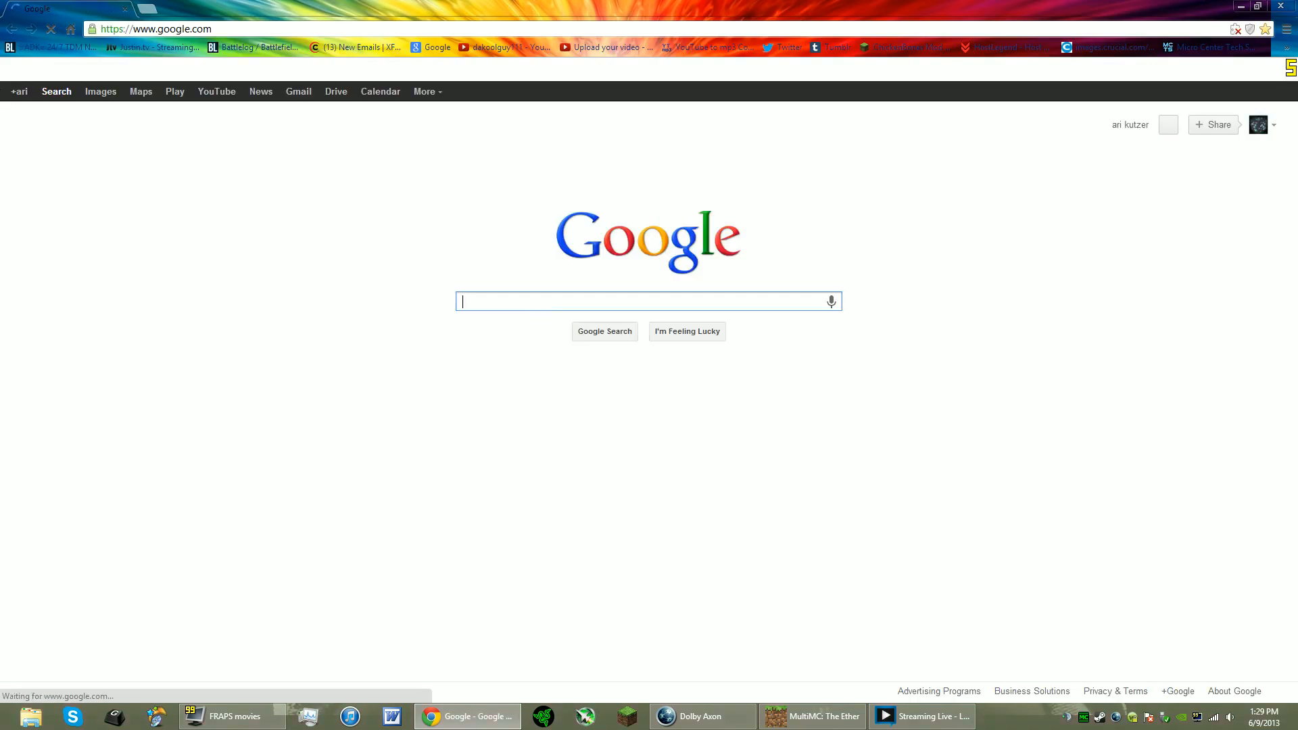
Search Google for 'what is my ip' to reveal the public IP address
type("wha")
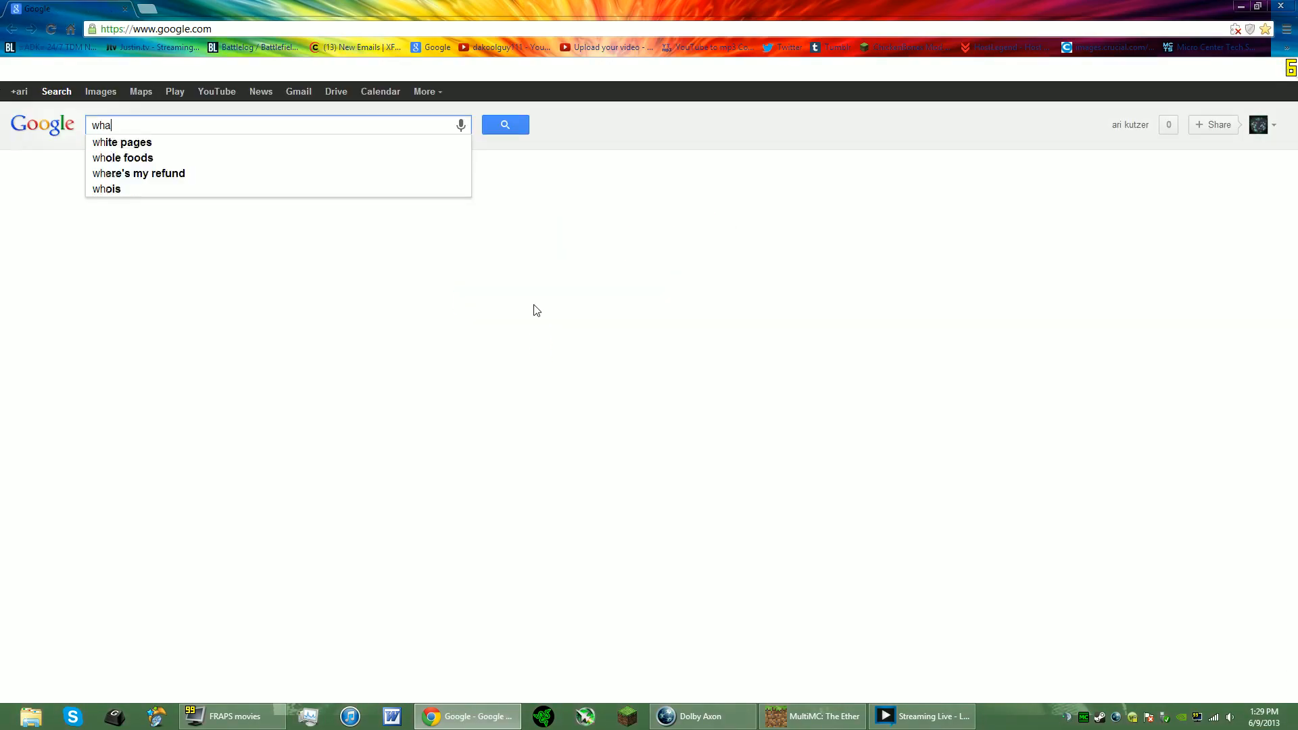
type("t")
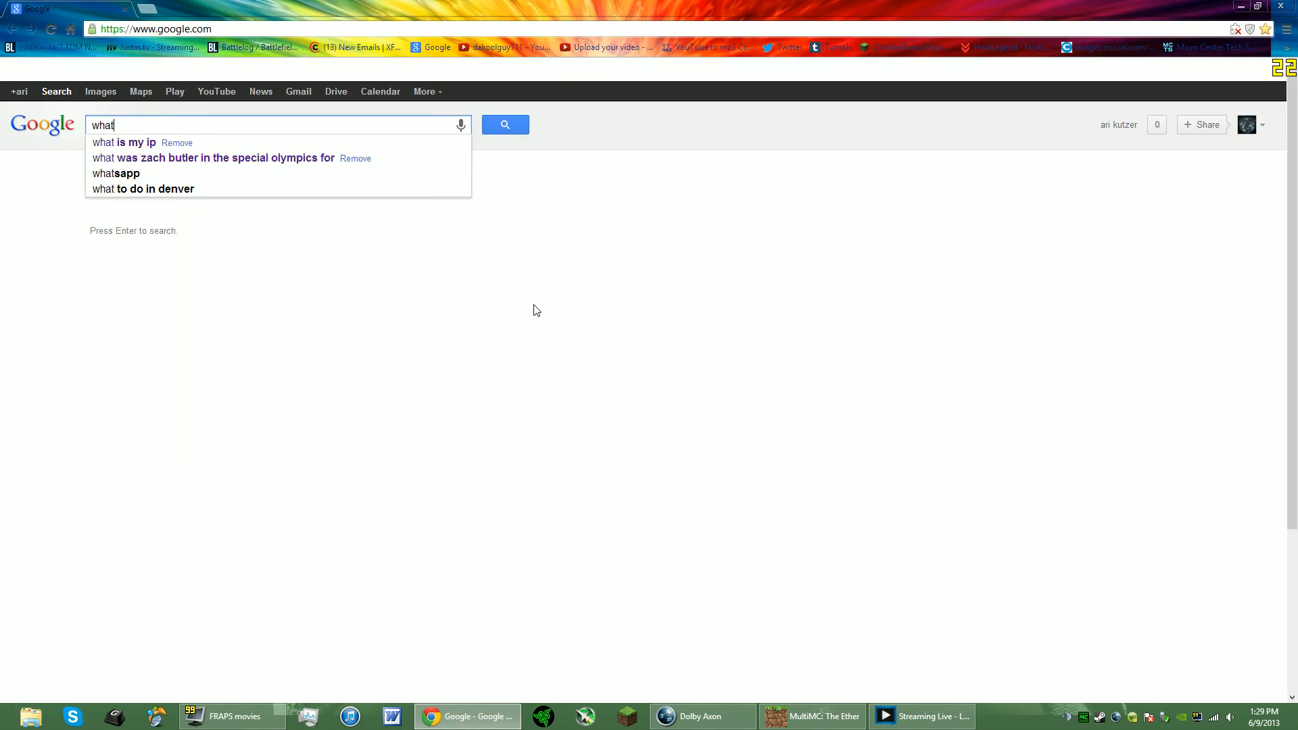
type("is my")
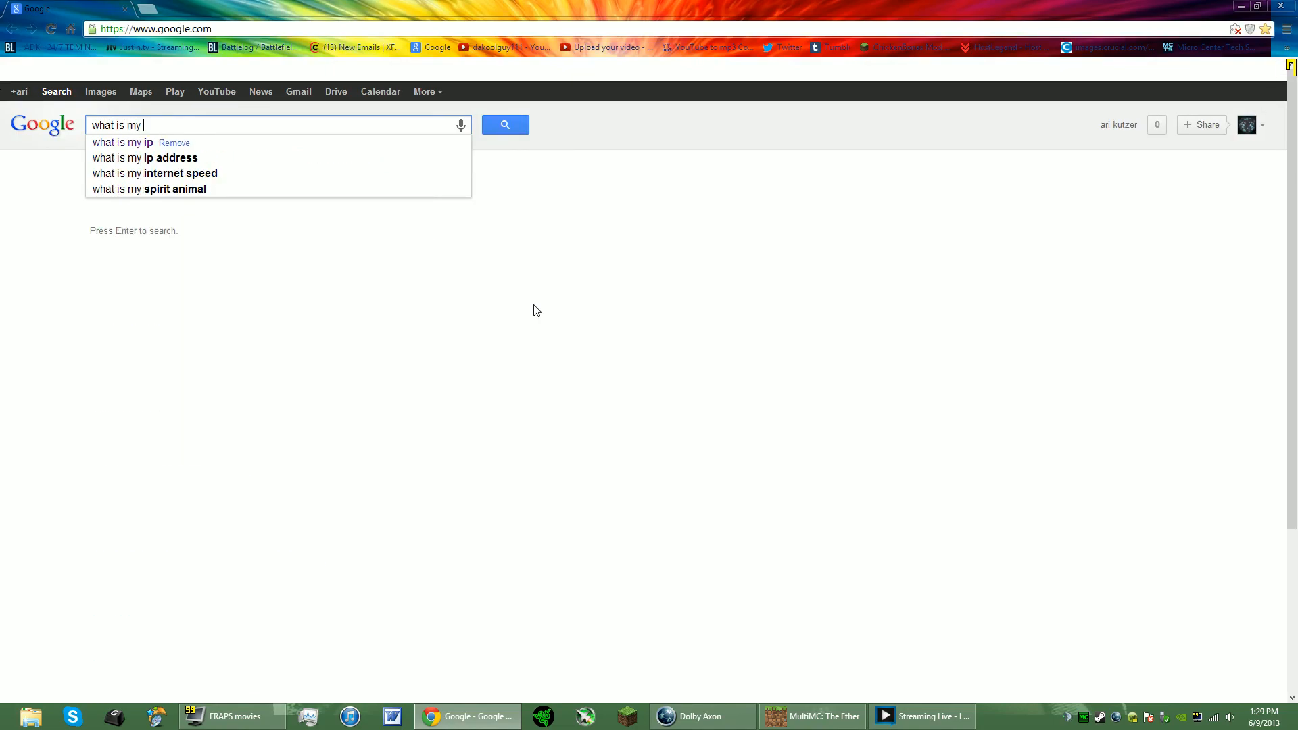
left_click(116, 142)
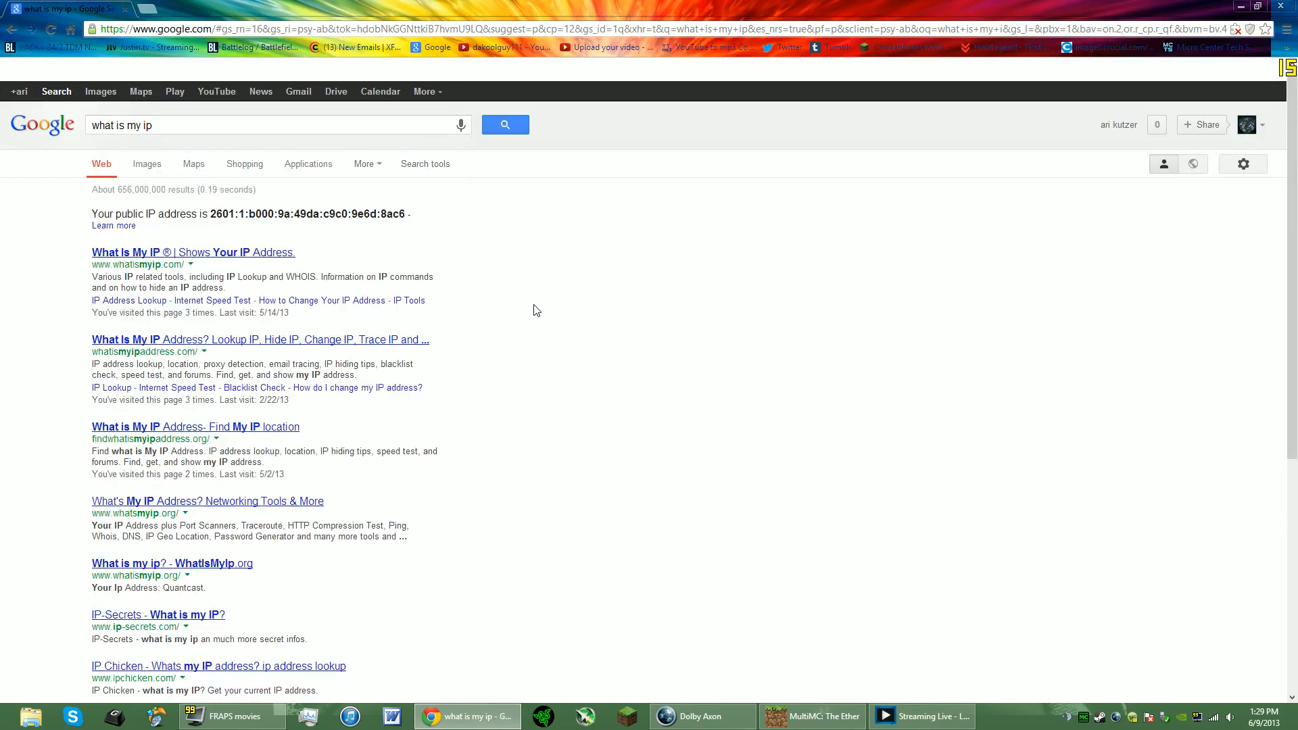
mouse_move(230, 253)
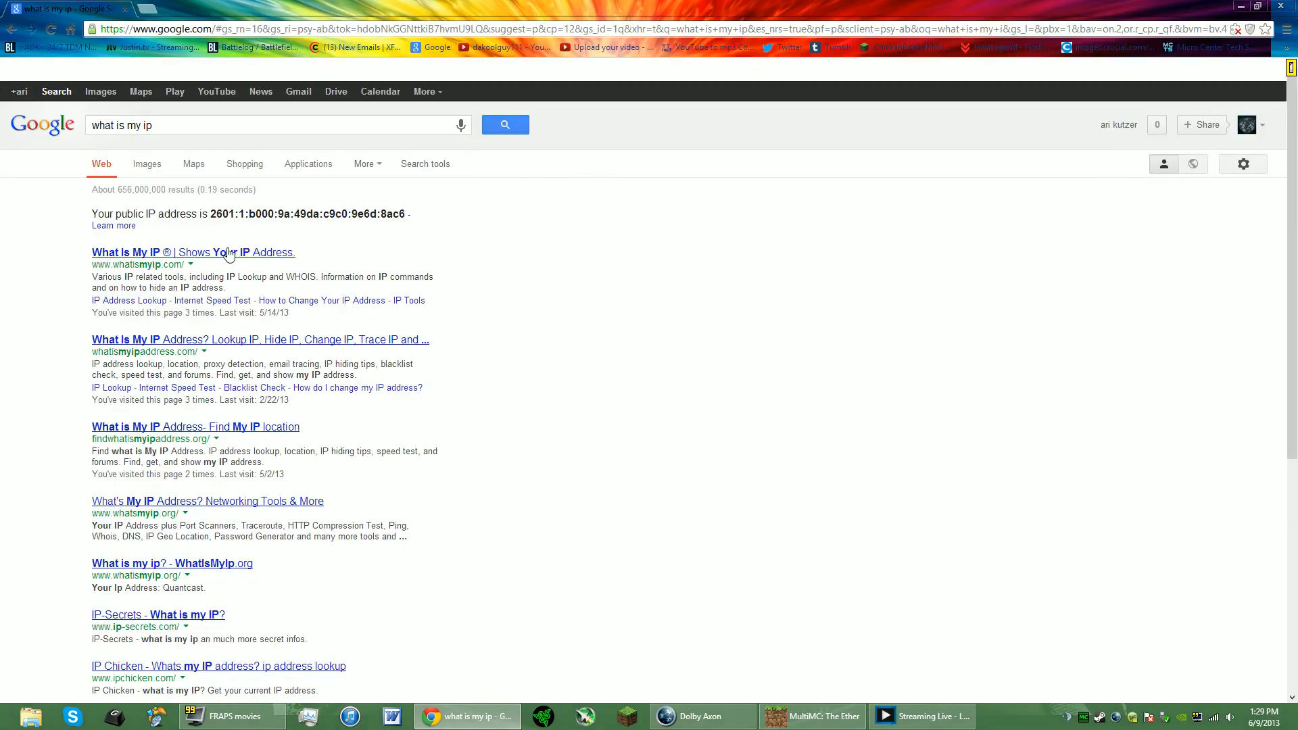
mouse_move(194, 252)
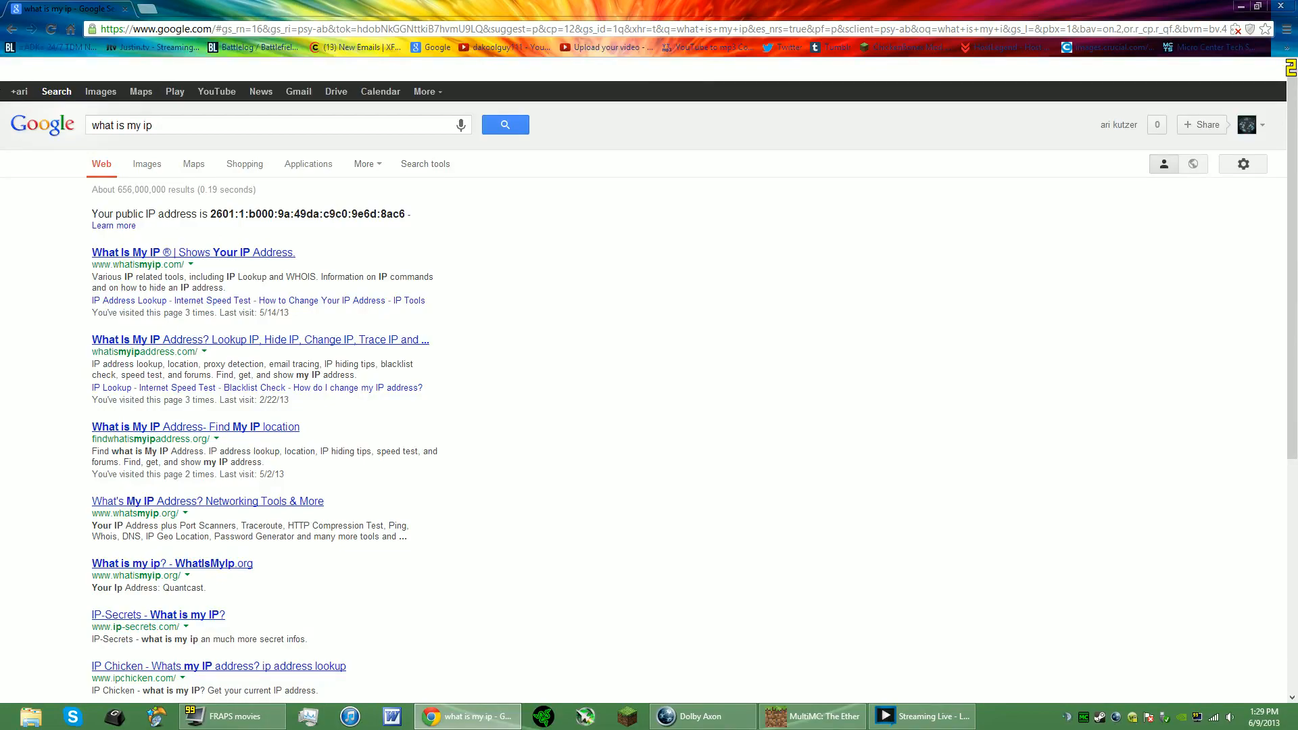
mouse_move(148, 260)
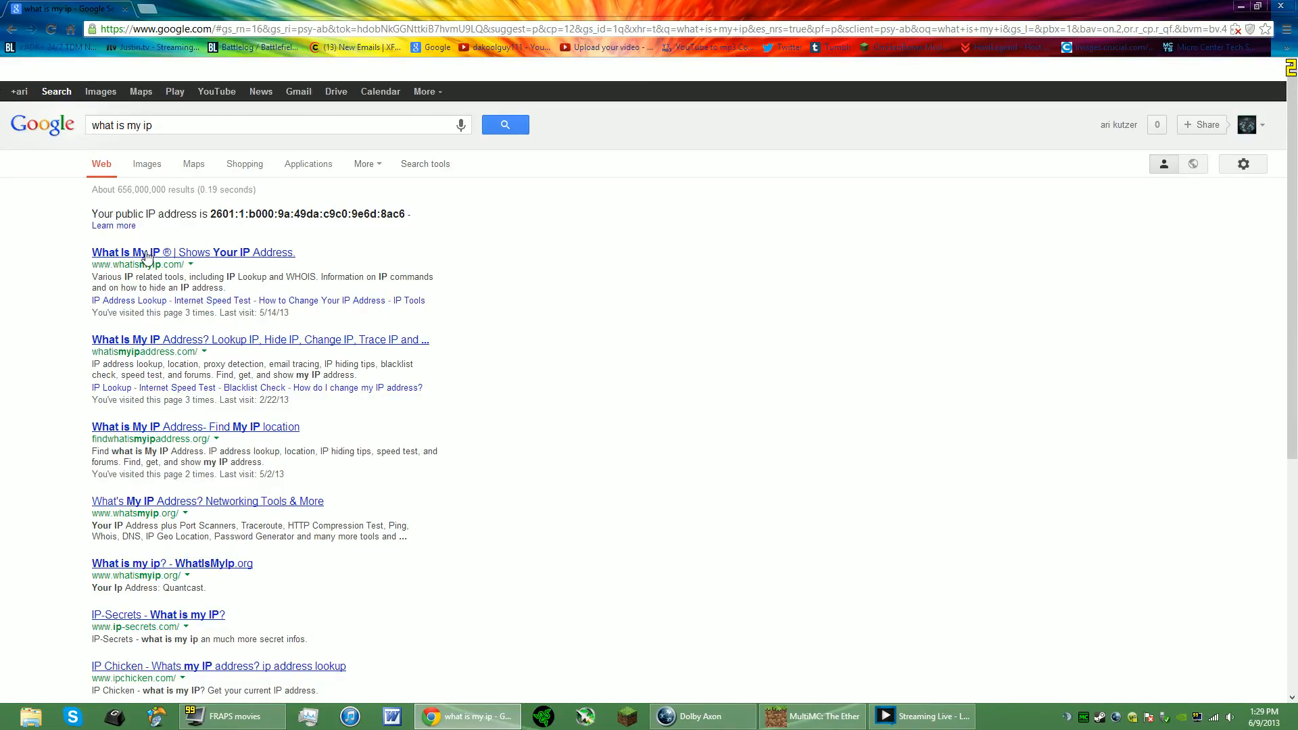
mouse_move(640, 353)
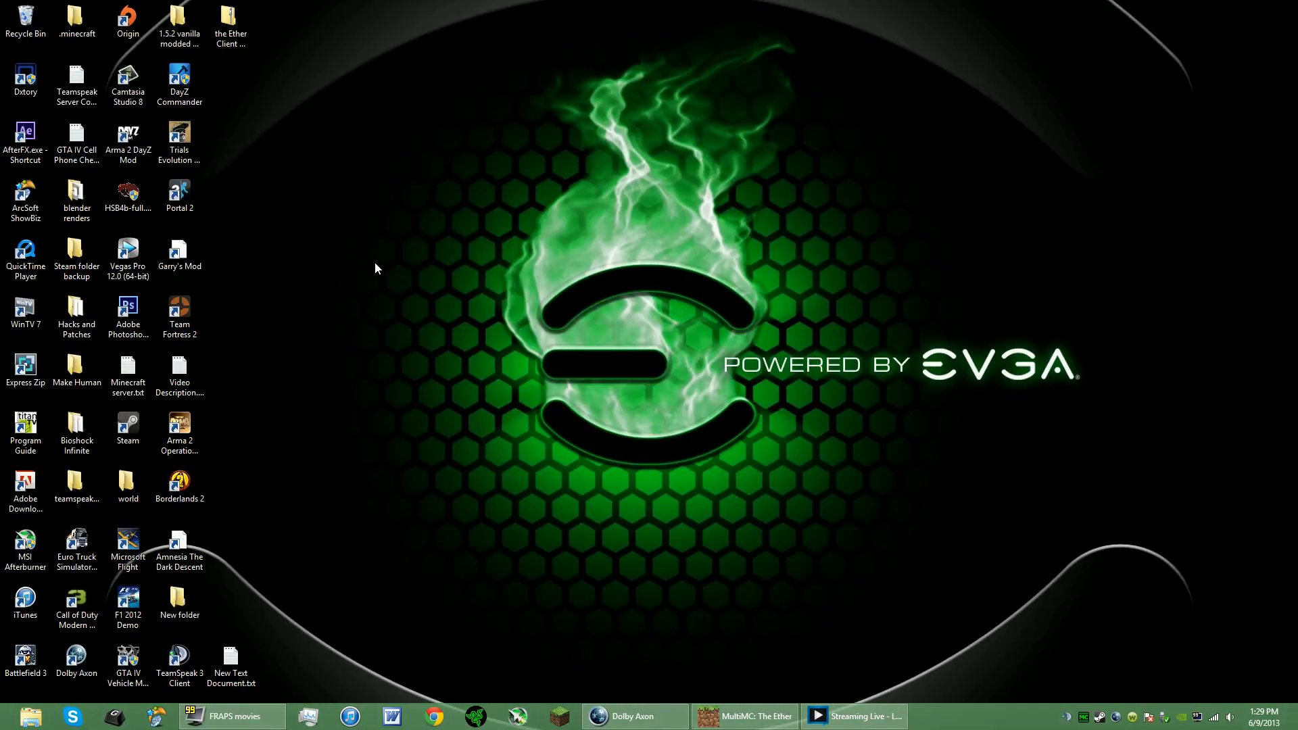
mouse_move(592, 226)
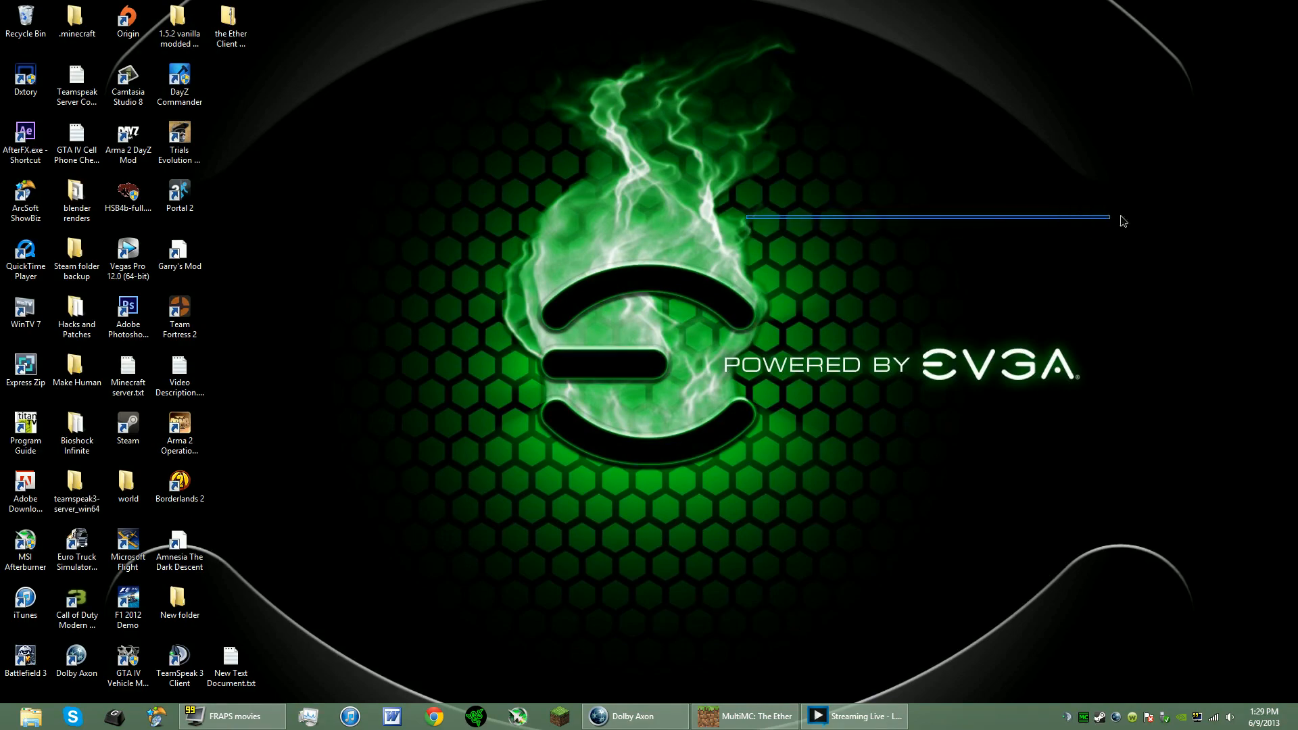
mouse_move(768, 226)
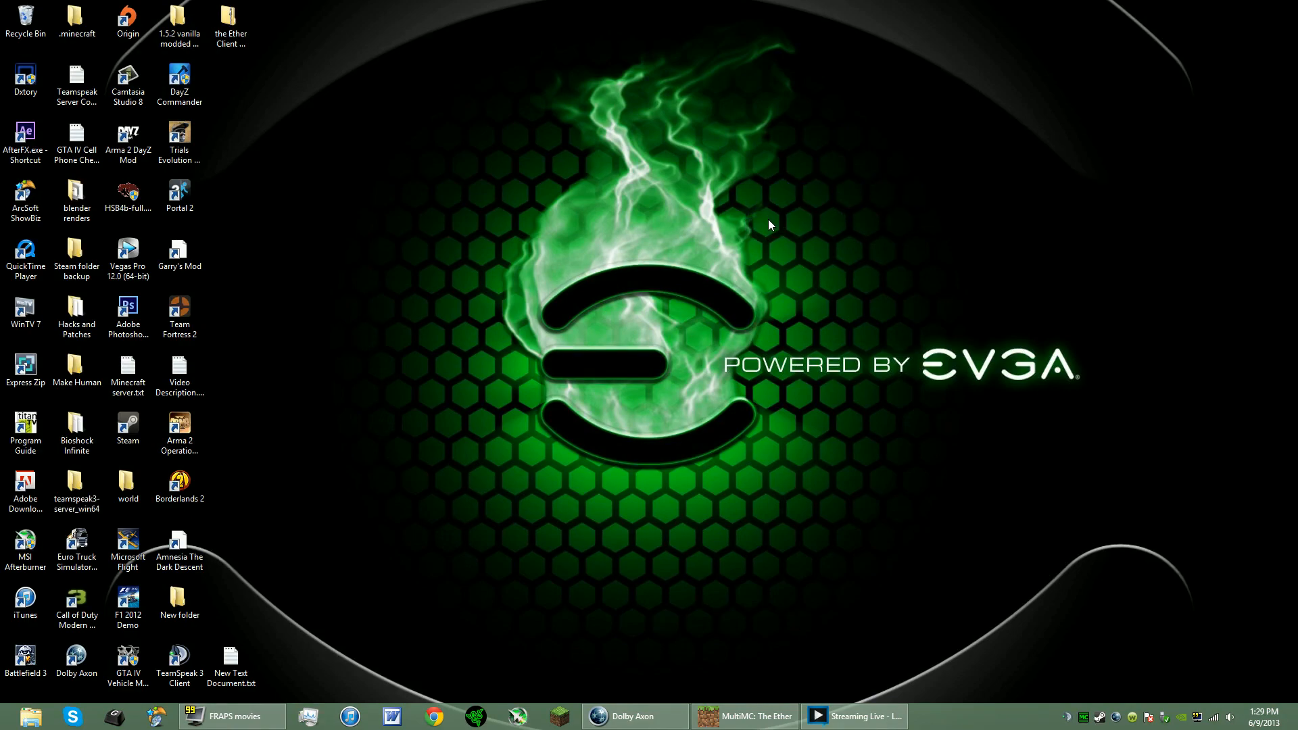
mouse_move(833, 231)
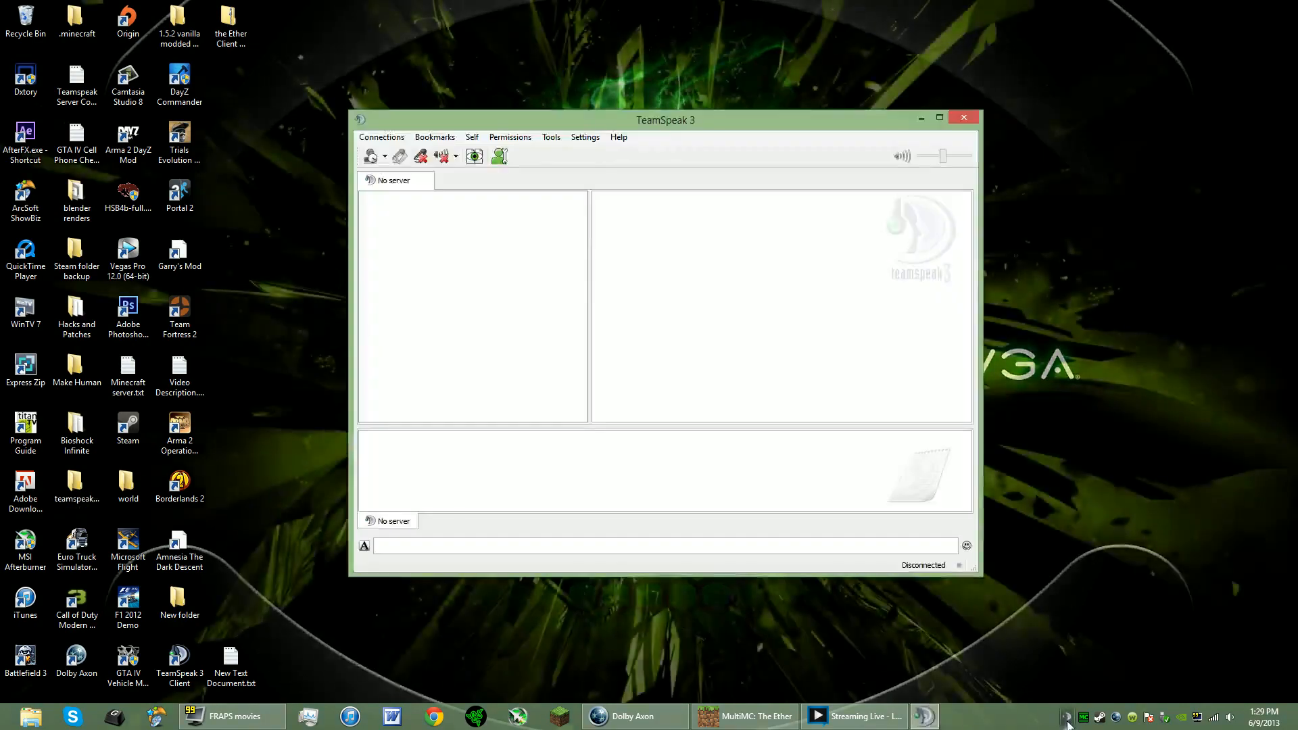
left_click(382, 136)
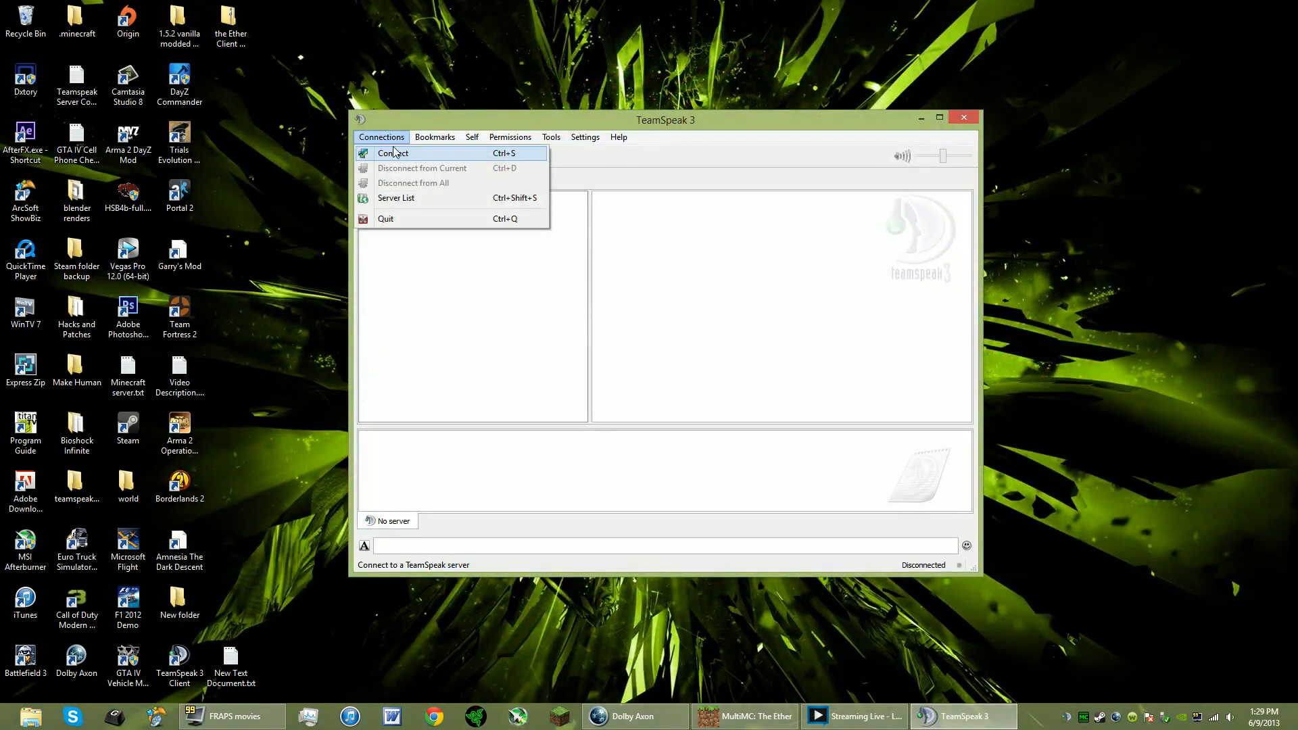
left_click(722, 199)
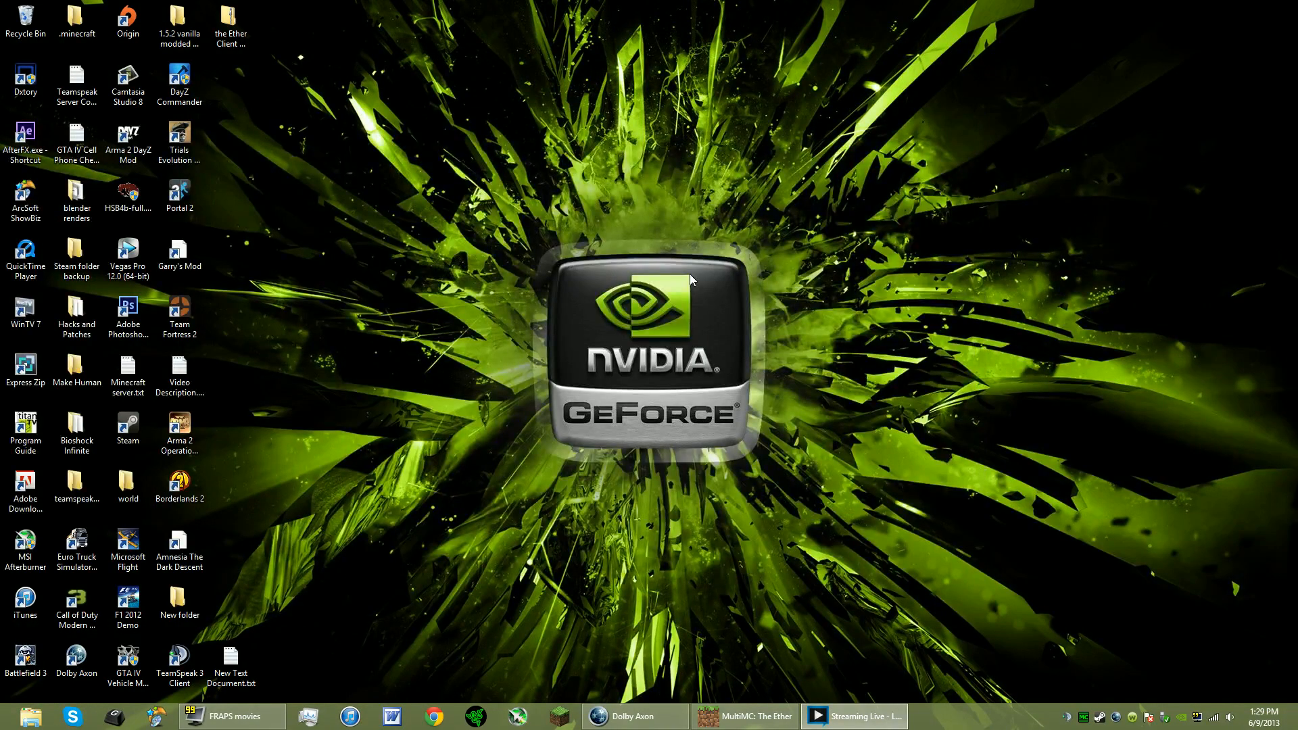
mouse_move(528, 233)
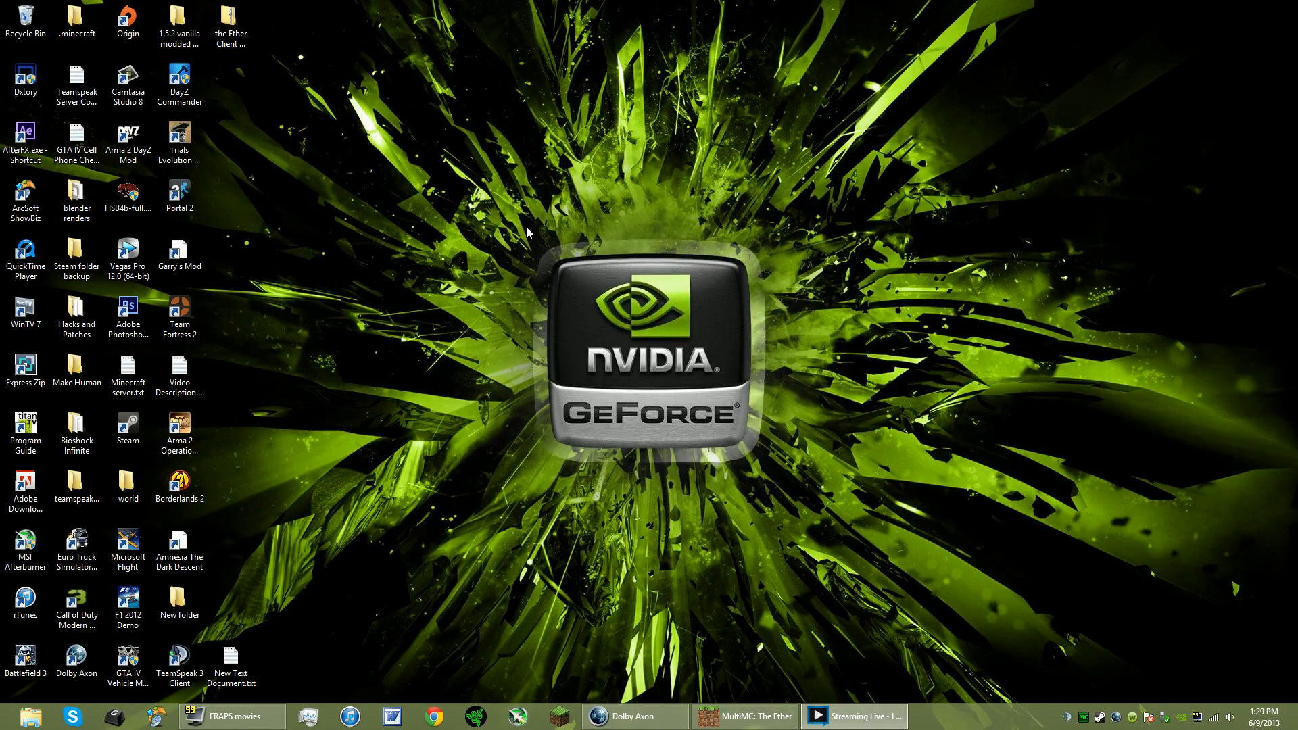
mouse_move(600, 305)
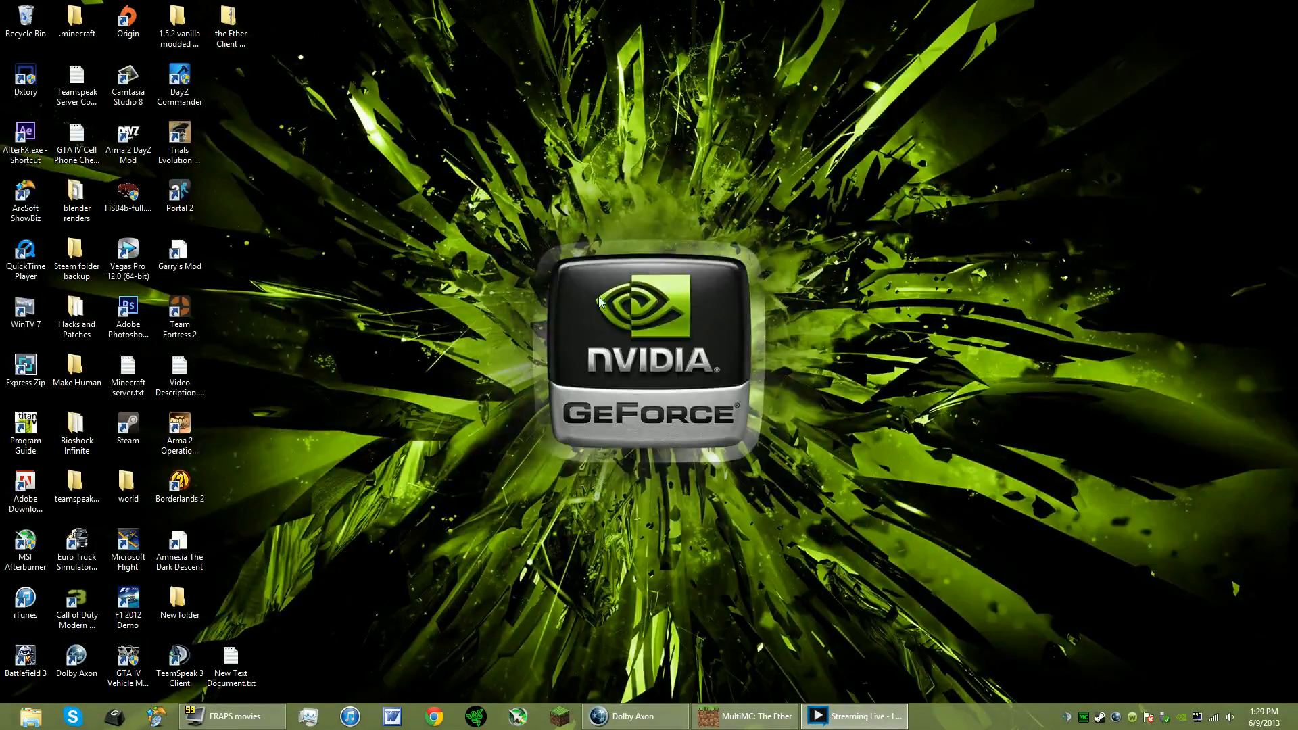
mouse_move(552, 347)
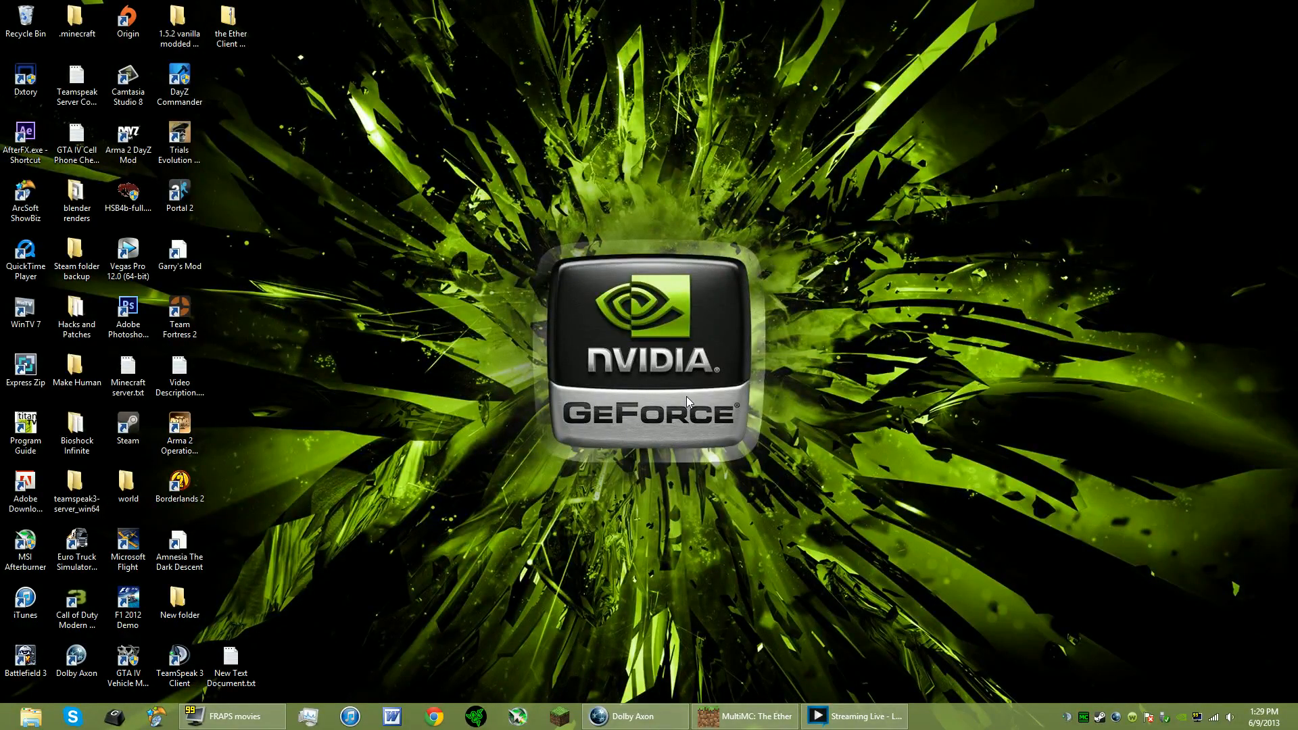
mouse_move(816, 545)
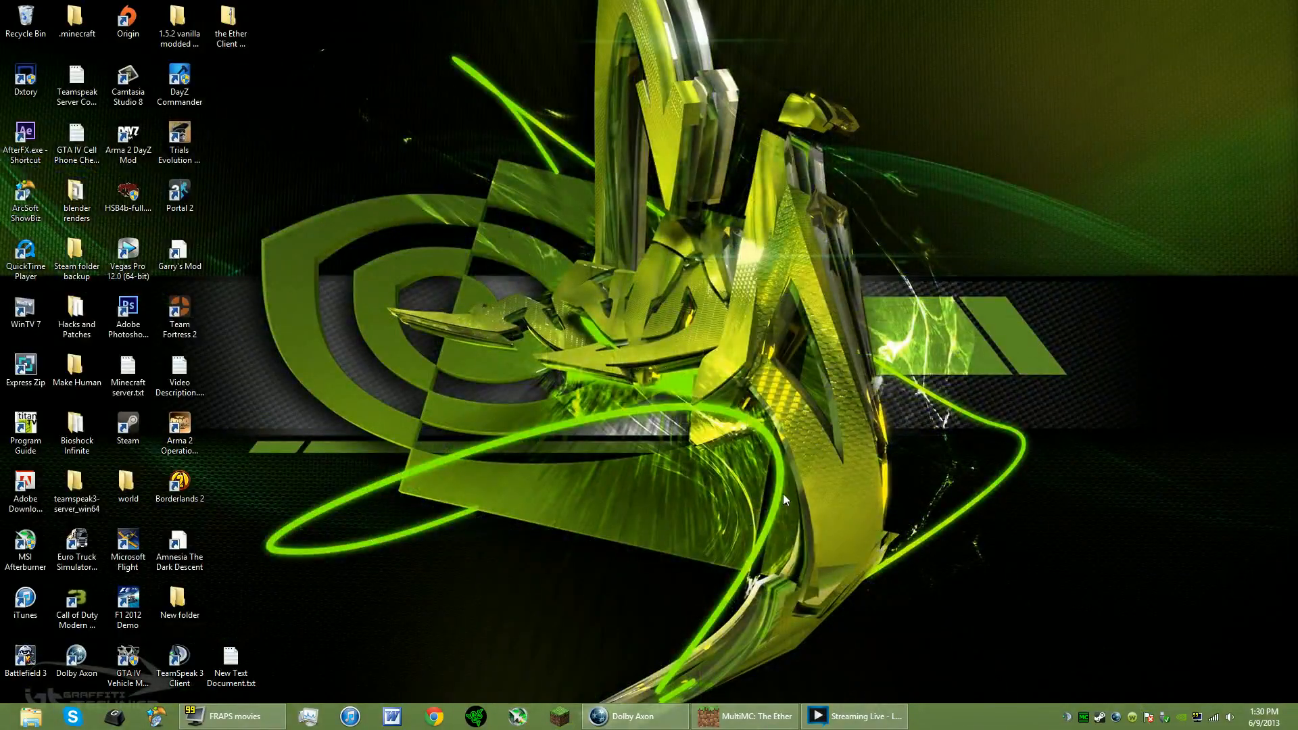
mouse_move(565, 376)
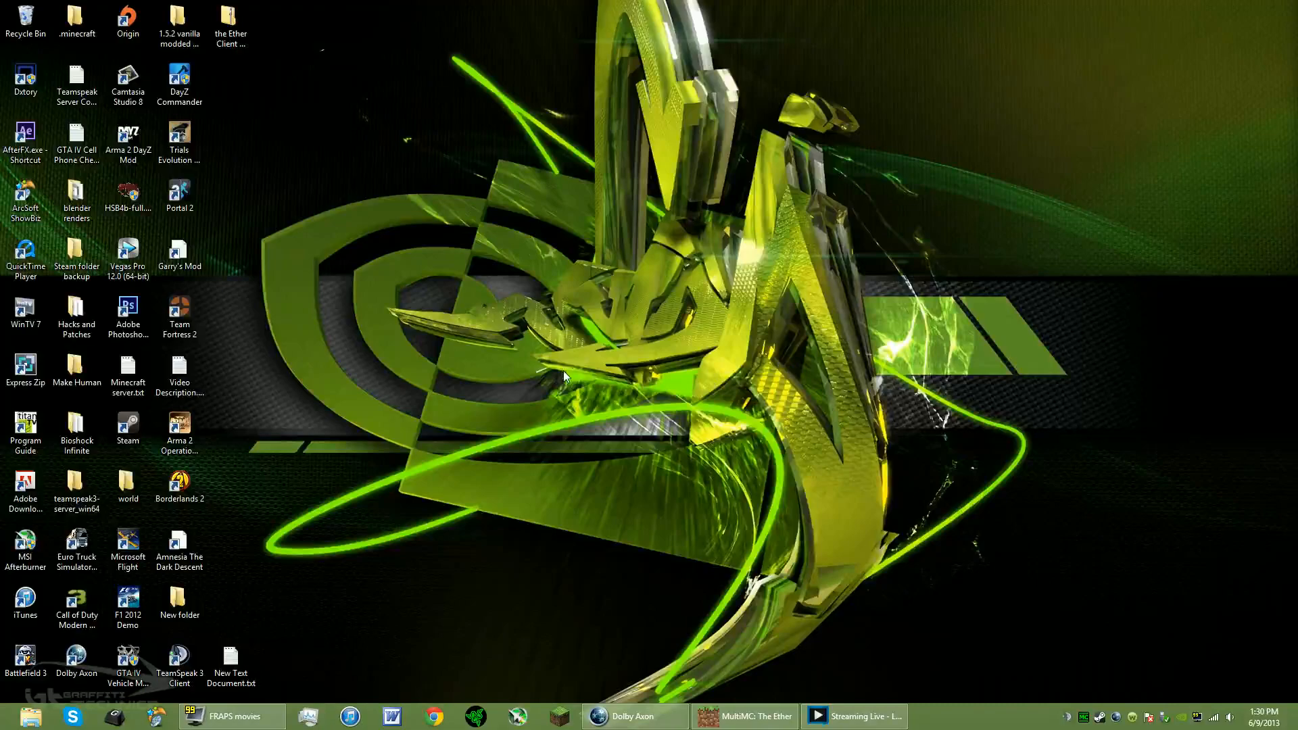
mouse_move(338, 519)
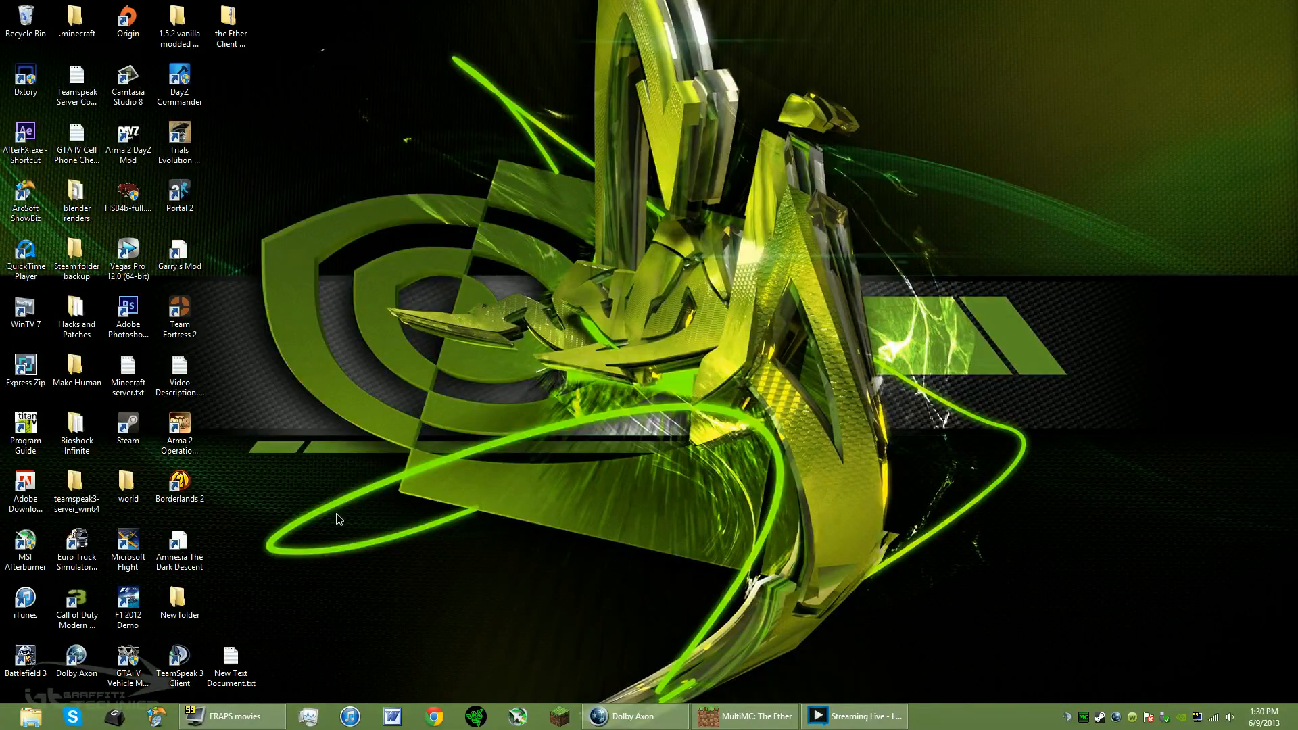
Open New Text Document.txt from the desktop in Notepad
left_click(76, 484)
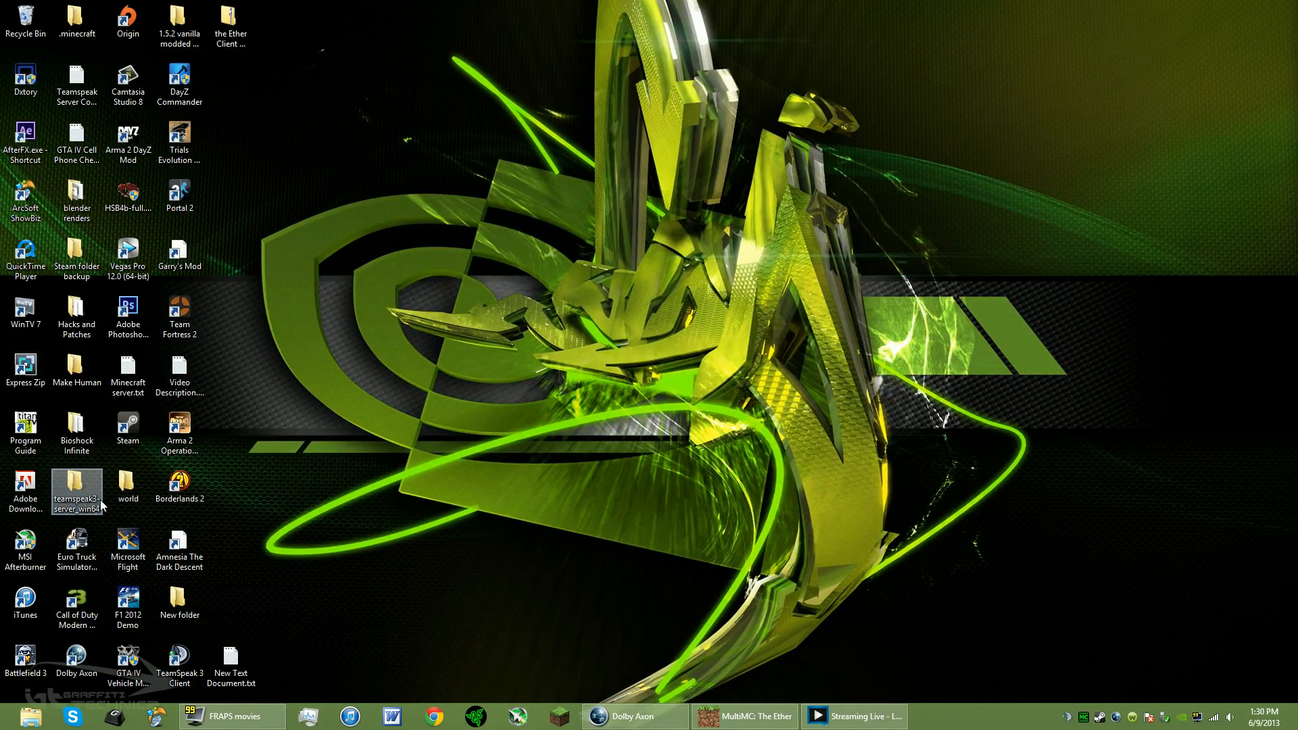
left_click(231, 663)
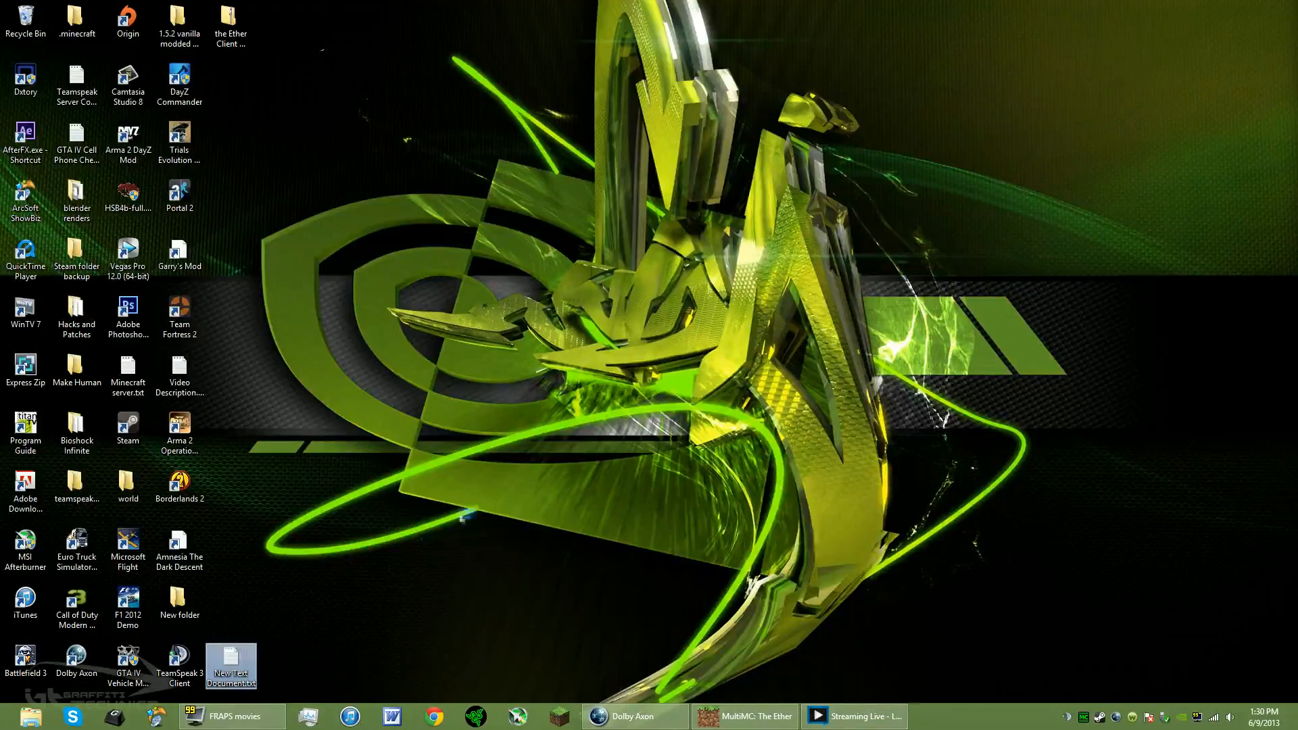
double_click(231, 662)
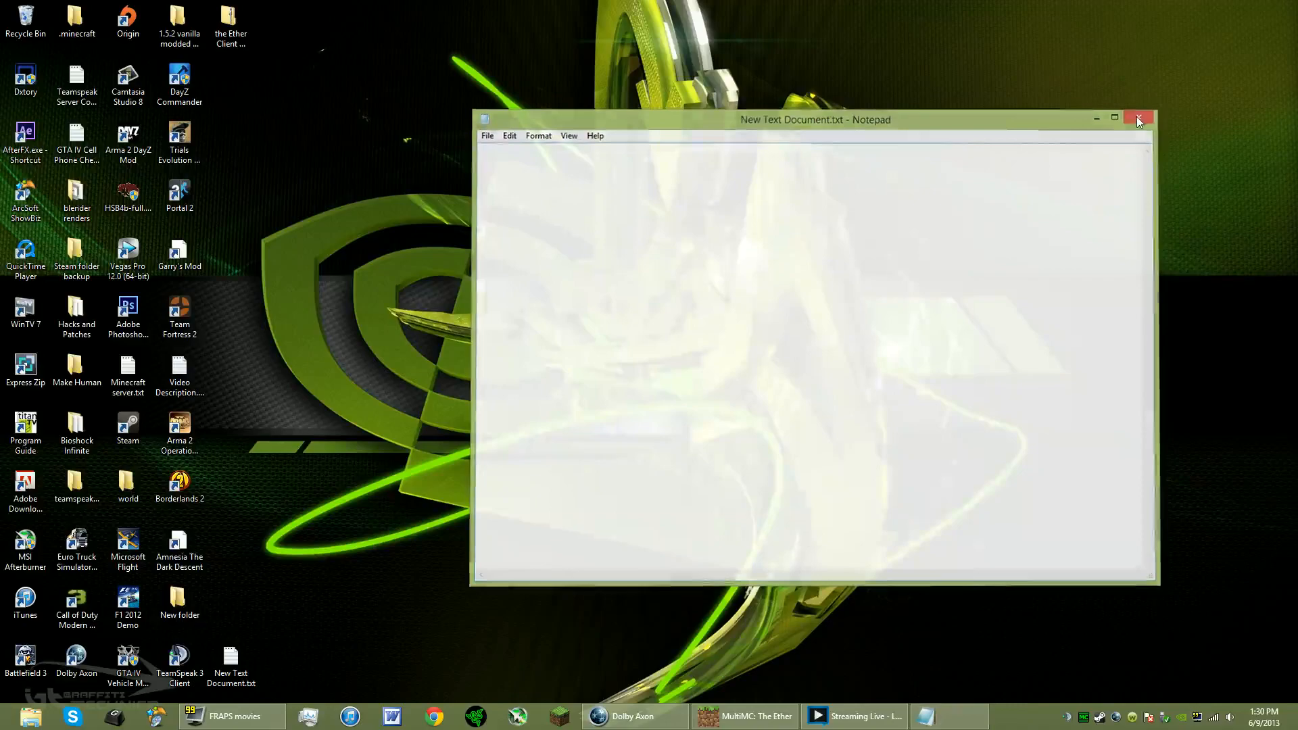
Close the empty Notepad document to return to the desktop
left_click(1137, 119)
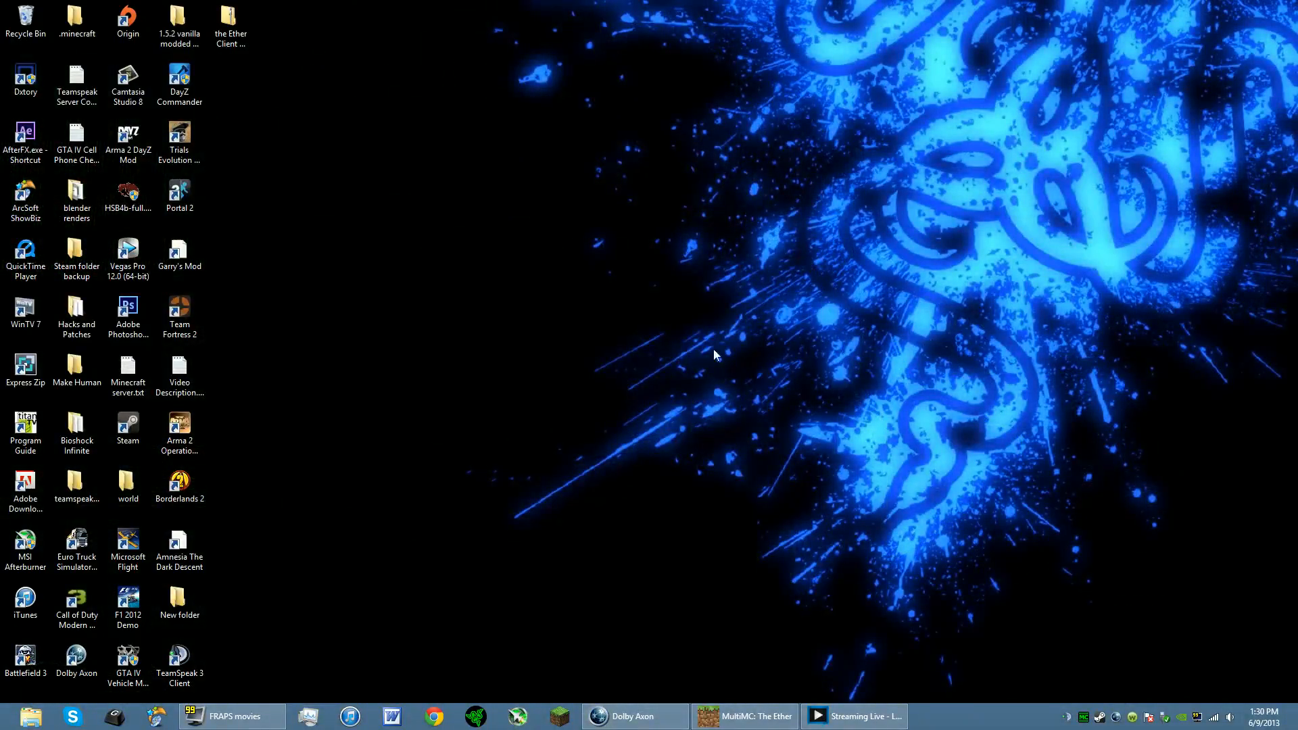
mouse_move(1096, 292)
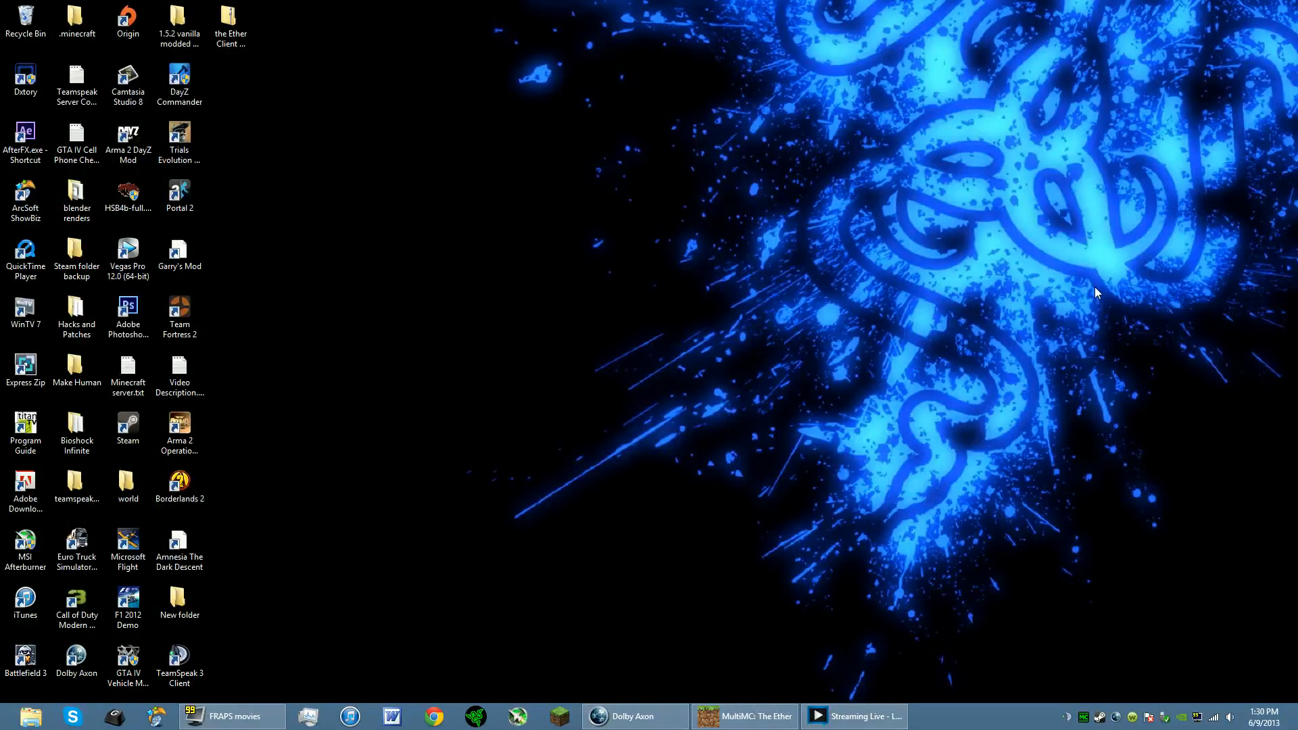
mouse_move(907, 629)
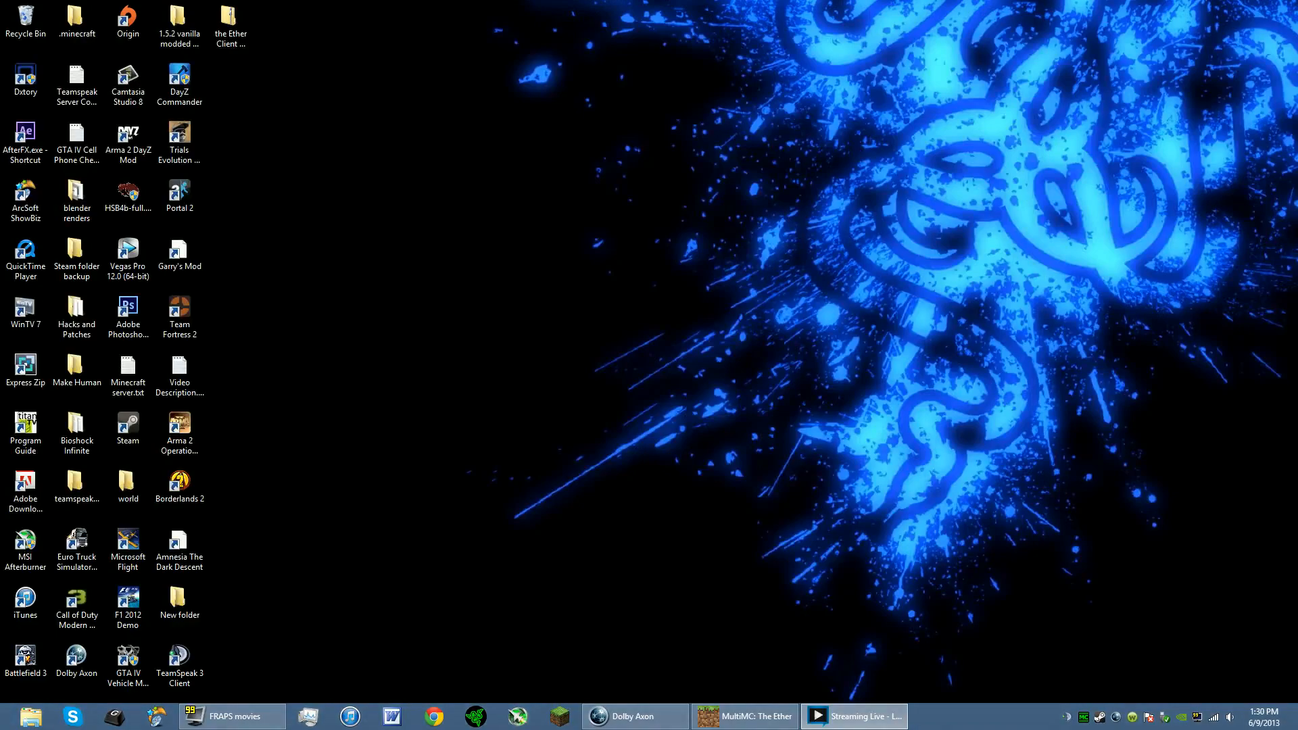
mouse_move(474, 427)
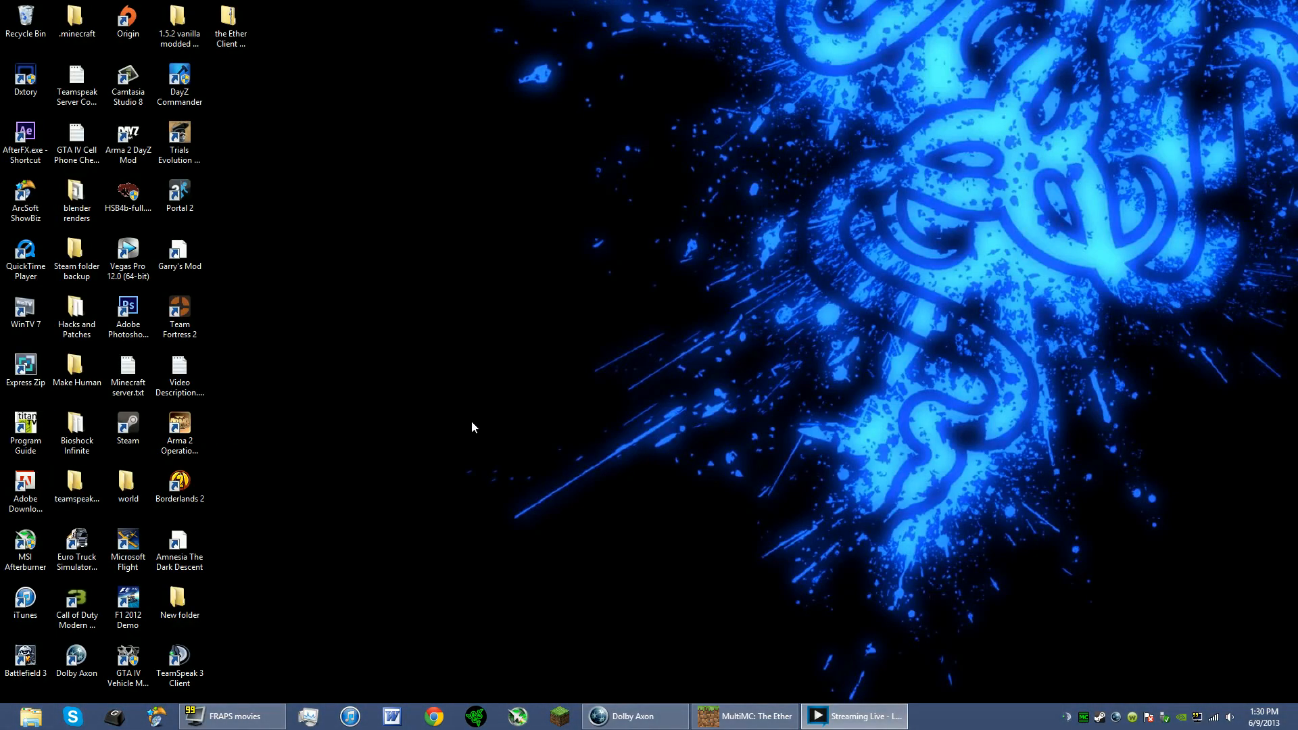
mouse_move(530, 445)
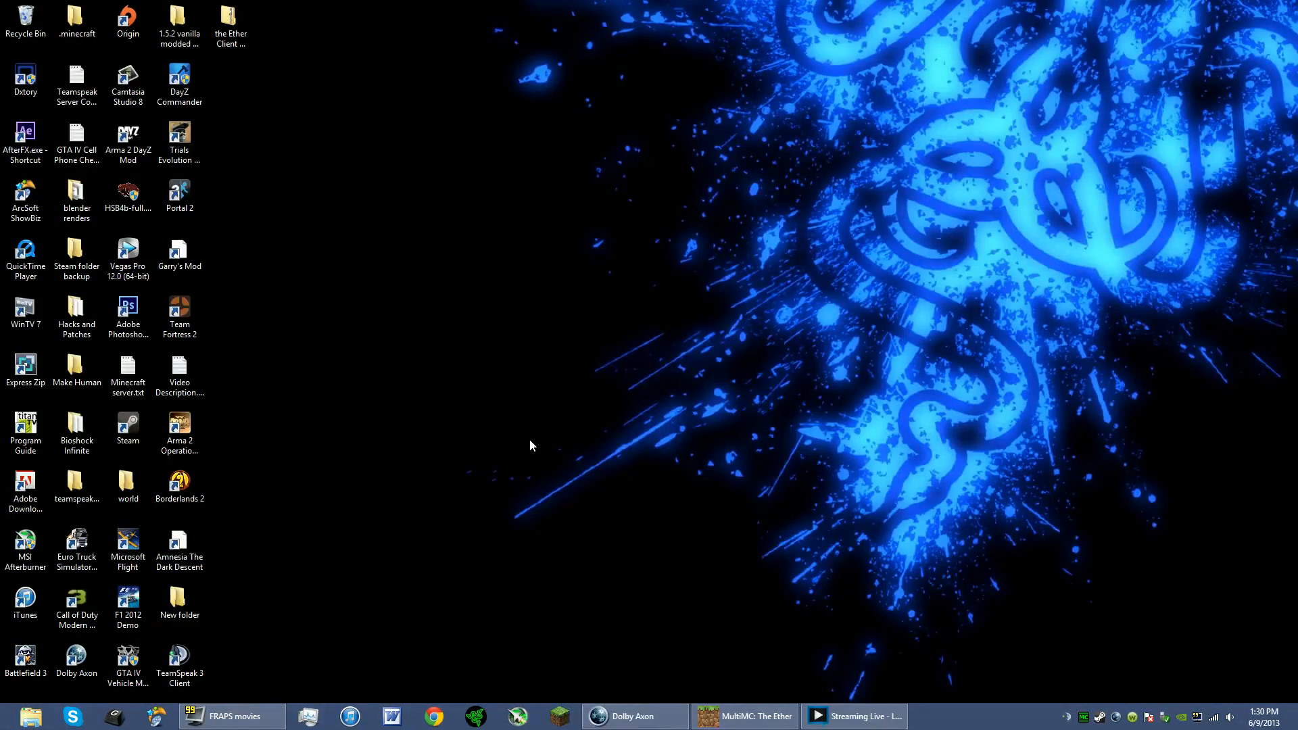
mouse_move(916, 658)
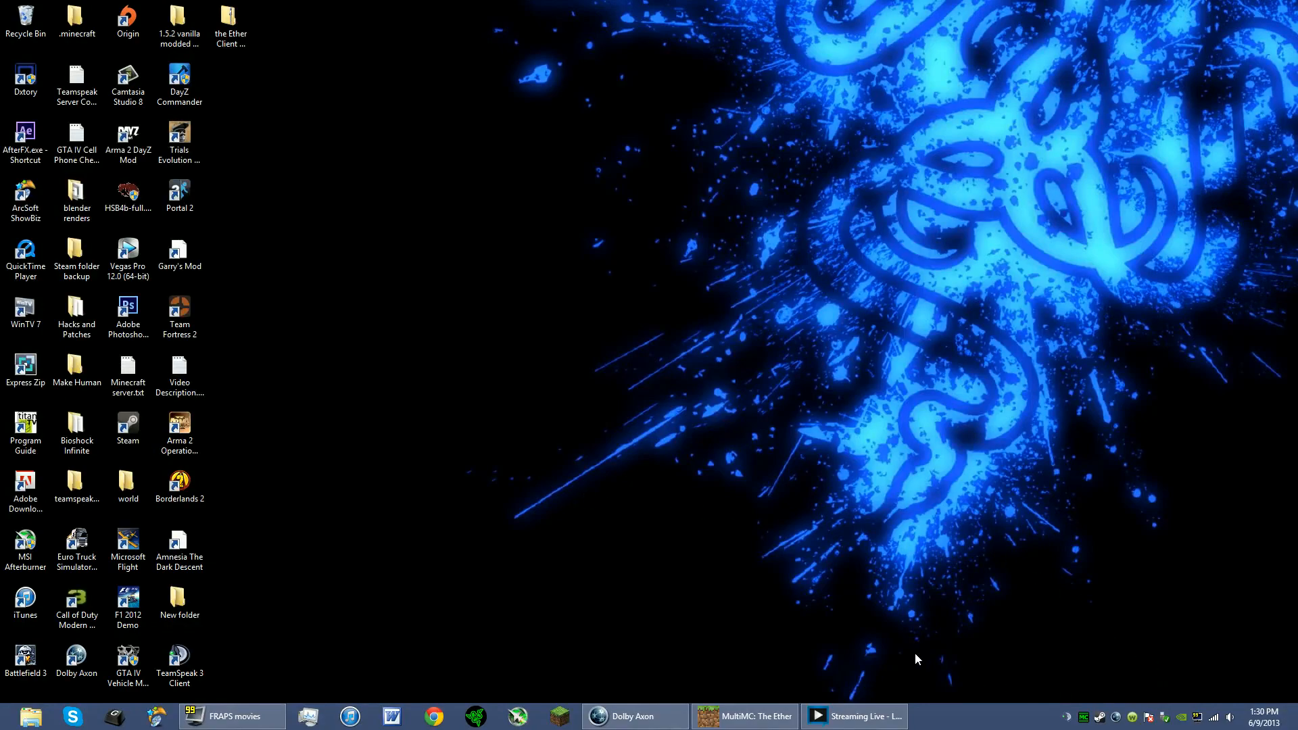
mouse_move(453, 713)
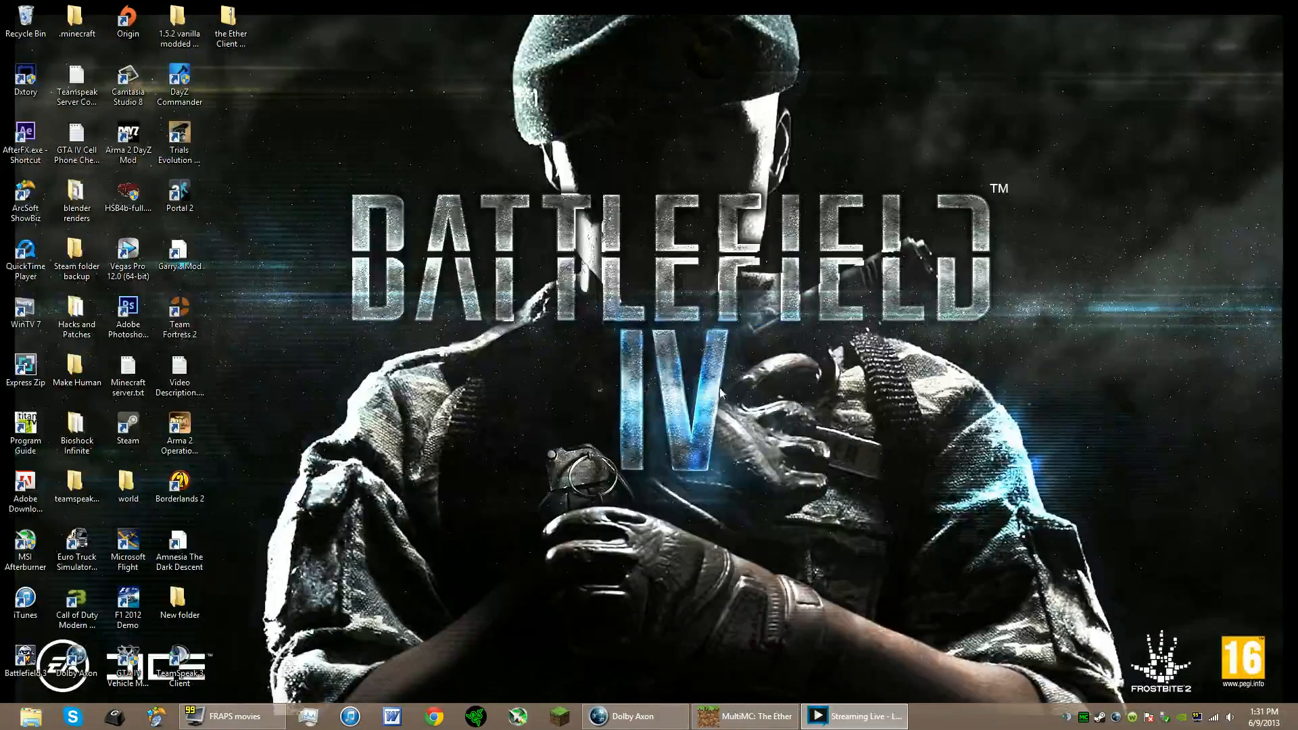
mouse_move(878, 694)
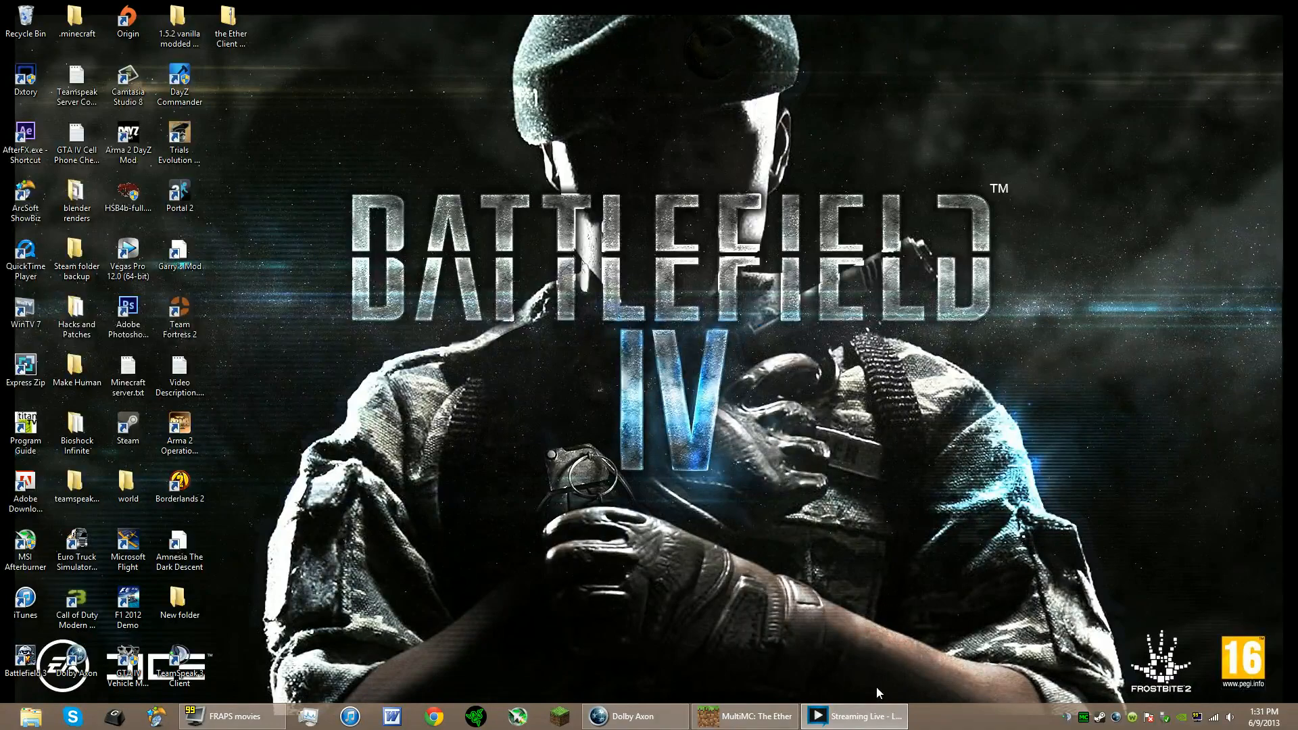
mouse_move(751, 323)
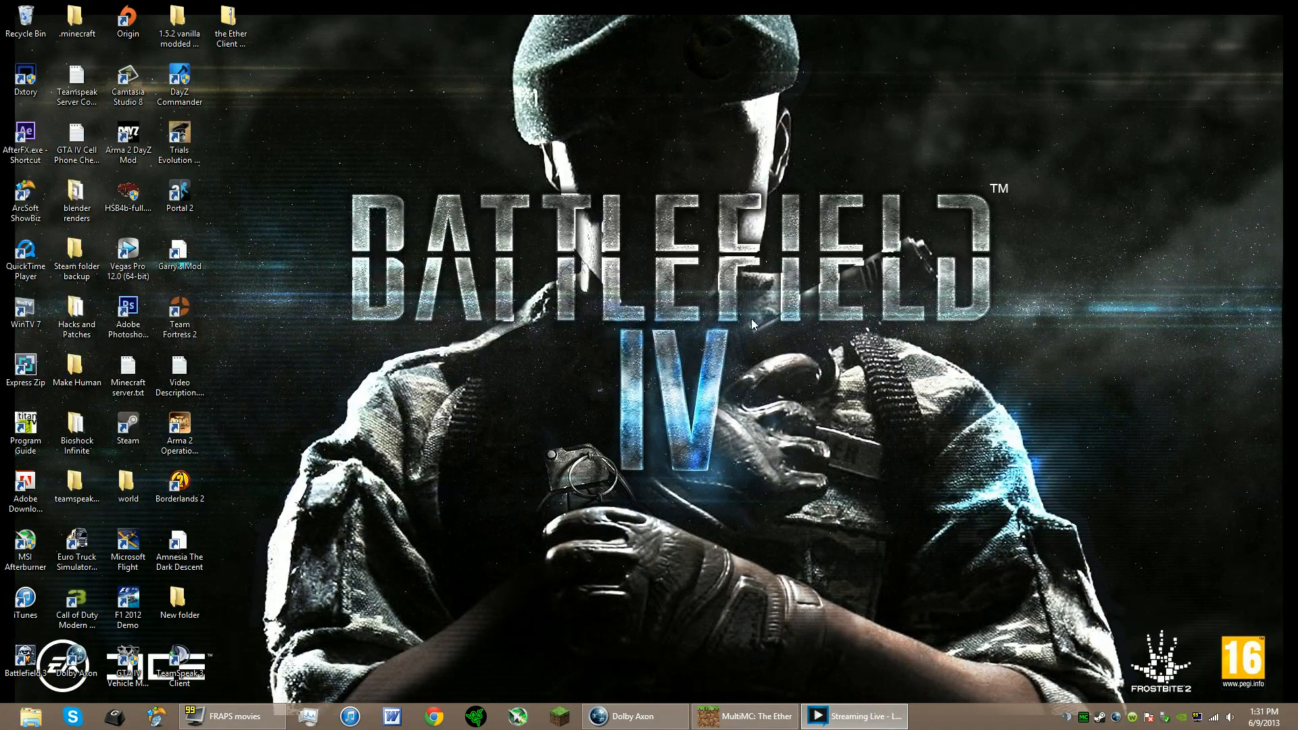